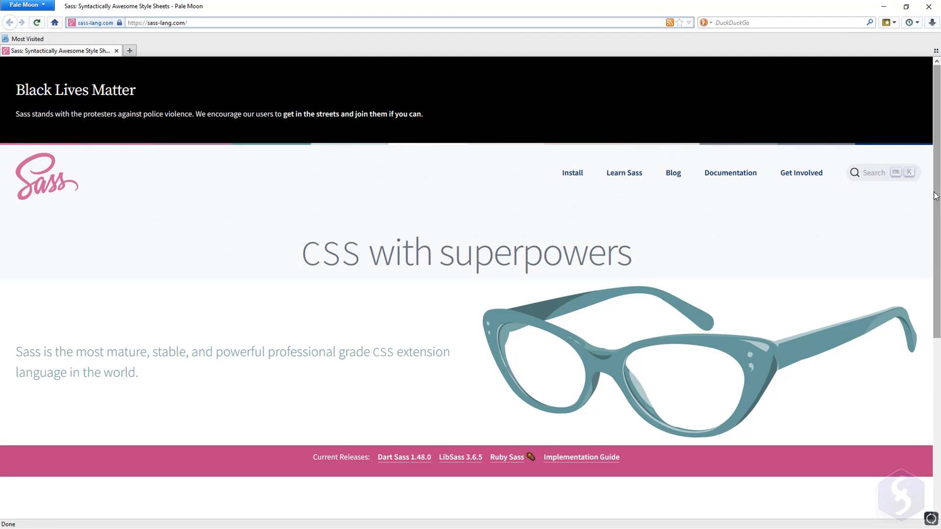
mouse_move(390, 217)
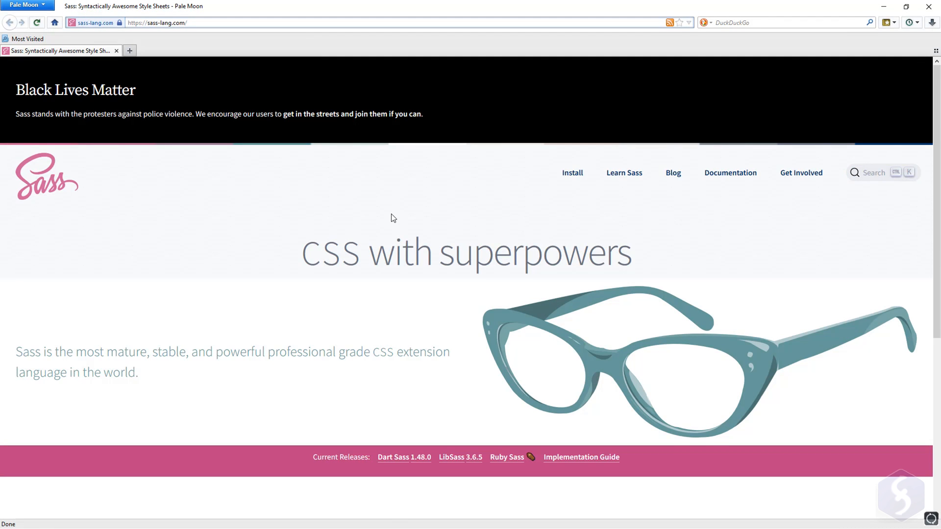
Open the Sass Basics guide from sass-lang.com and scroll down toward its Variables section.
scroll(down, 3)
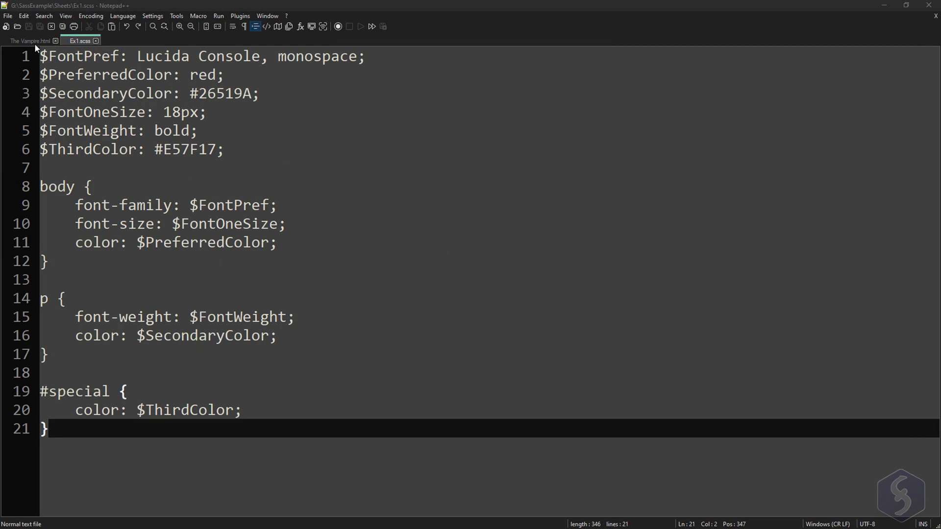
click(18, 26)
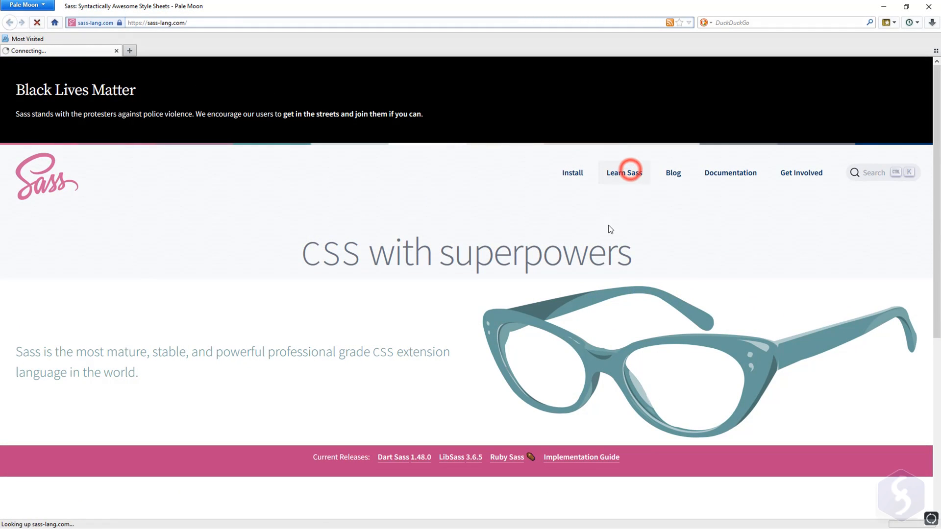
click(623, 173)
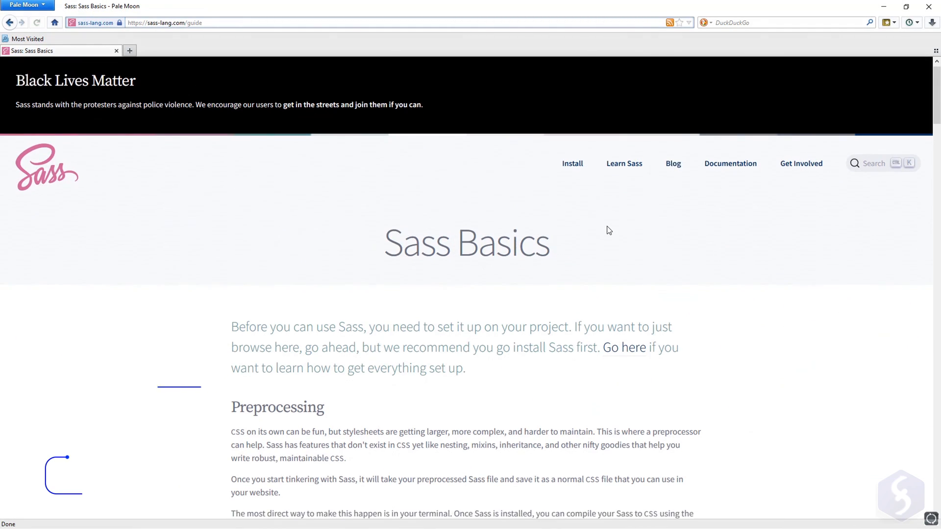
scroll(down, 3)
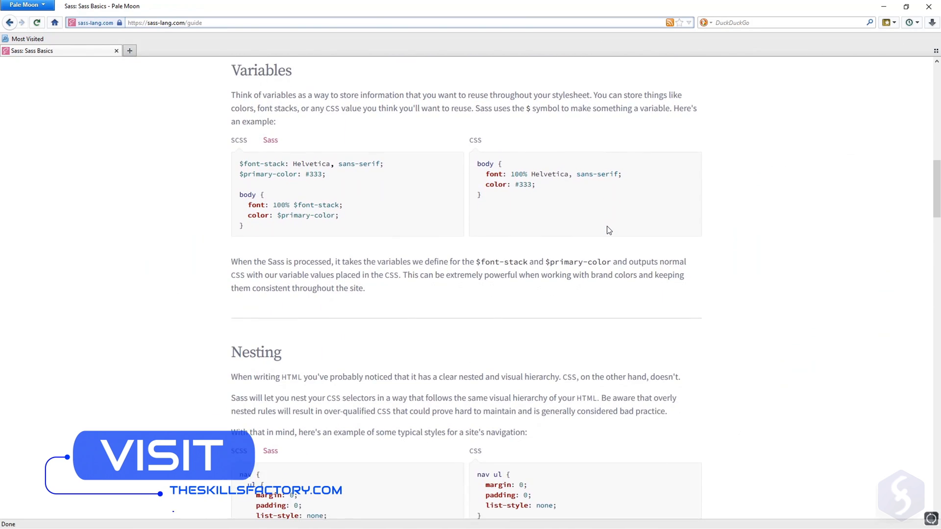
scroll(down, 3)
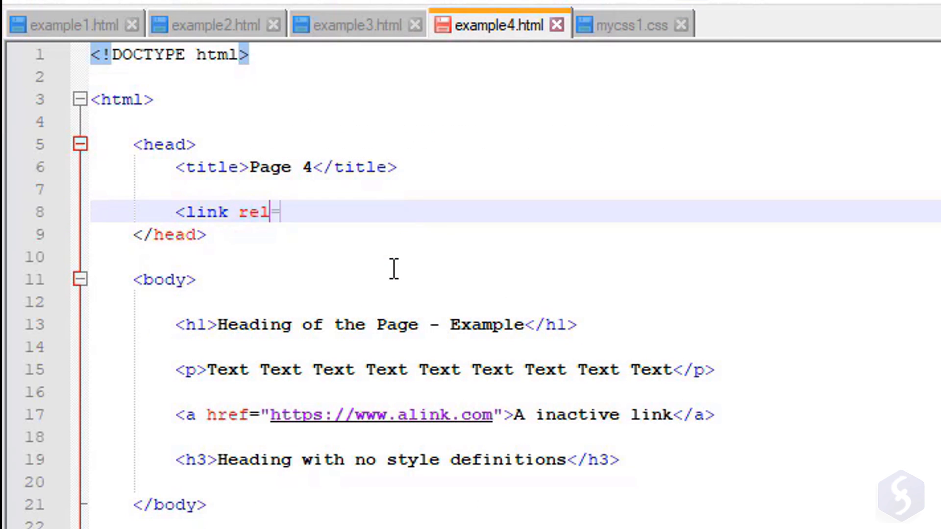
Type the stylesheet link attributes rel="stylesheet" href="./mycss1.css">.
text(="stylesheet")
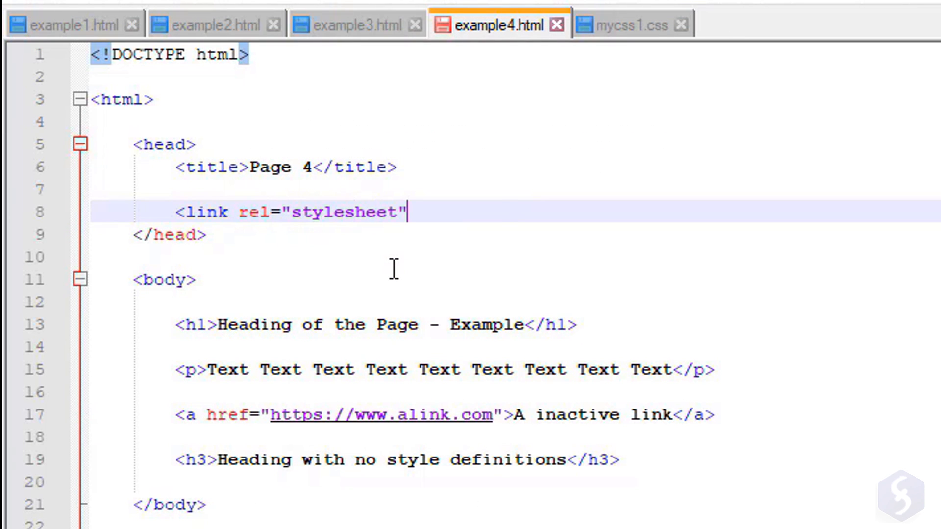
text(href="./mycss1.css">)
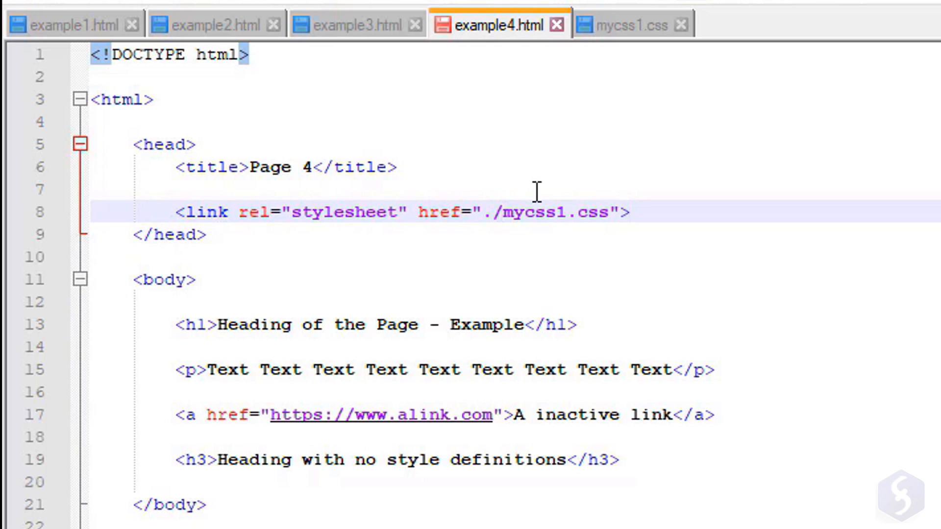
click(569, 212)
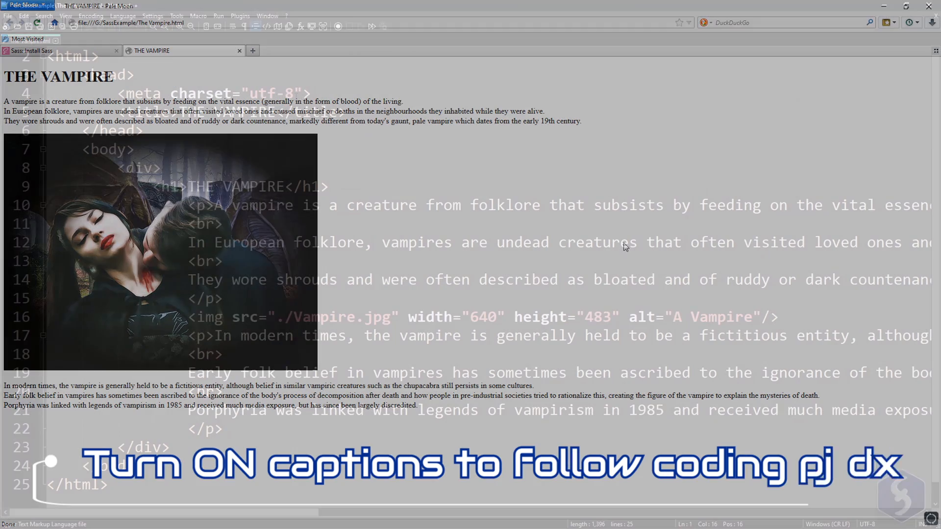
Create a new document declaring $myColor: red; and $myFontSize: 22px;.
click(7, 16)
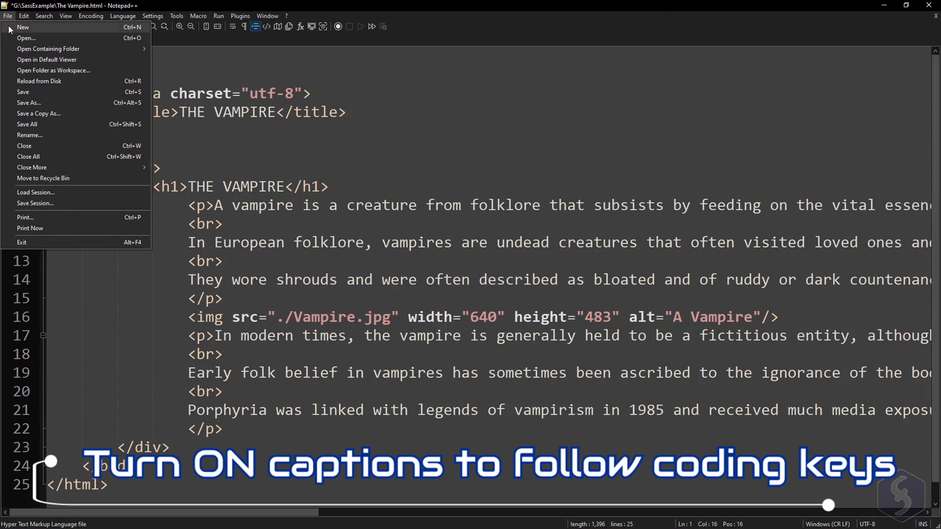
click(23, 27)
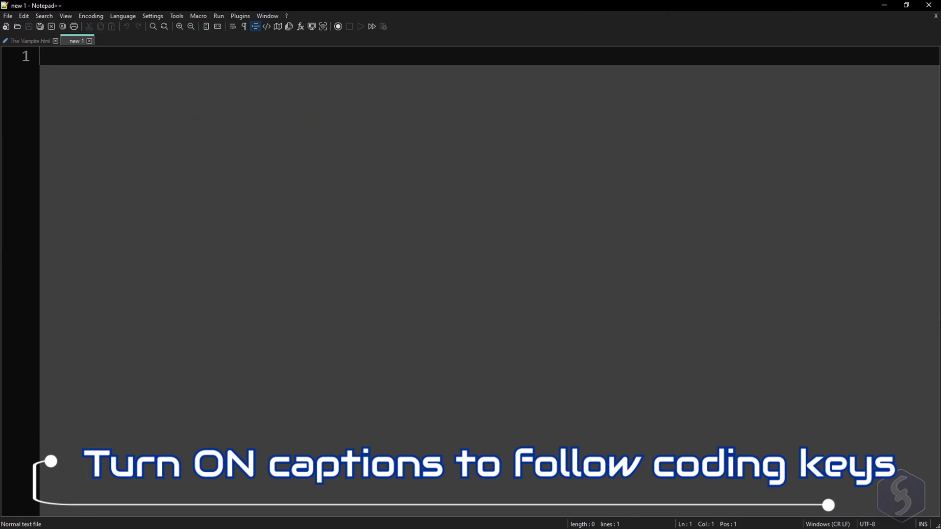
text($myColor: red;)
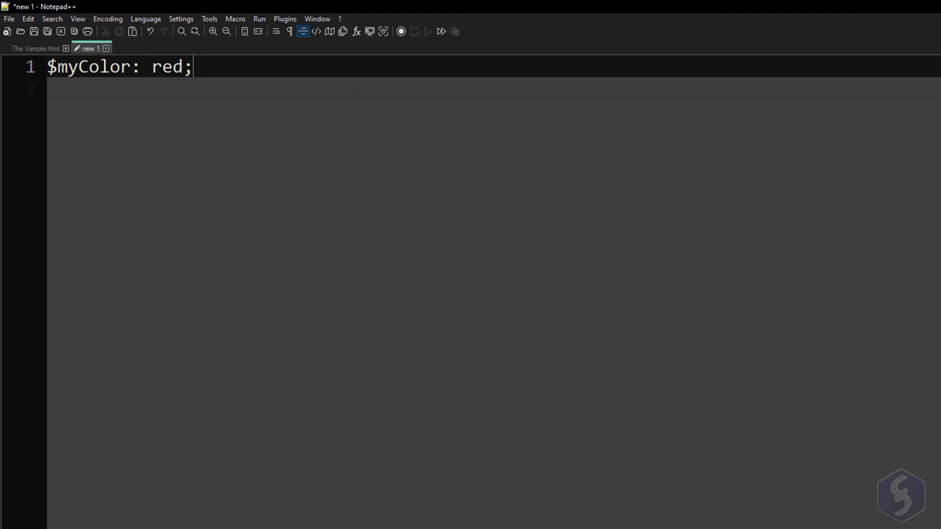
key(Enter)
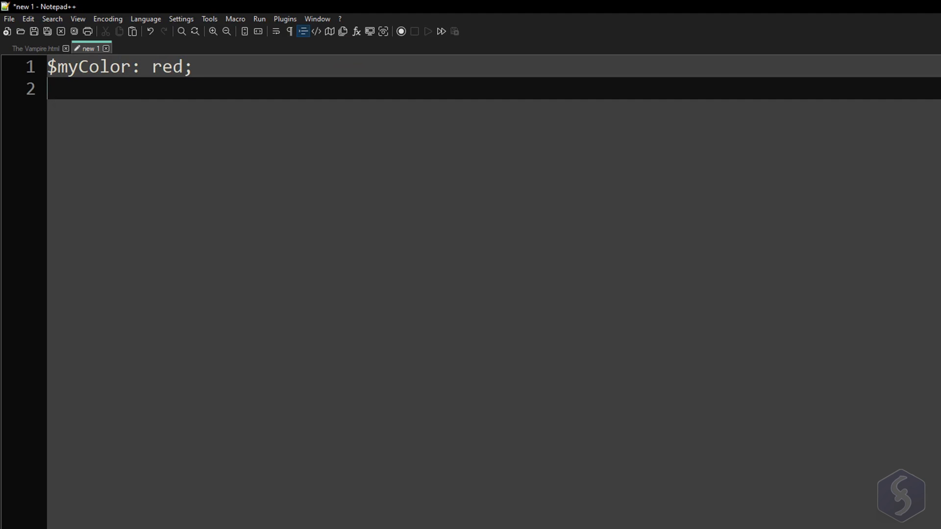
text($myFontSi)
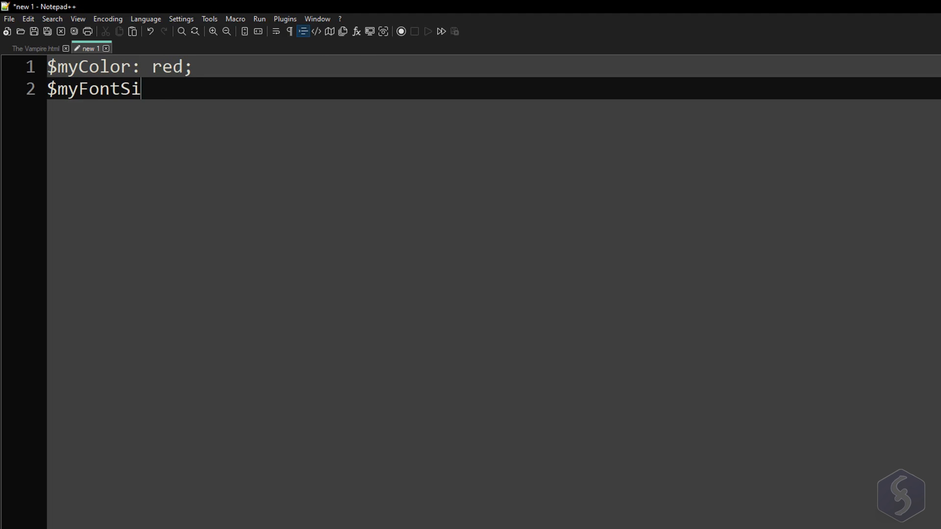
text(ze: 22px;)
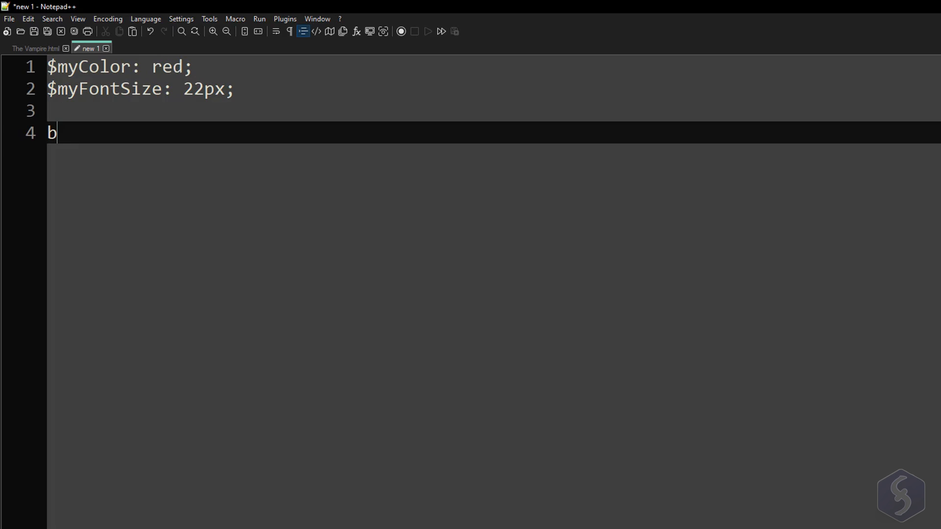
Write a body rule setting color to $myColor and font-size to $myFontSize.
text(ody{)
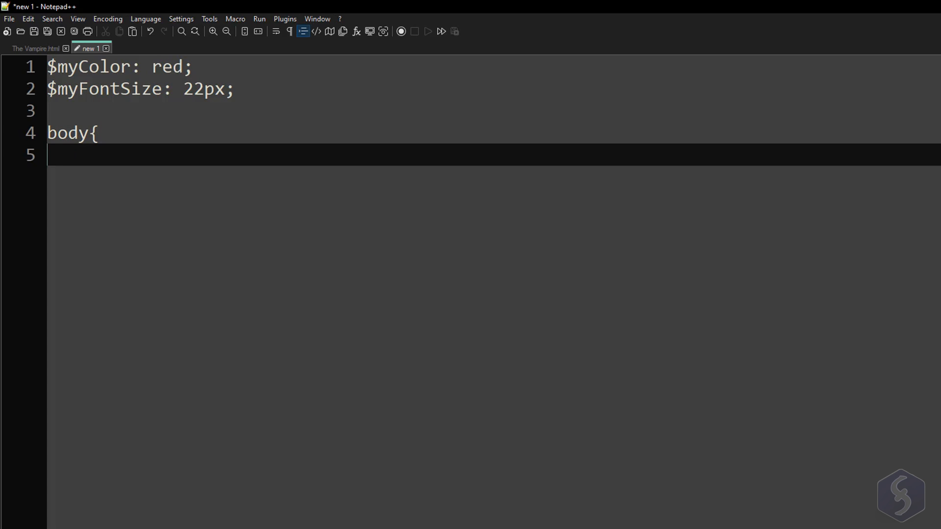
text(" ")
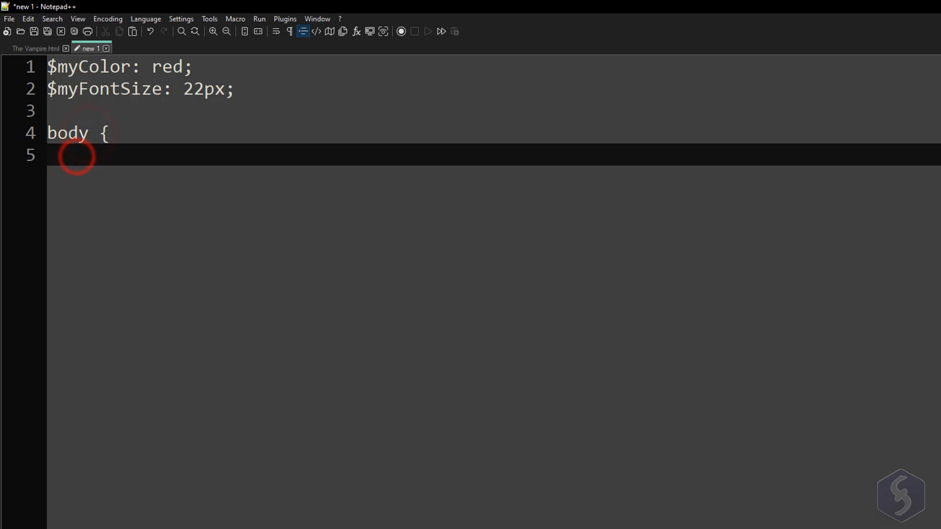
text(color)
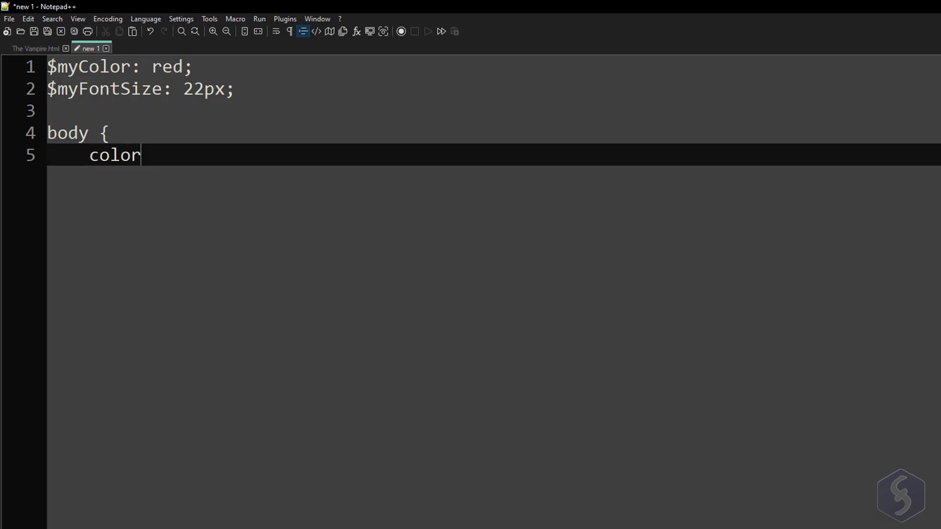
text(:)
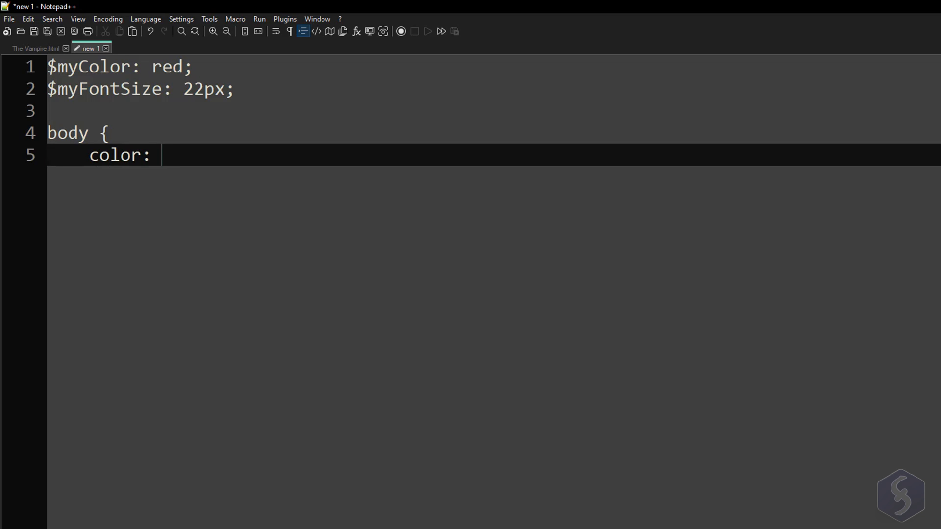
text($myColor;)
text(font-)
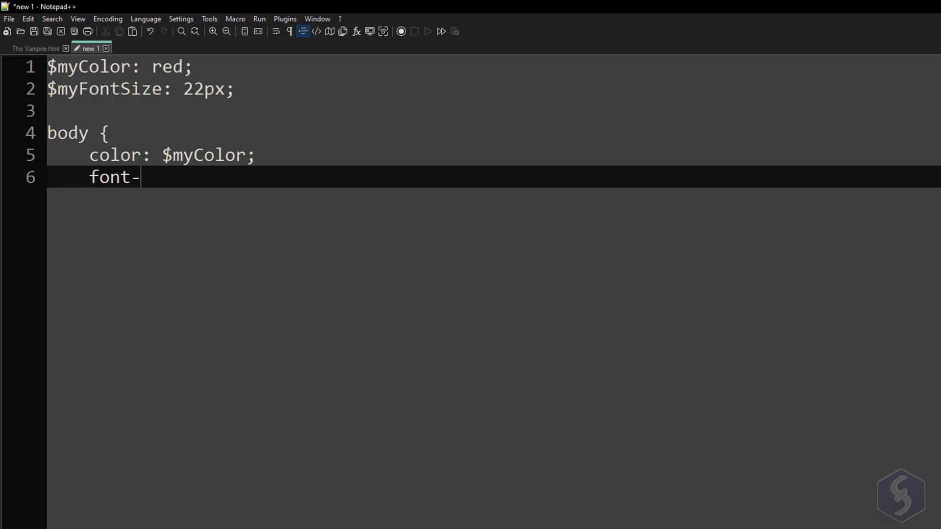
text(size:)
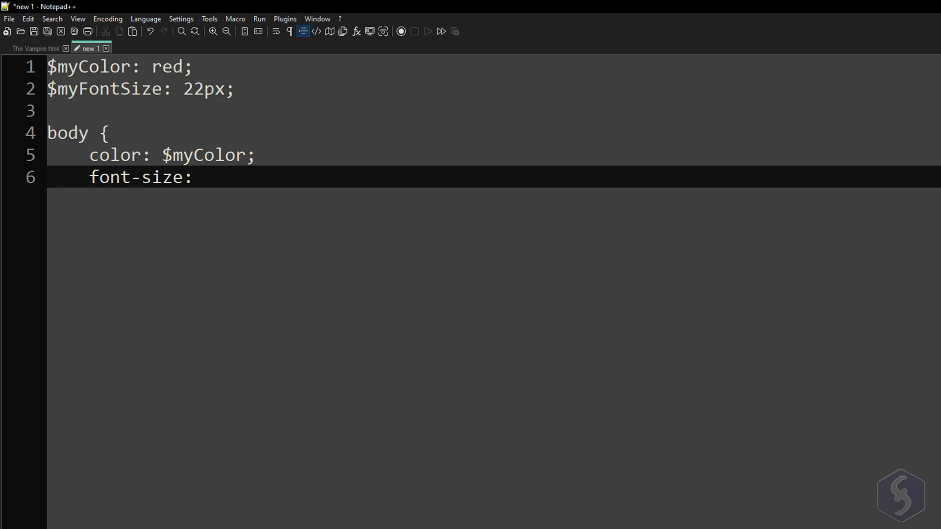
text($myFontSize;)
text(})
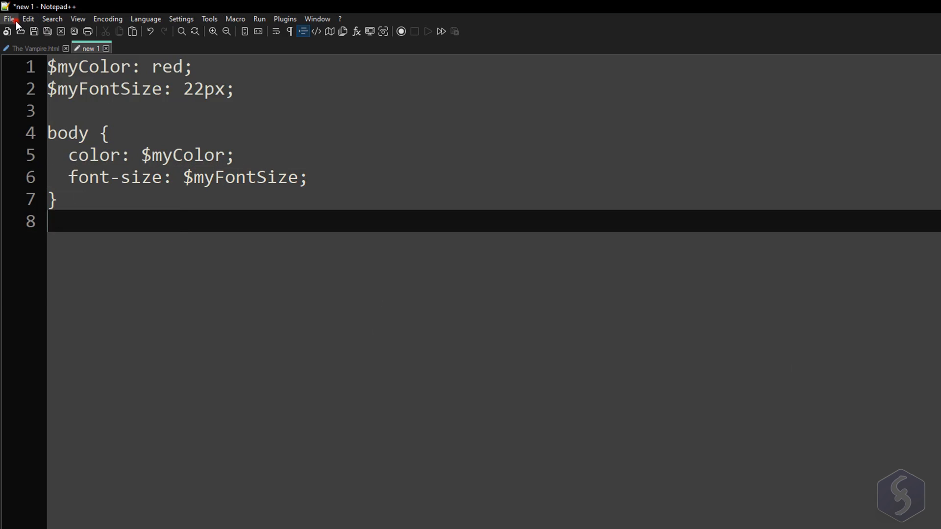
mouse_move(34, 30)
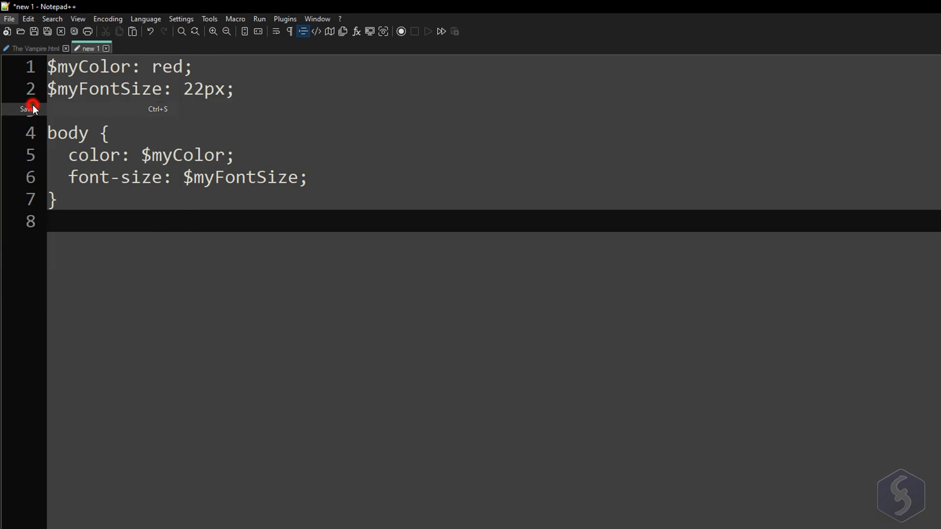
Save the document as Ex1.scss.
click(33, 31)
text(Ex1.scss)
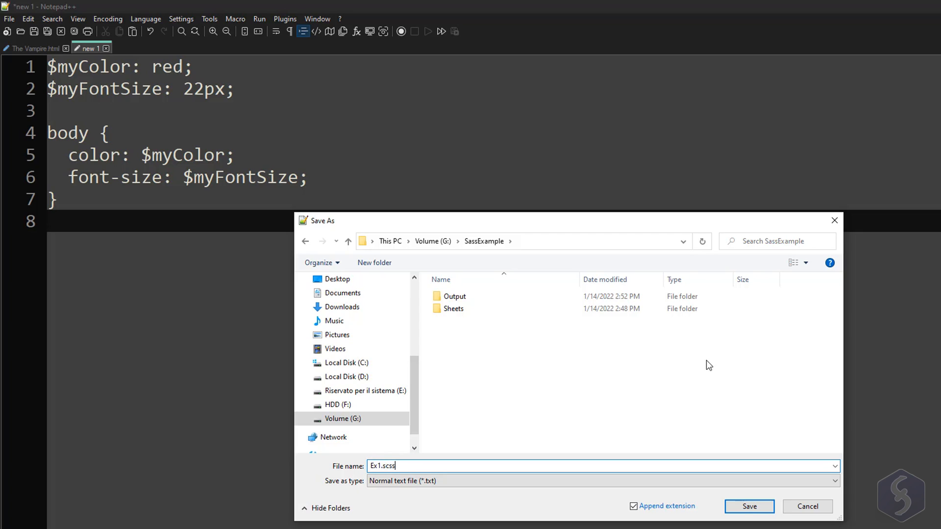
click(748, 507)
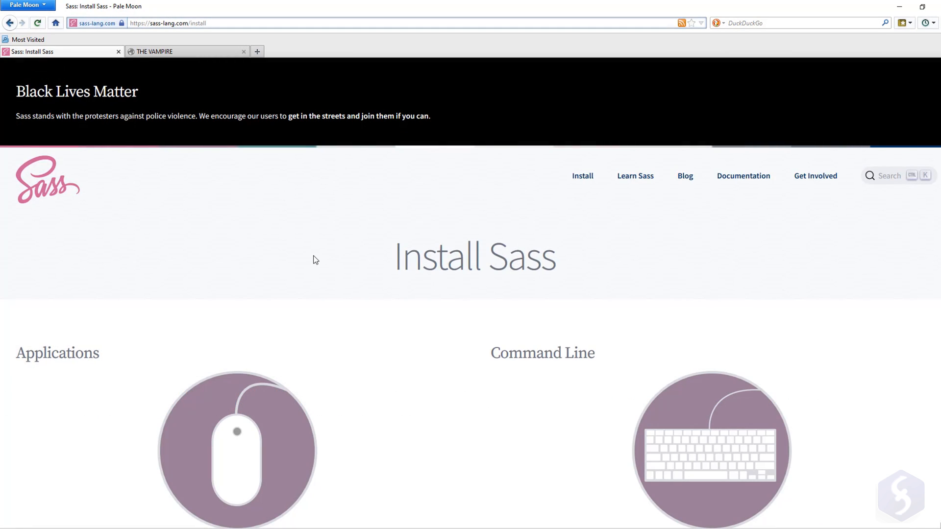
Open the Scout-App link from the install page's Applications list in a new tab and view it.
scroll(down, 3)
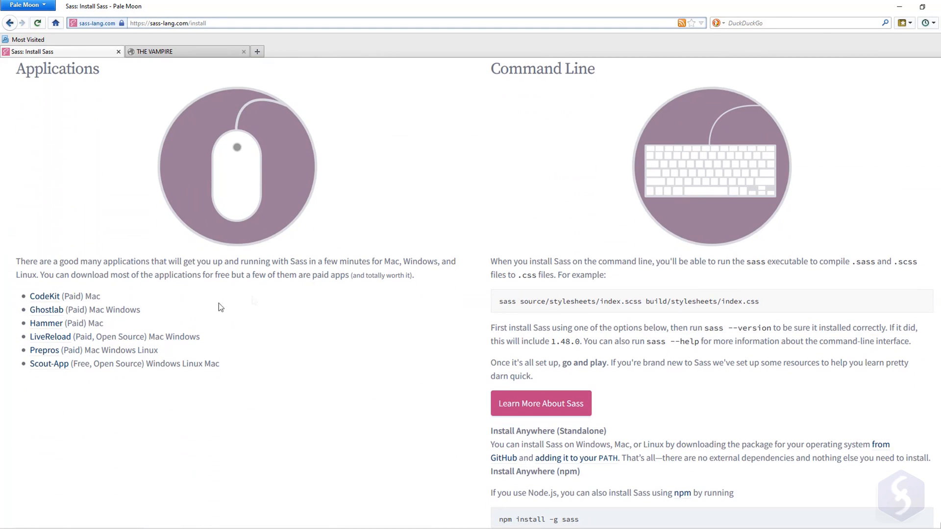
mouse_move(93, 387)
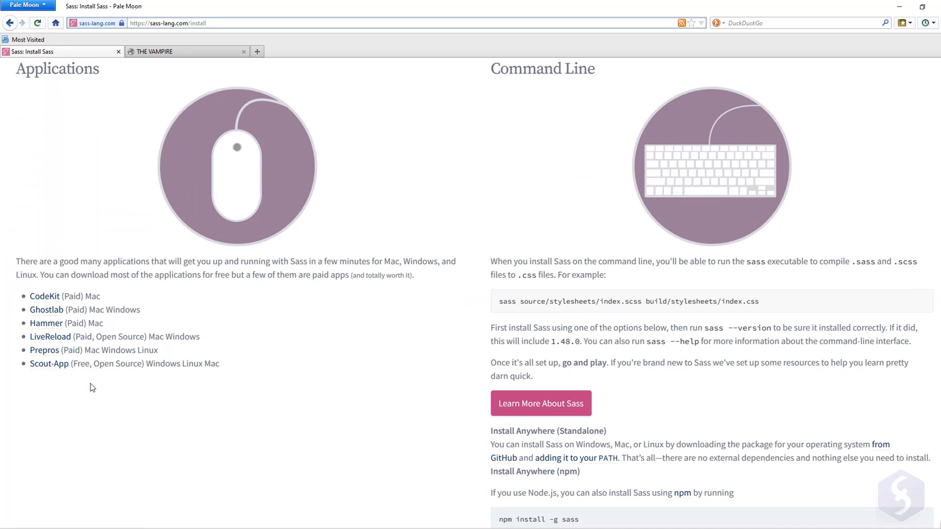
right_click(49, 364)
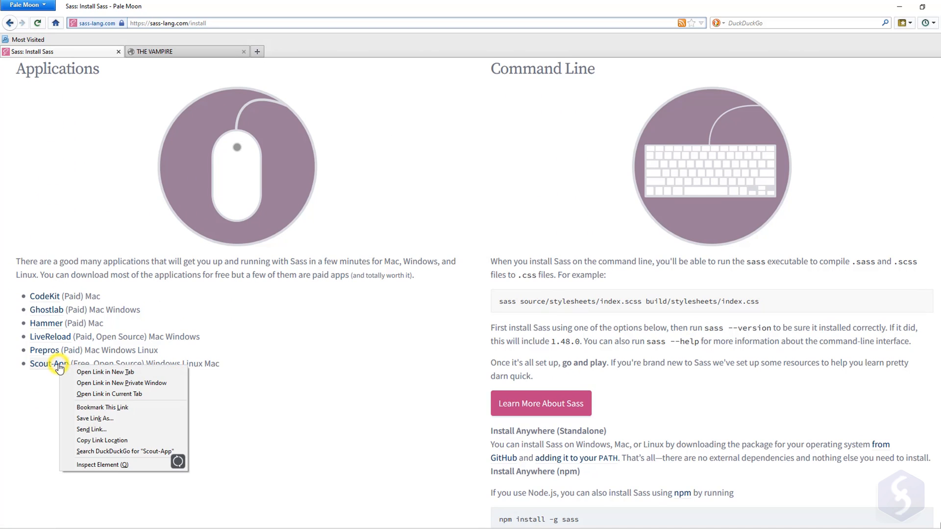
click(105, 371)
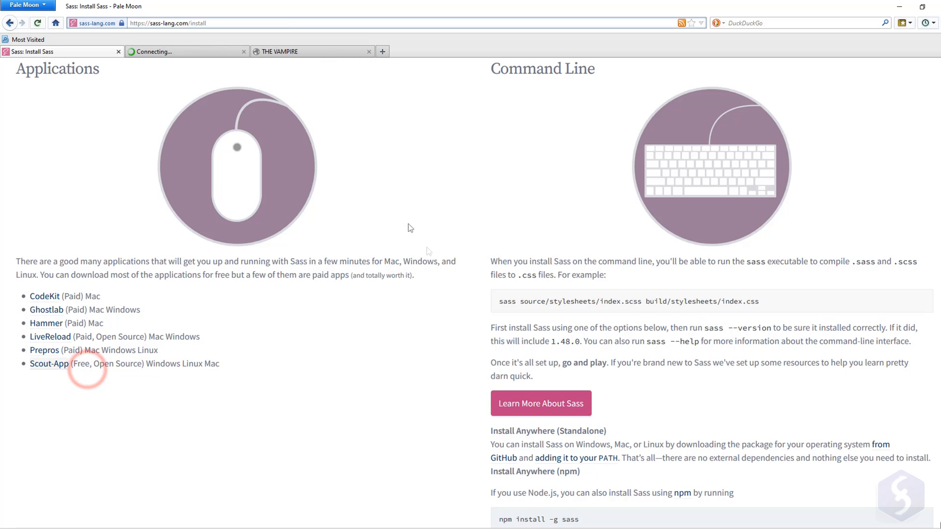
click(49, 363)
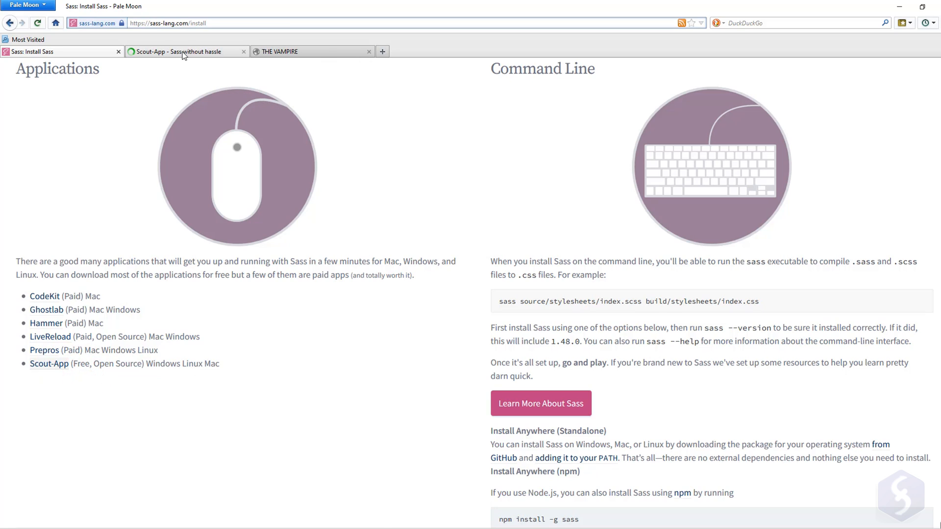
click(183, 51)
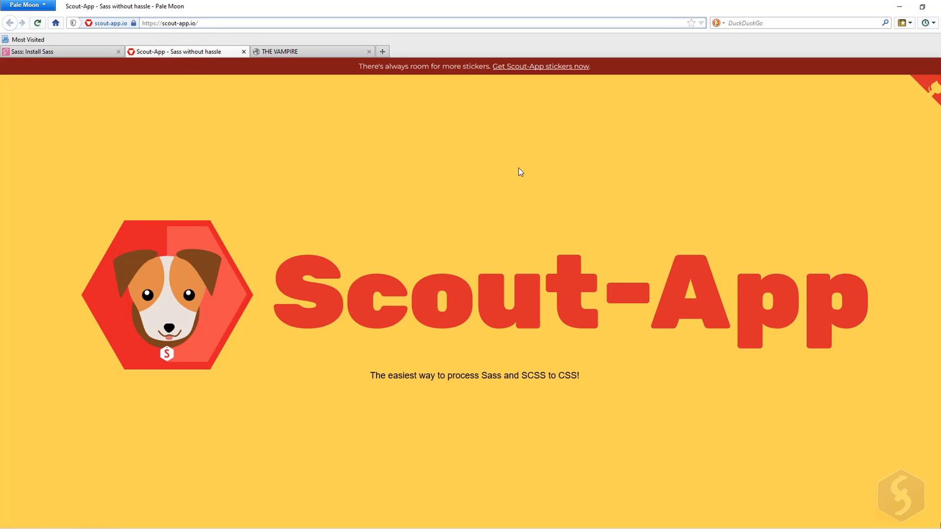
scroll(down, 3)
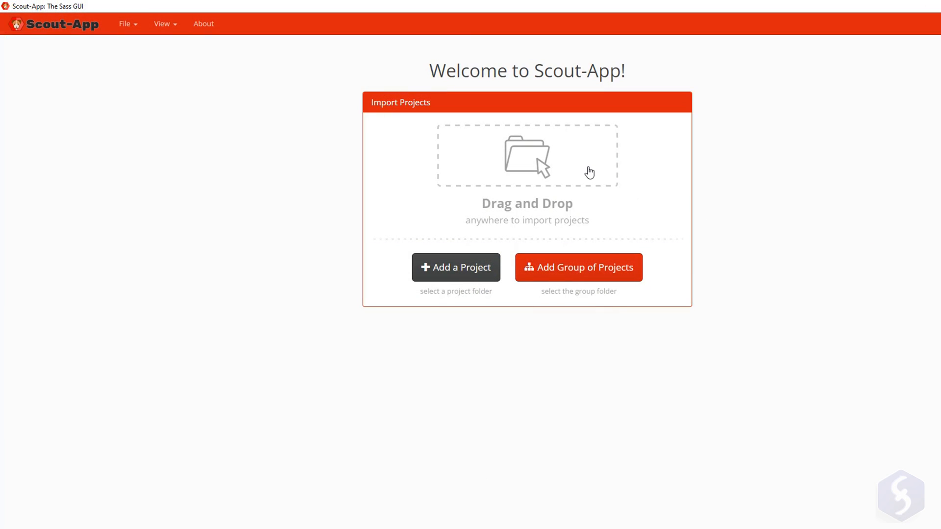
Add project SassExample with input G:\SassExample/Sheets, output G:\SassExample, and start watching.
click(455, 267)
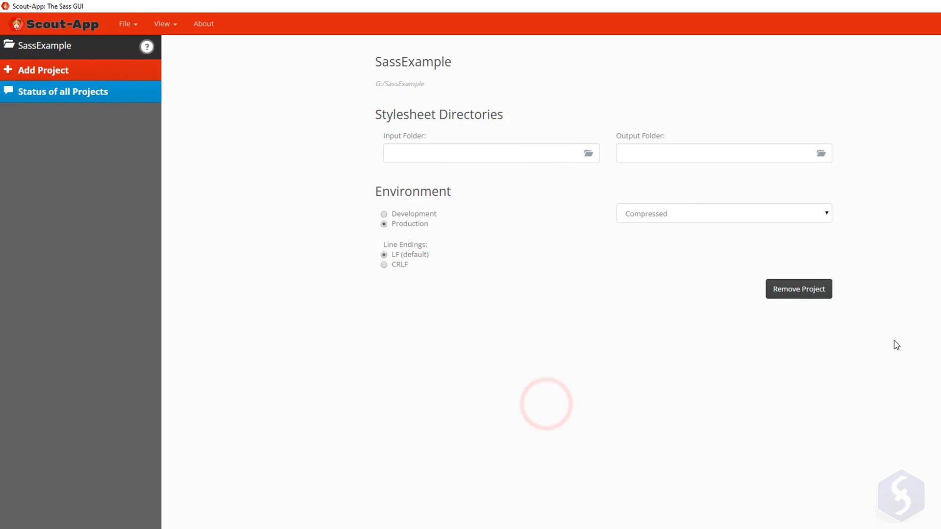
text(G:\SassExample)
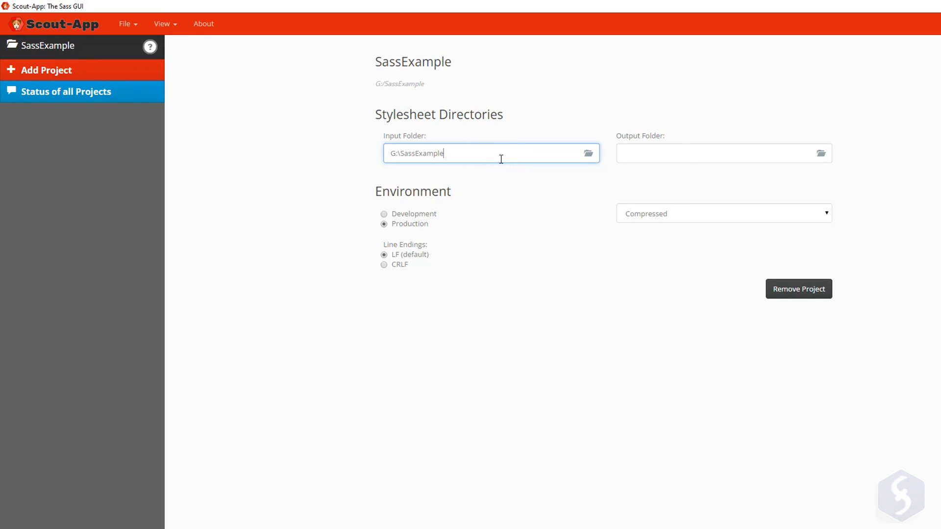
text(/Sheets)
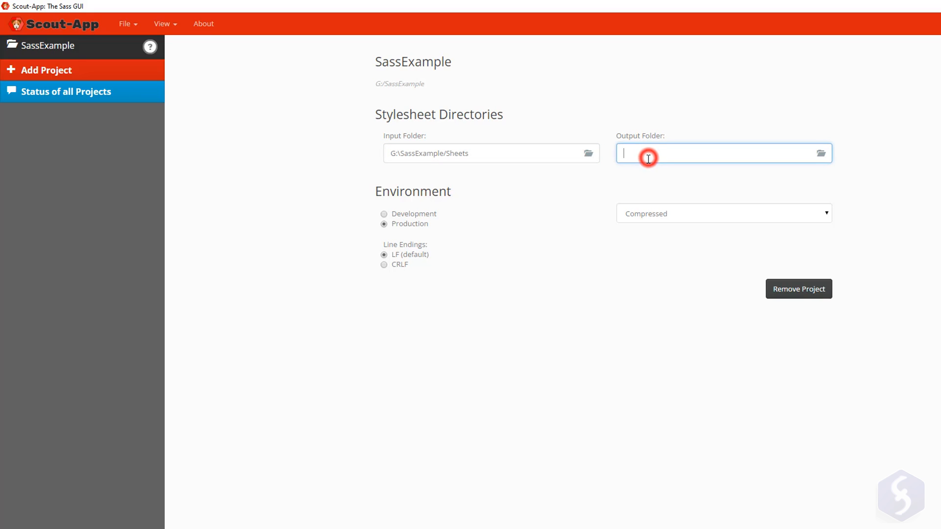
text(G:\SassExample)
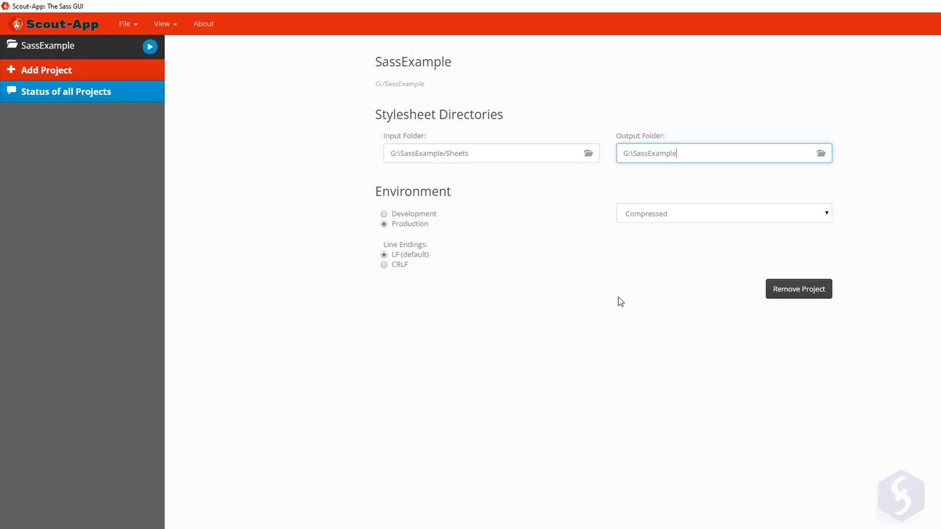
mouse_move(538, 321)
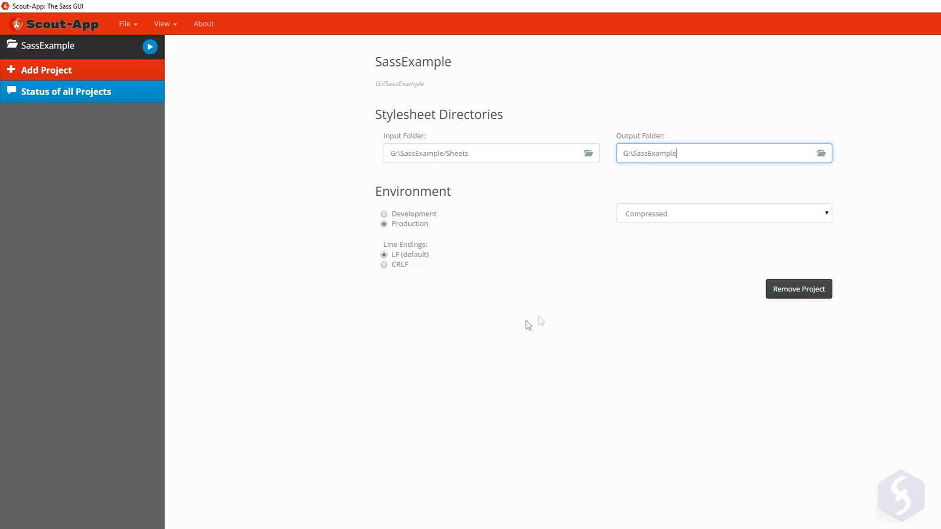
mouse_move(251, 309)
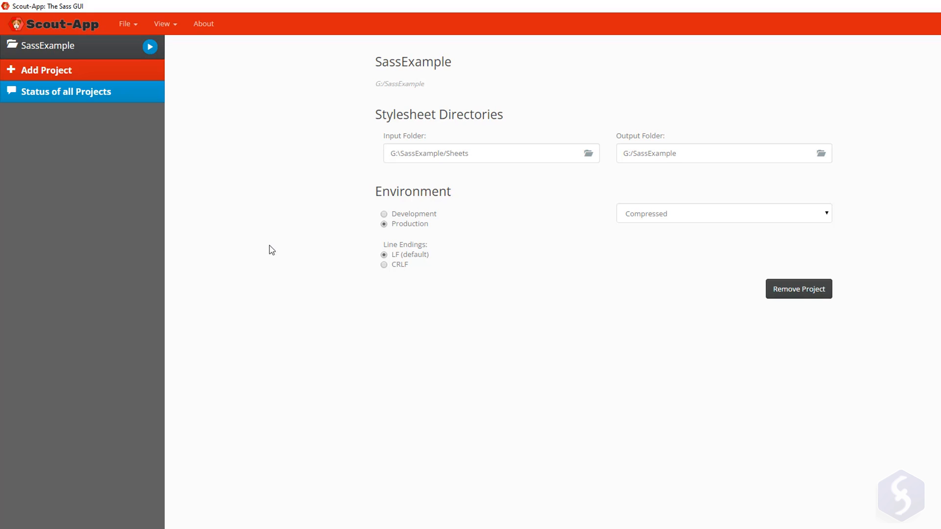
mouse_move(216, 70)
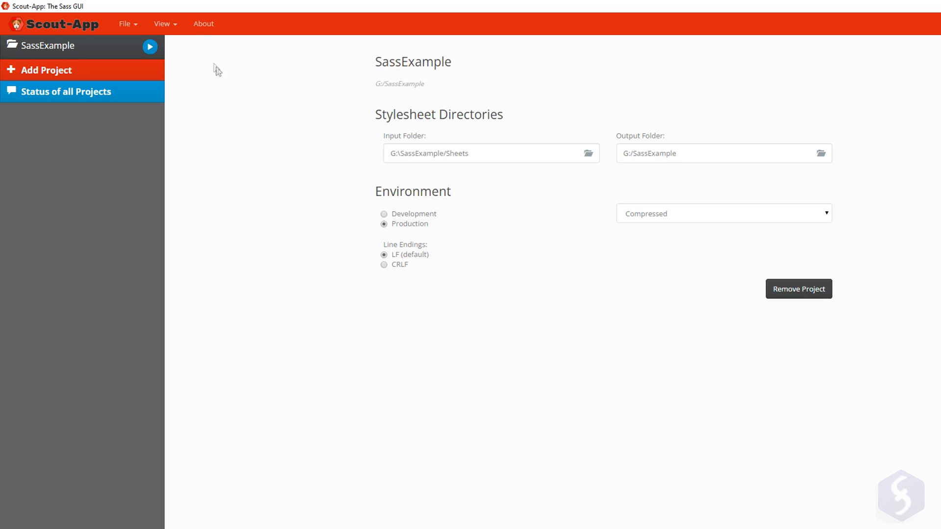
click(149, 47)
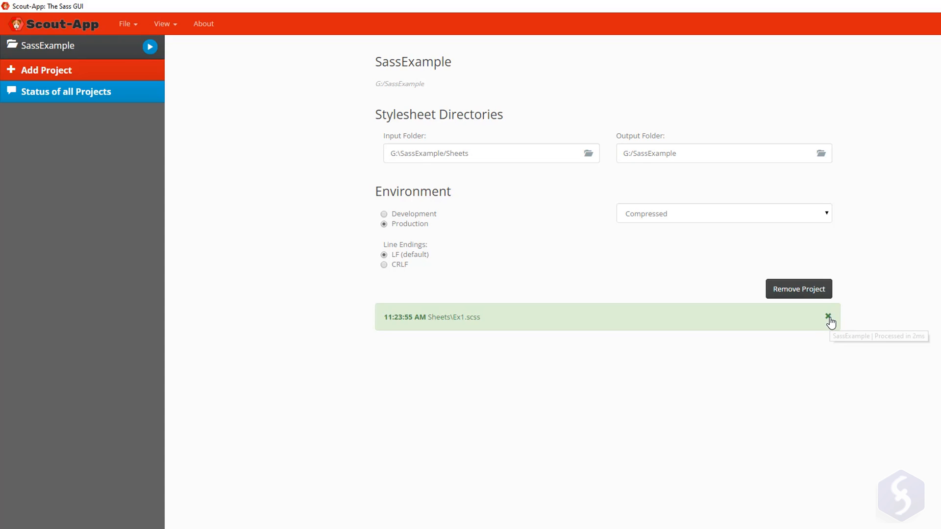
click(829, 317)
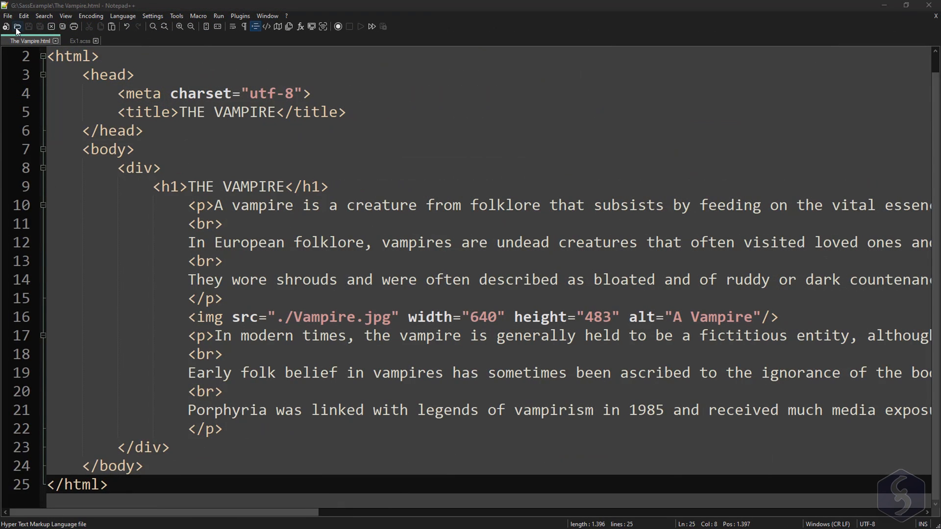
Open Ex1.css, add <link href="Ex1.css" rel="stylesheet"> to The Vampire.html, and save it.
click(18, 26)
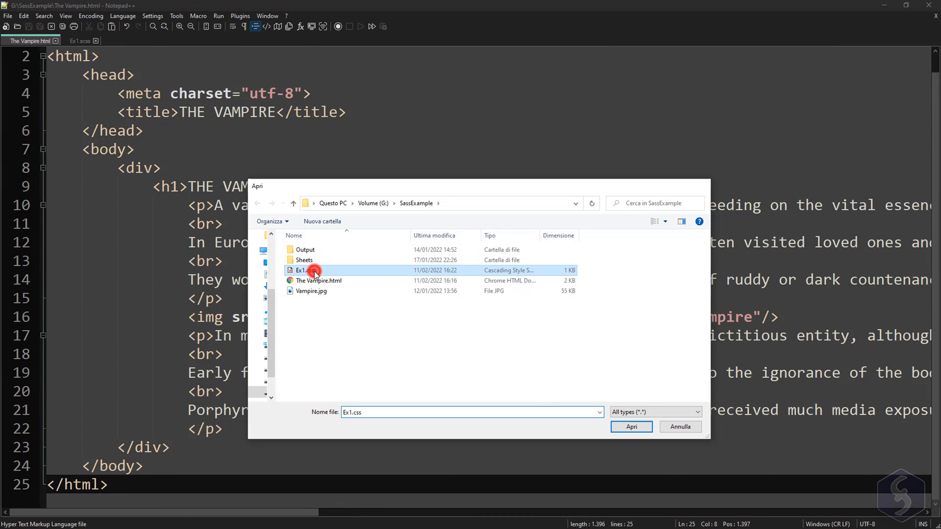
click(631, 427)
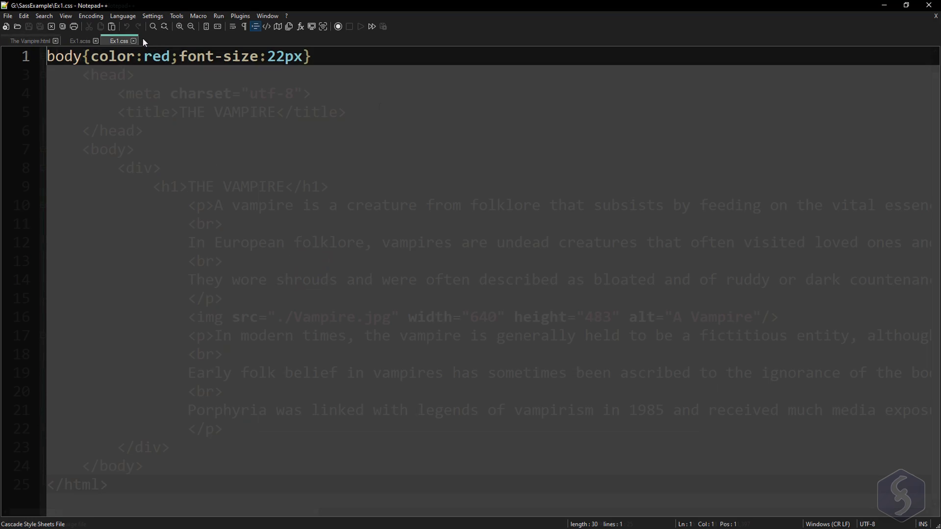
click(29, 40)
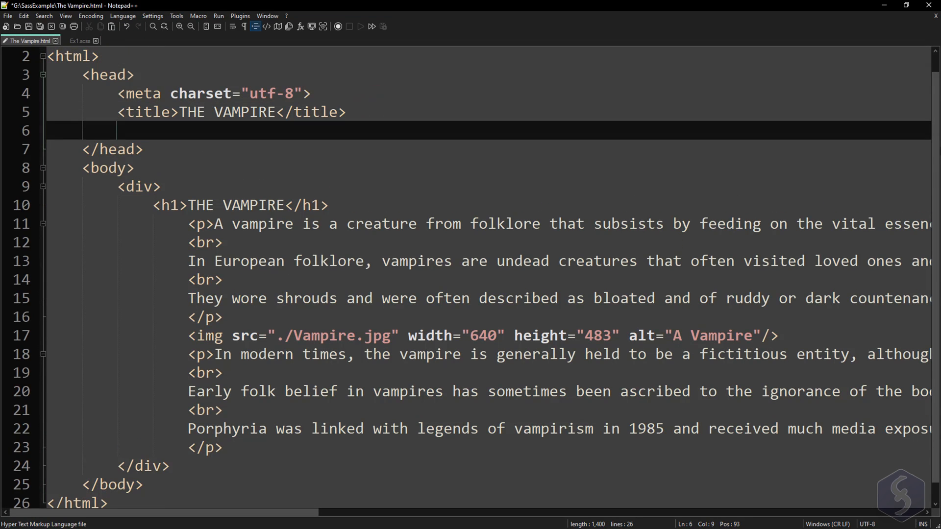
text(<link href="Ex1.css" rel="stylesheet" type="text/css">)
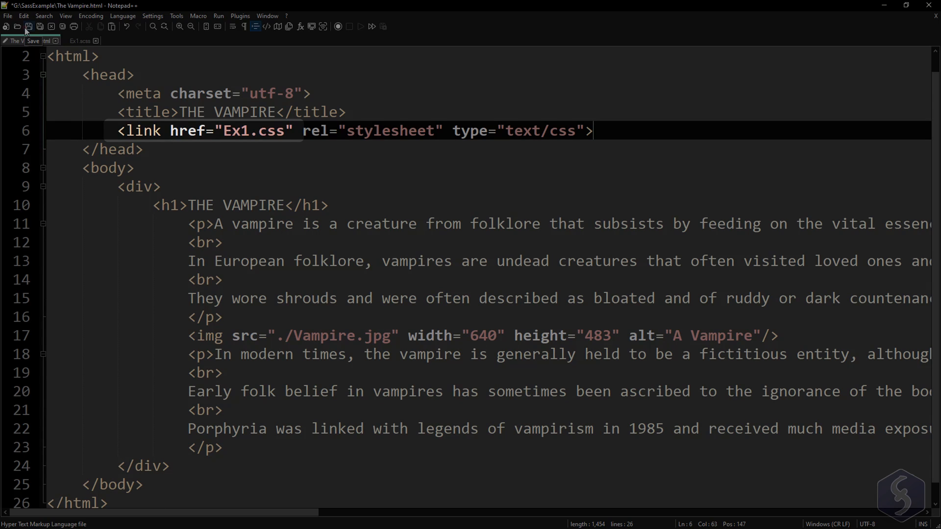
click(28, 26)
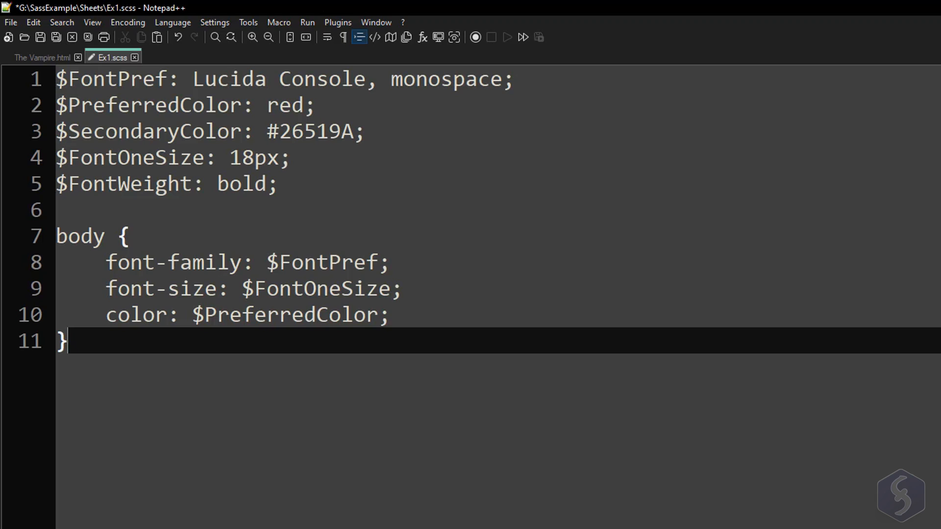
Begin a p rule in Ex1.scss with font-weight: $FontWeight.
key(enter)
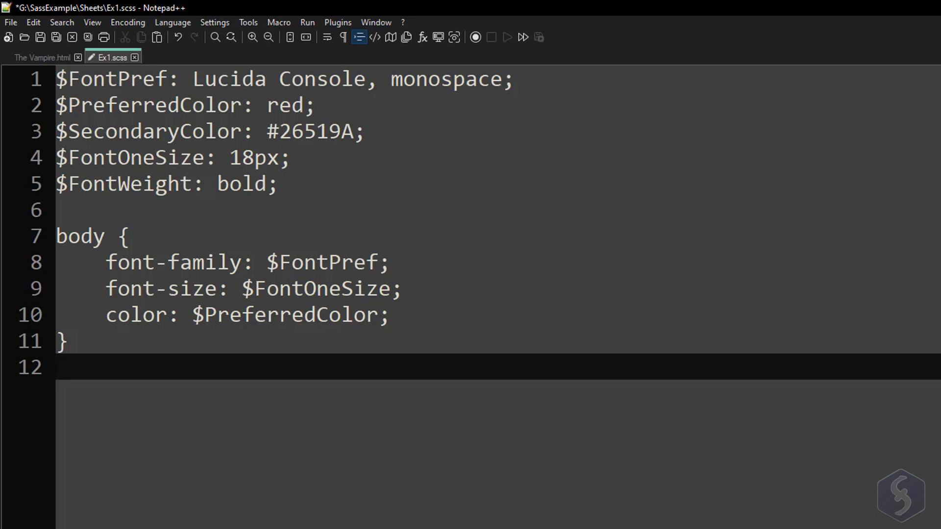
text(p {)
text(font-weight)
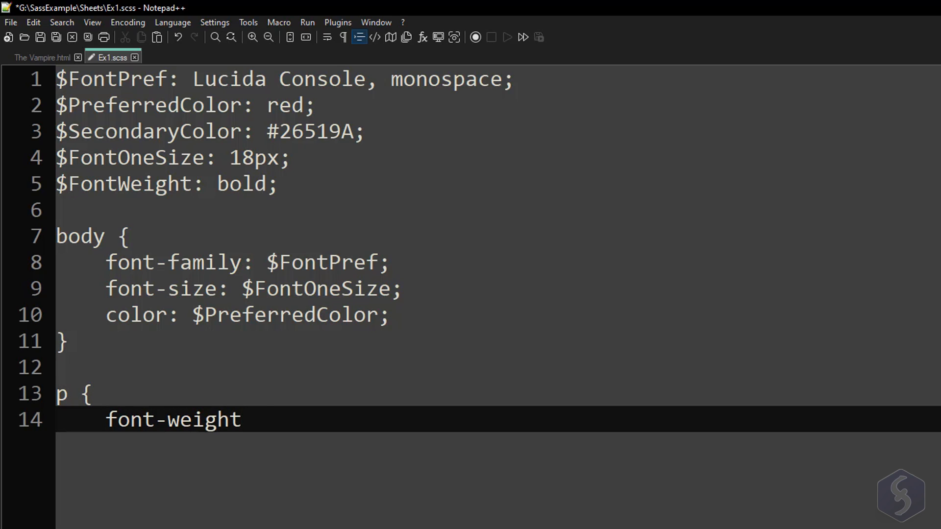
text(: $FontWeight)
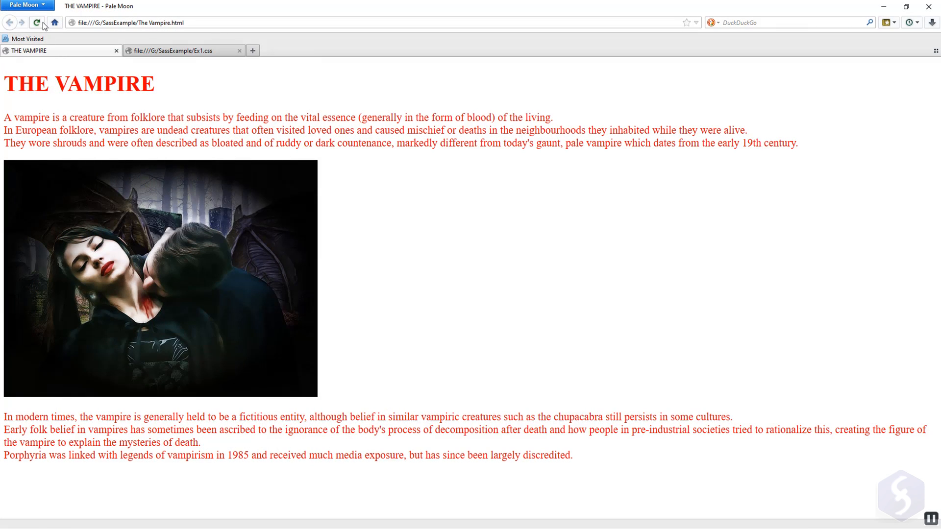
Reload The Vampire page in Pale Moon.
click(37, 23)
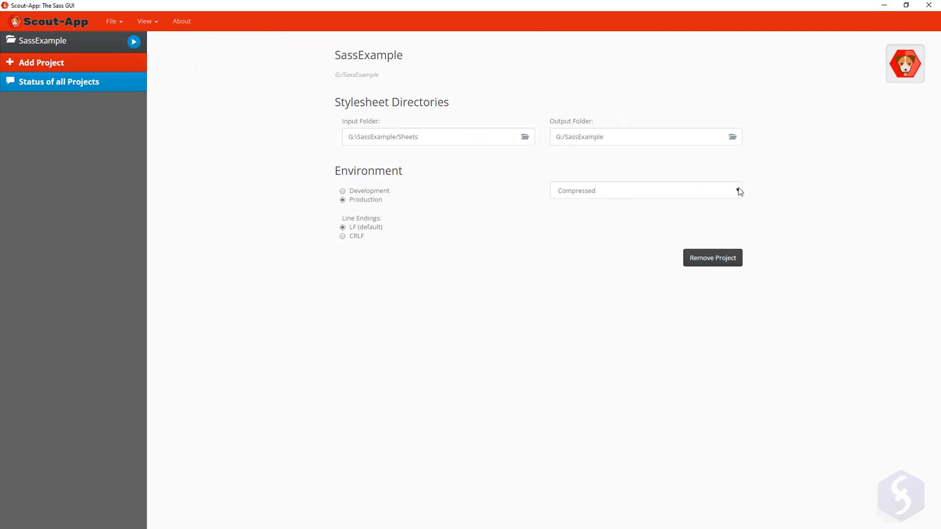
Open the recompiled Ex1.css from the SassExample folder.
click(644, 191)
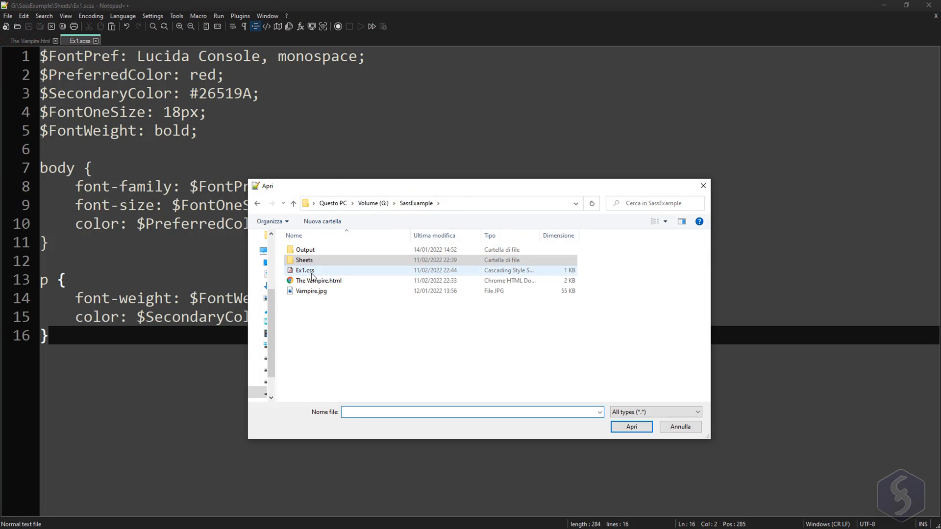
double_click(305, 270)
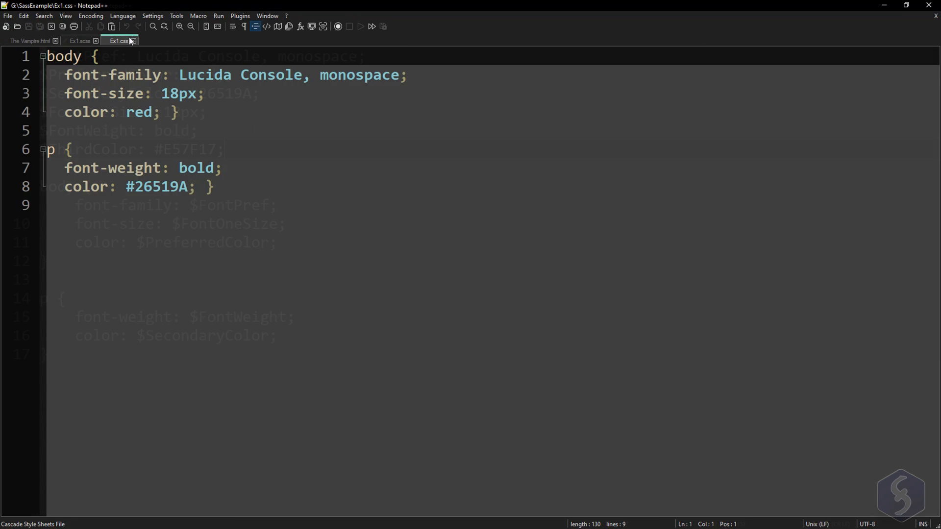
Start a #special rule with color $ThirdCol in Ex1.scss and type id="special".
click(78, 40)
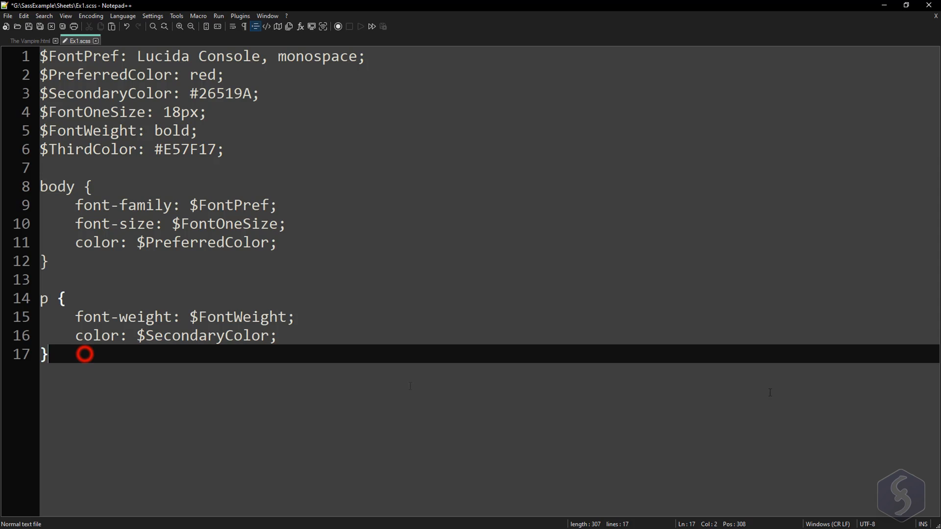
key(enter)
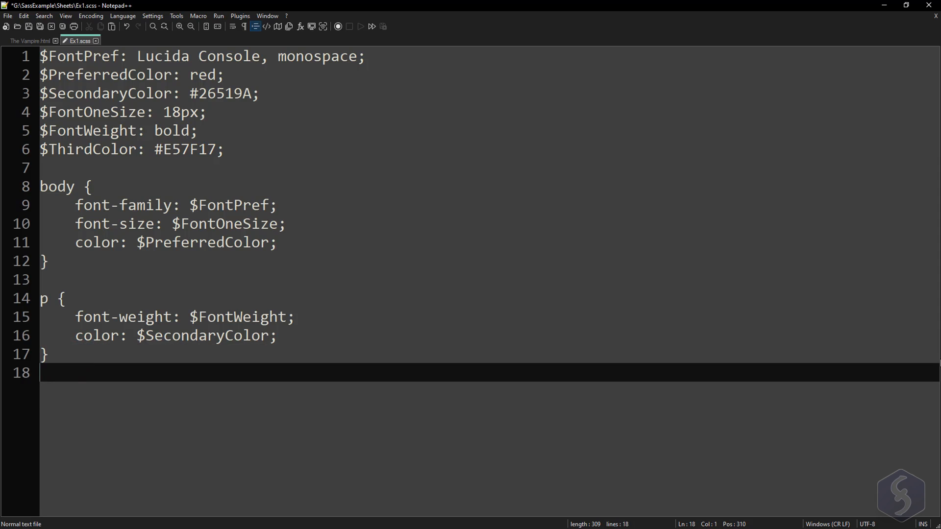
text(#specia)
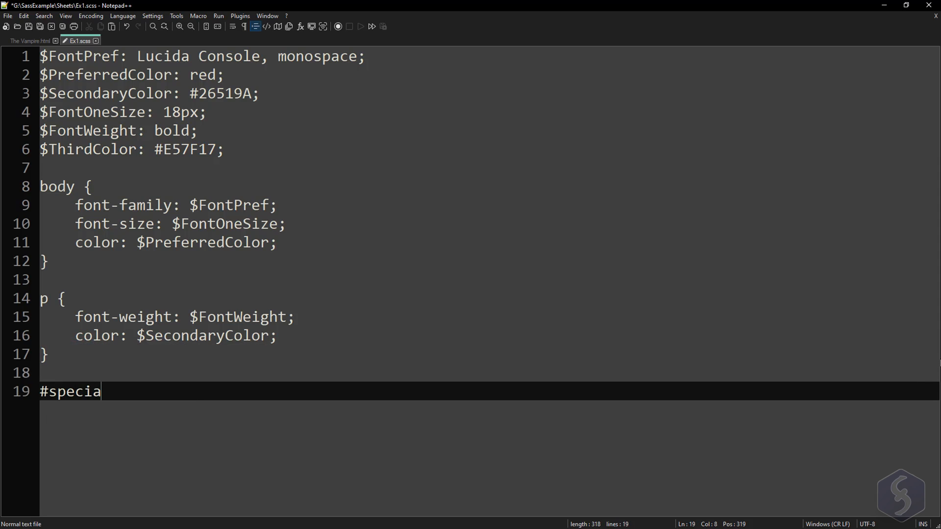
text(l {)
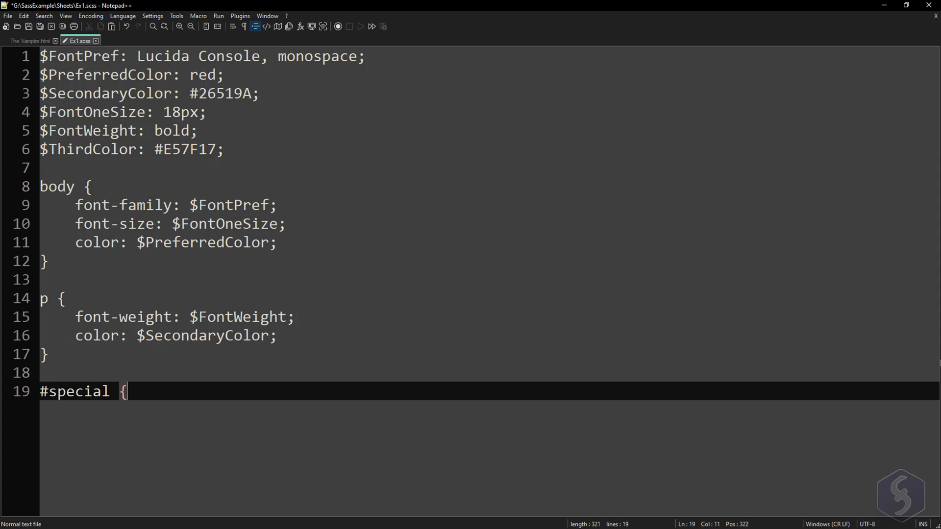
text(col)
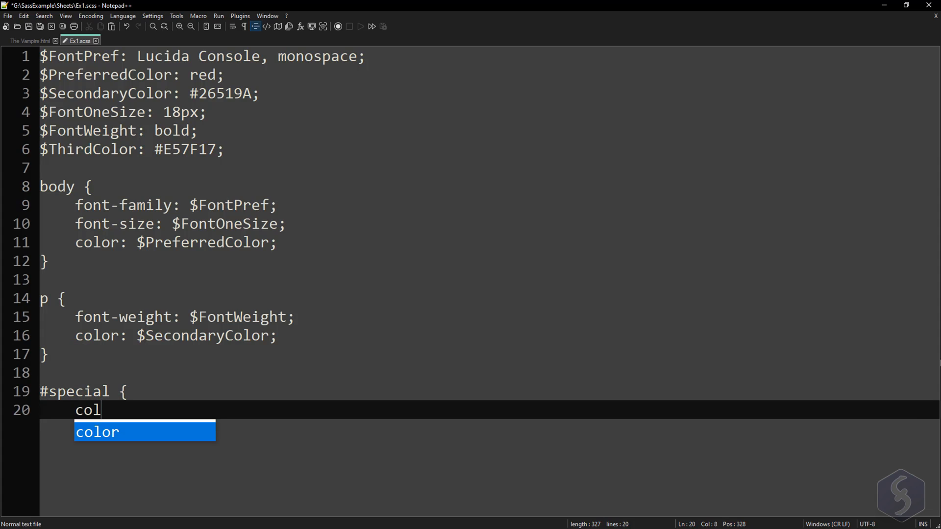
text(or: $ThirdCol)
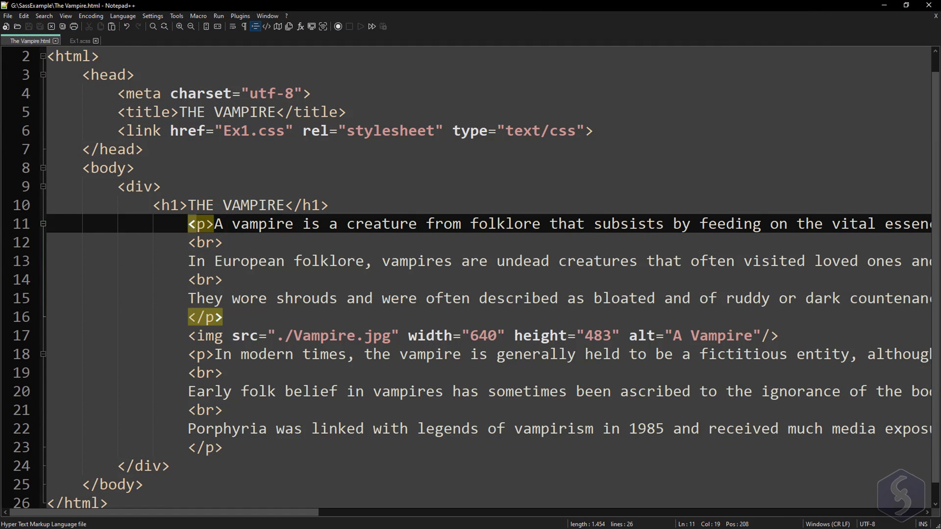
text(id=")
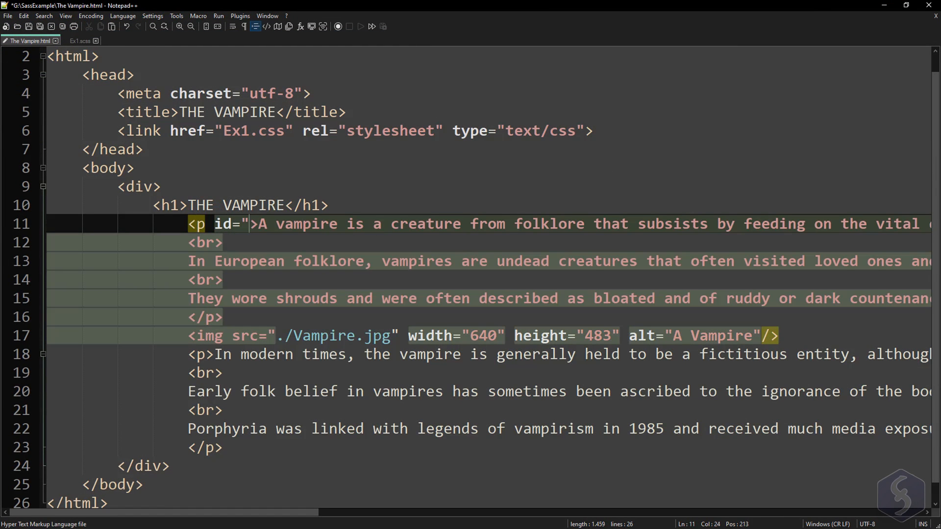
text(special)
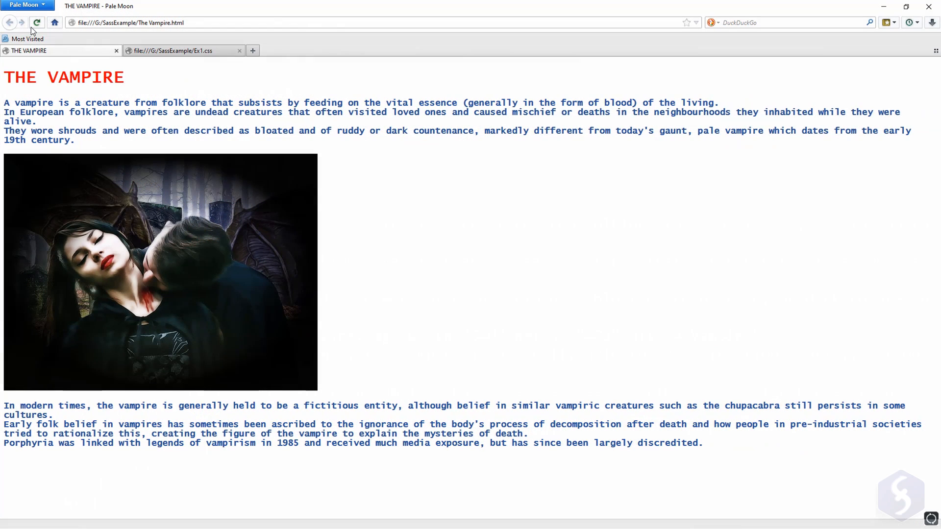
Reload The Vampire page in Pale Moon to show the orange first paragraph.
click(37, 22)
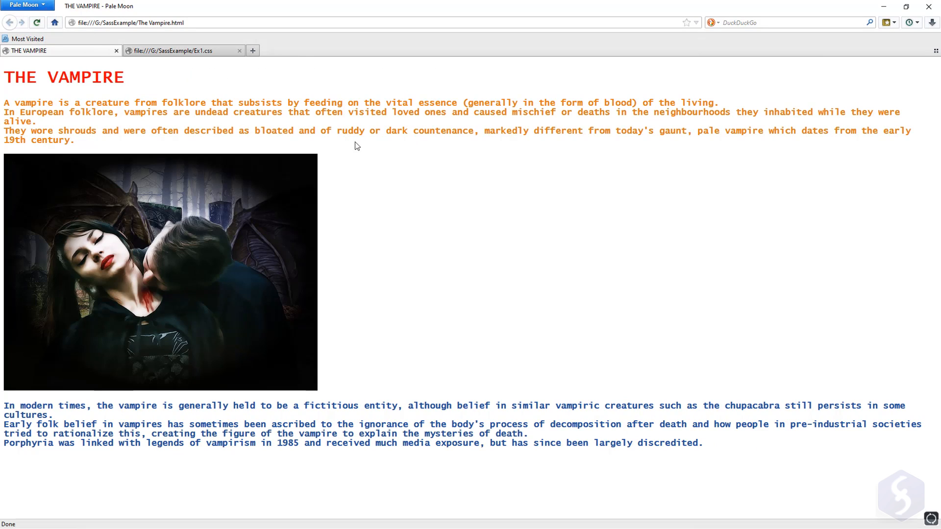
mouse_move(938, 289)
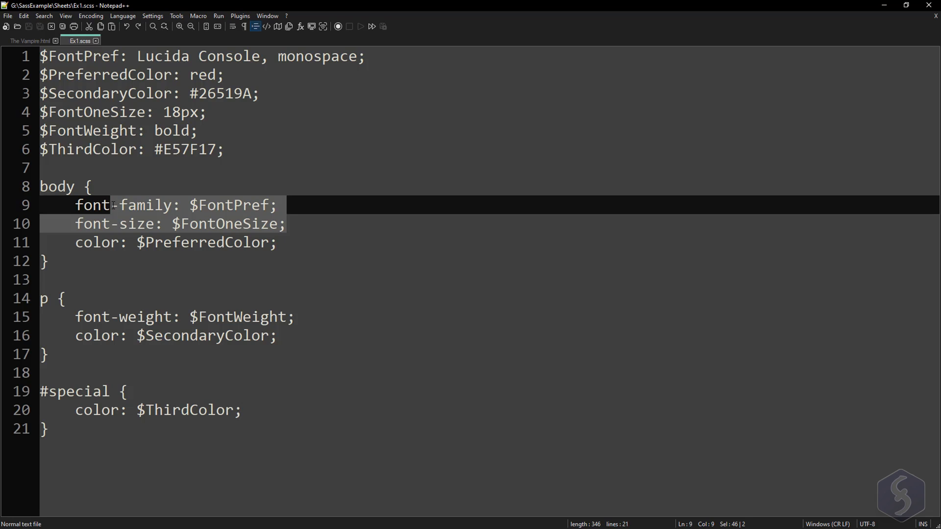
Remove the old font declarations and start a .main-title rule with color: $T.
key(Delete)
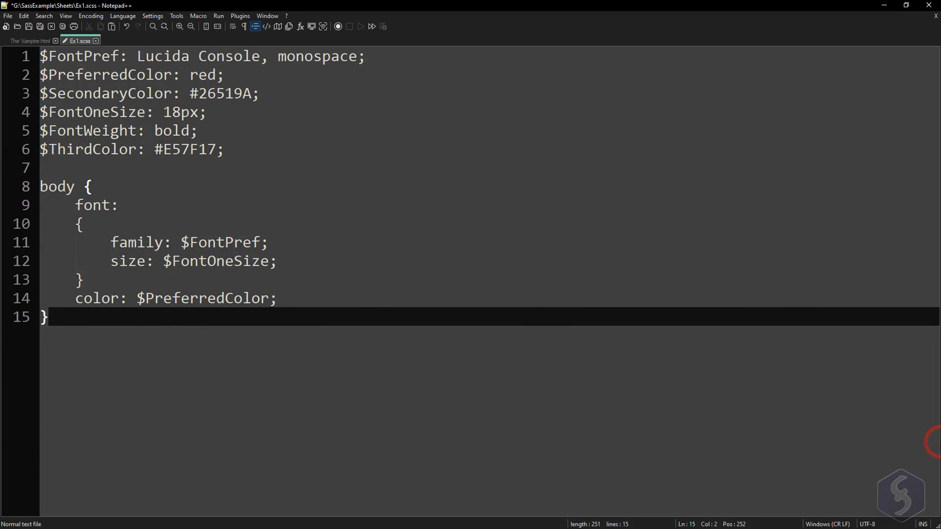
text(.main)
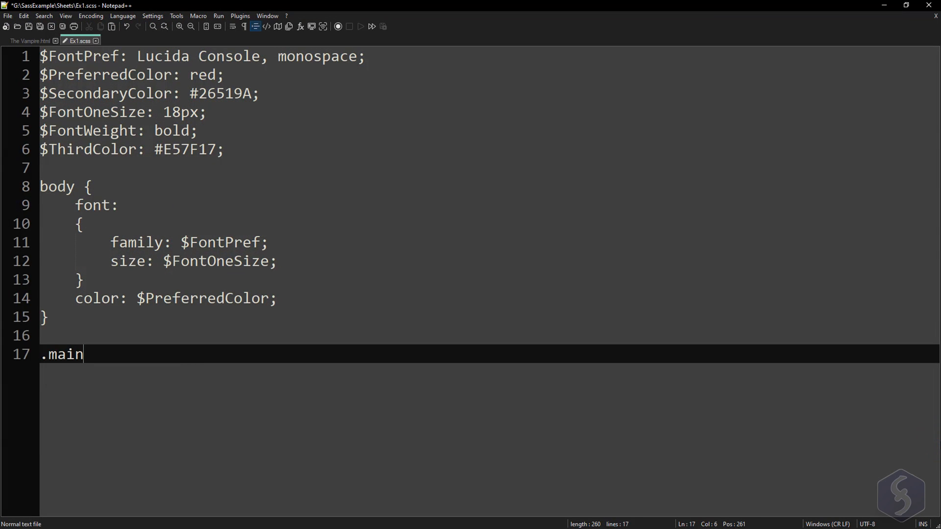
text(-title {)
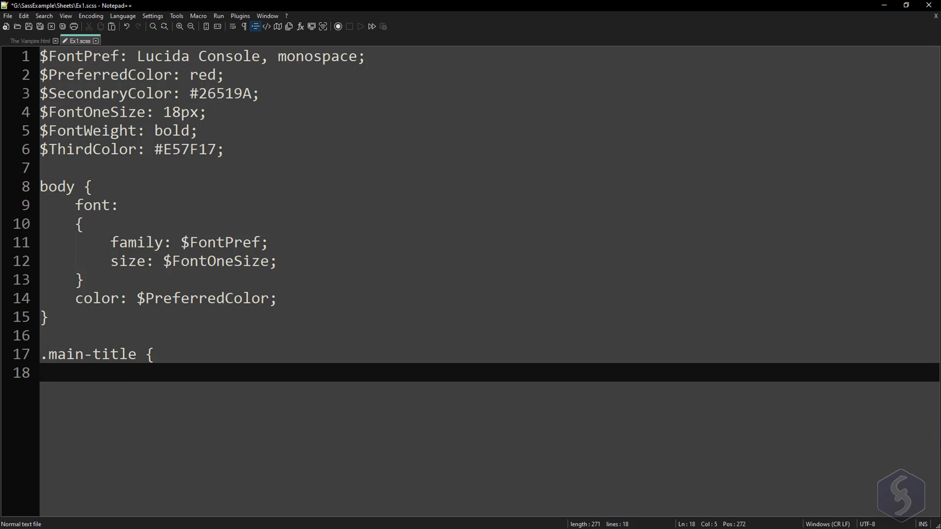
text(color: $T)
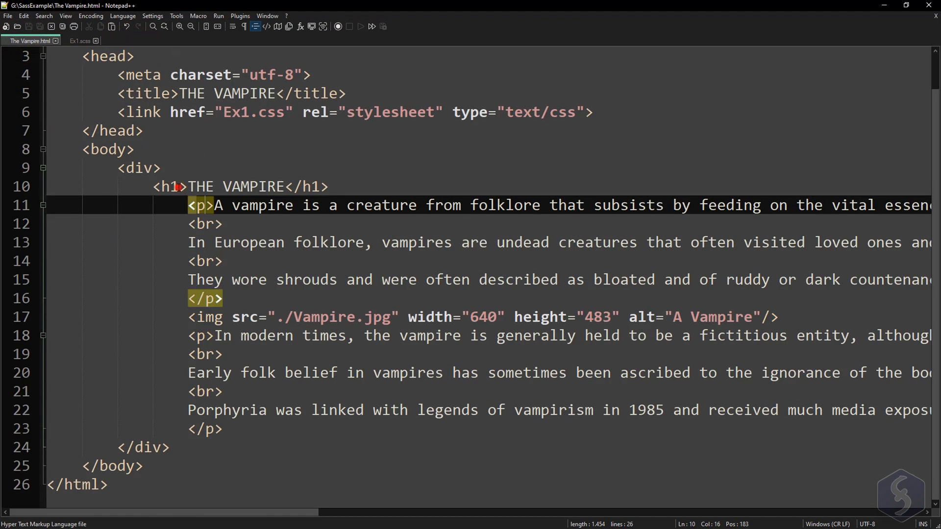
Add class="main-title" to the THE VAMPIRE h1 tag and reload the page.
text(c)
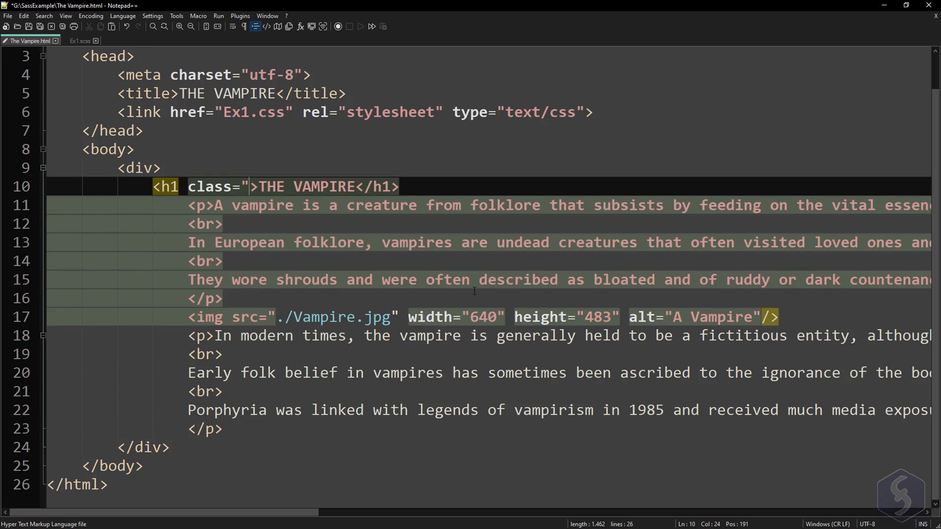
text(main-title)
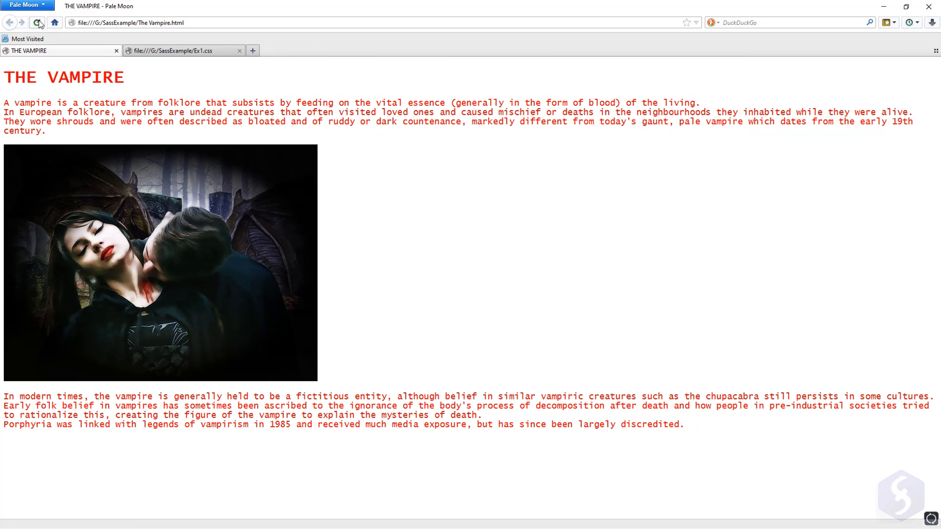
click(38, 23)
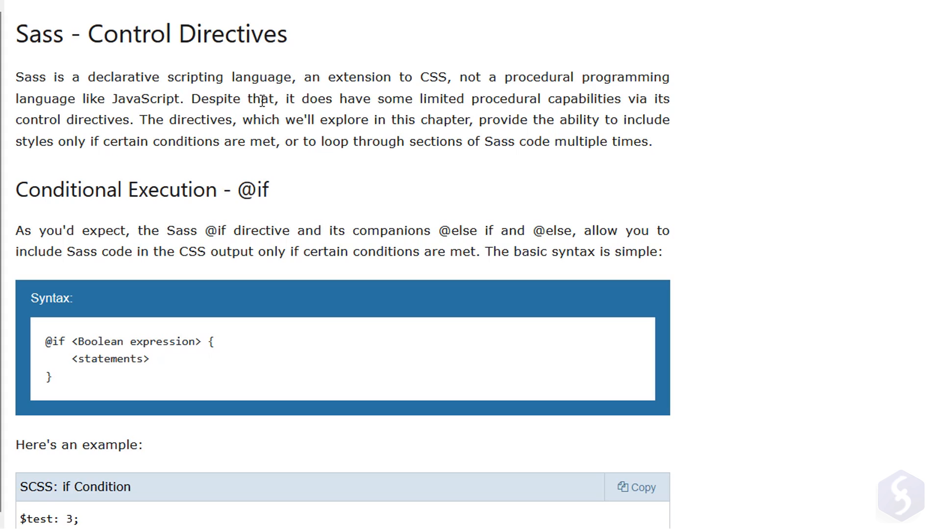
scroll(down, 3)
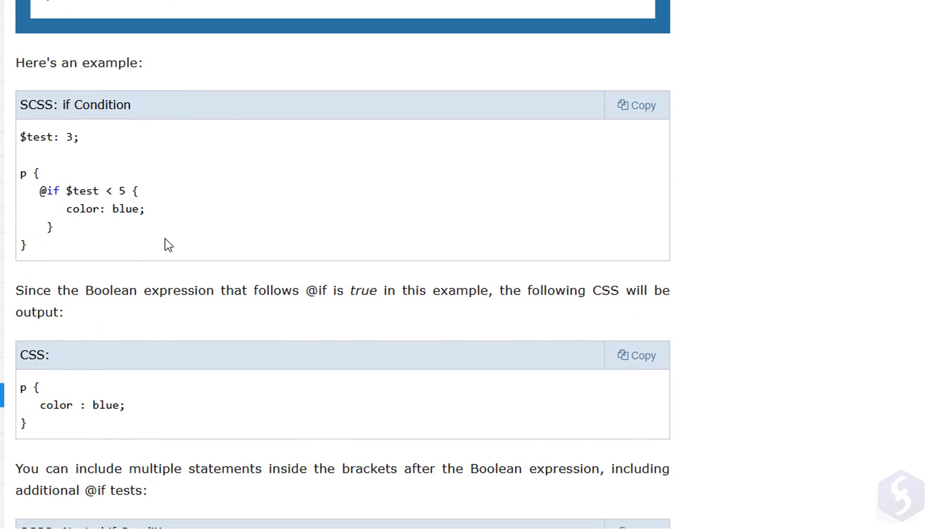
scroll(down, 3)
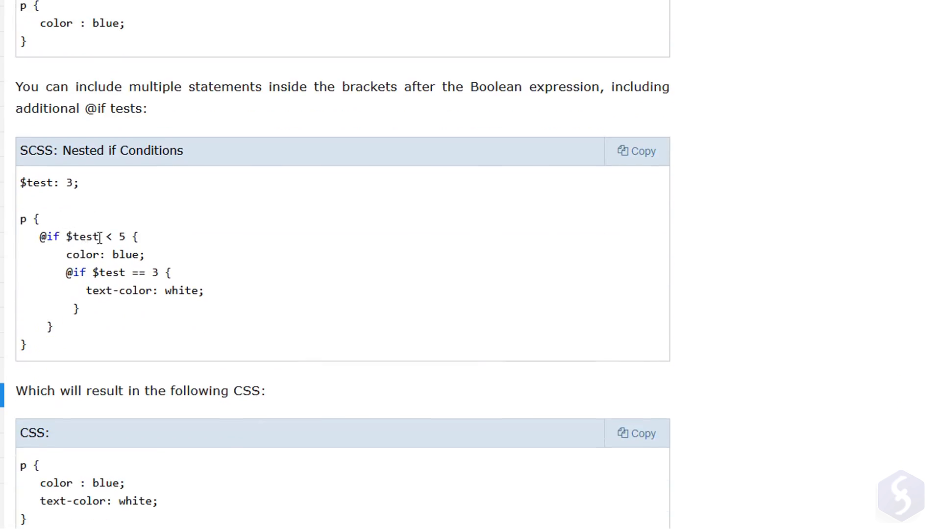
scroll(down, 3)
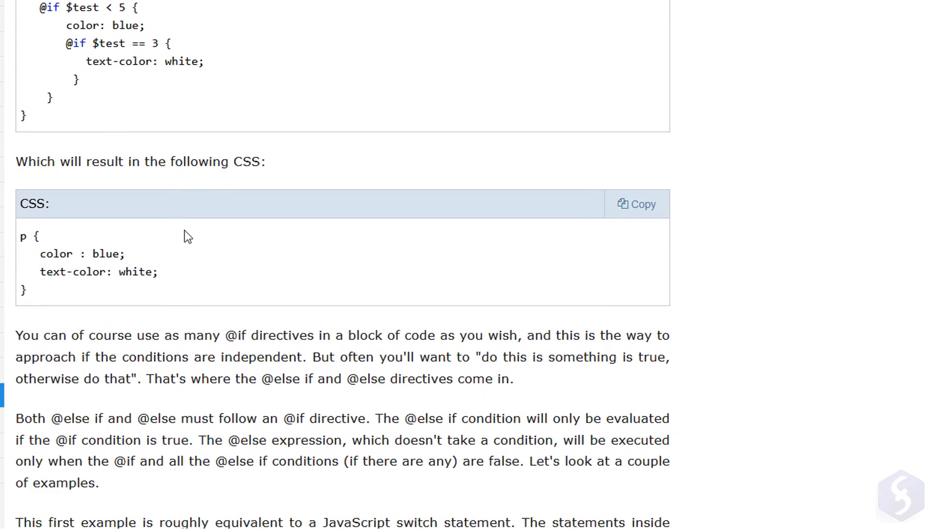
scroll(down, 3)
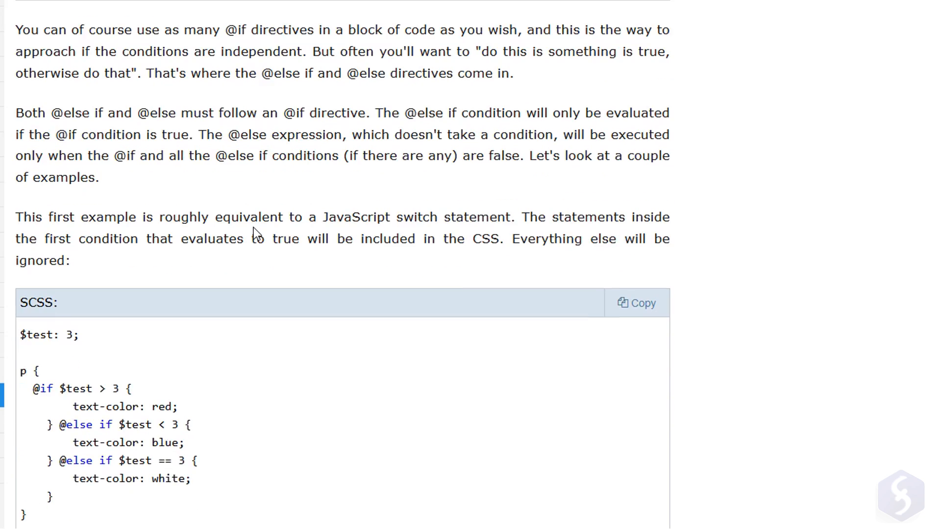
scroll(down, 3)
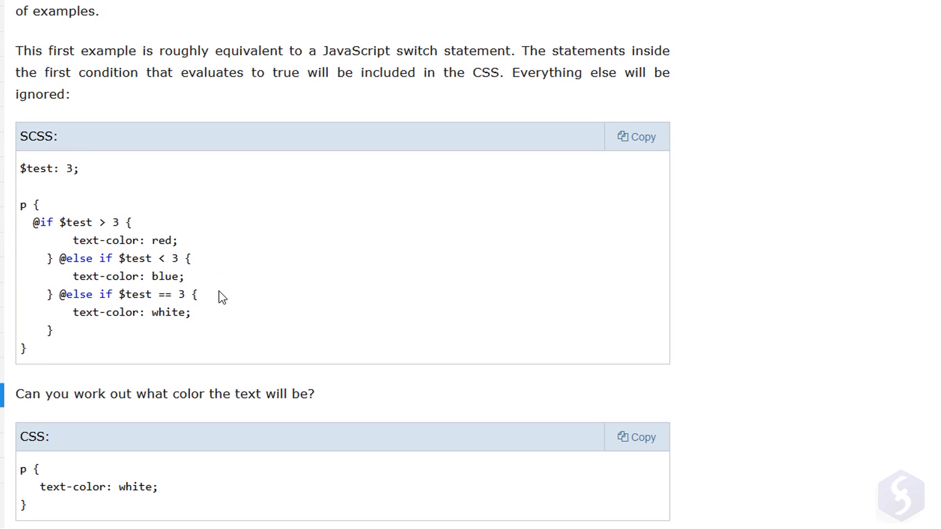
scroll(down, 3)
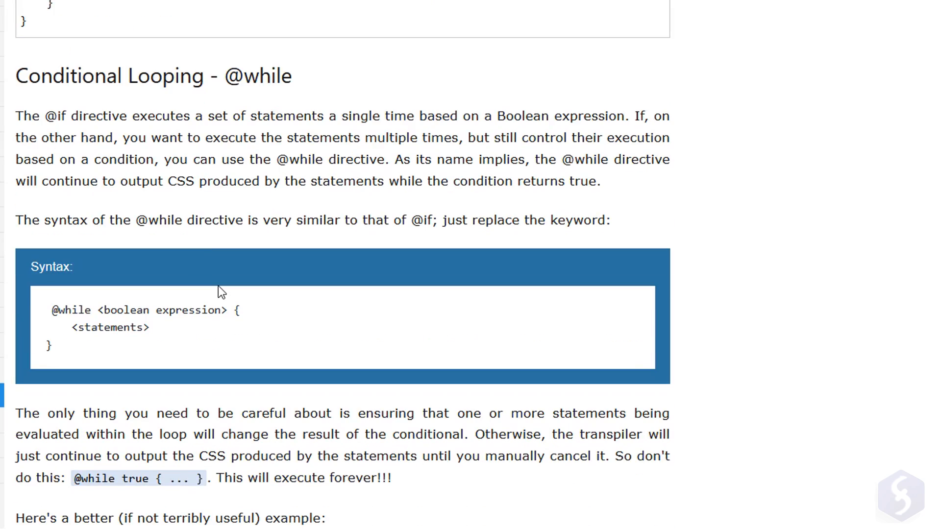
scroll(down, 3)
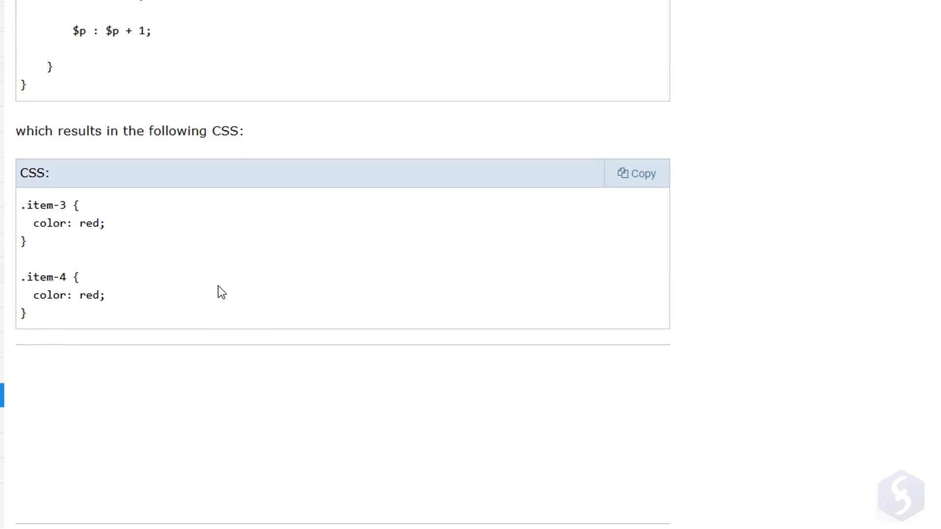
scroll(down, 3)
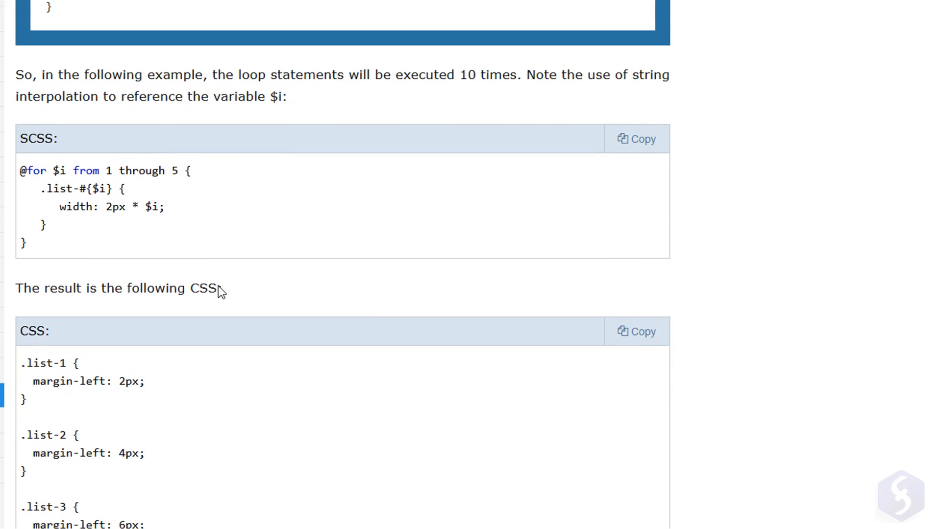
scroll(down, 3)
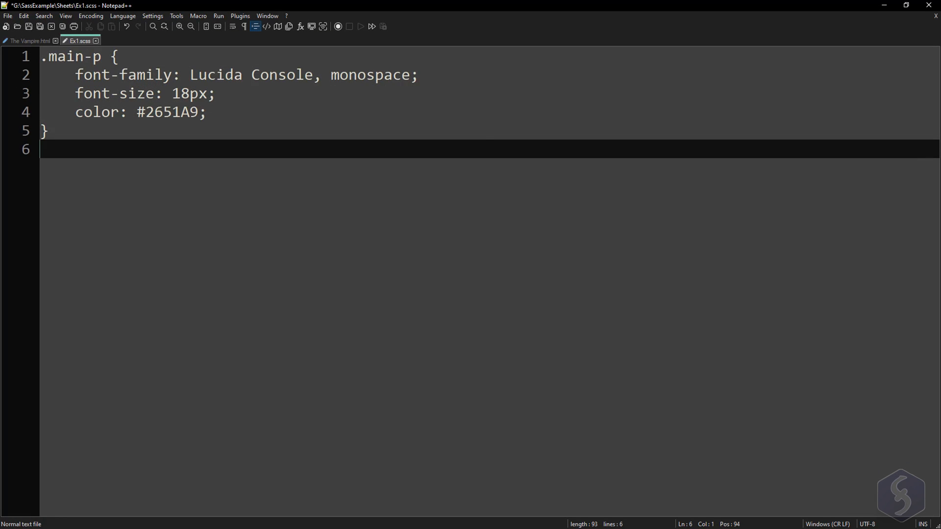
text(.secondary-p {)
text(text-)
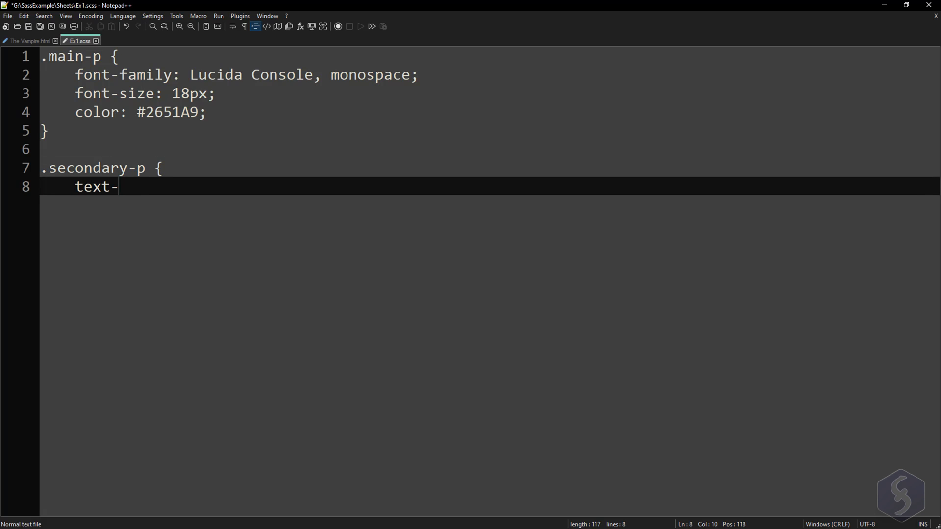
text(align: center;)
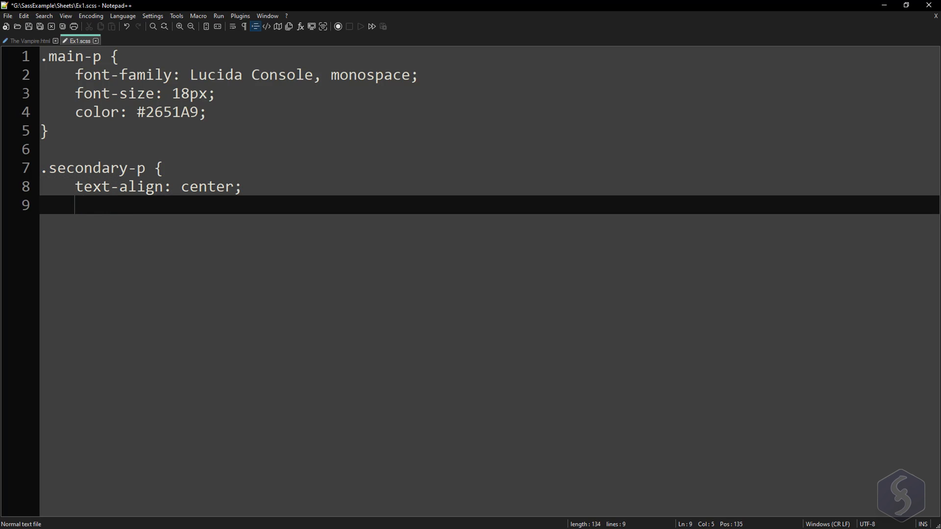
text(@extend .main)
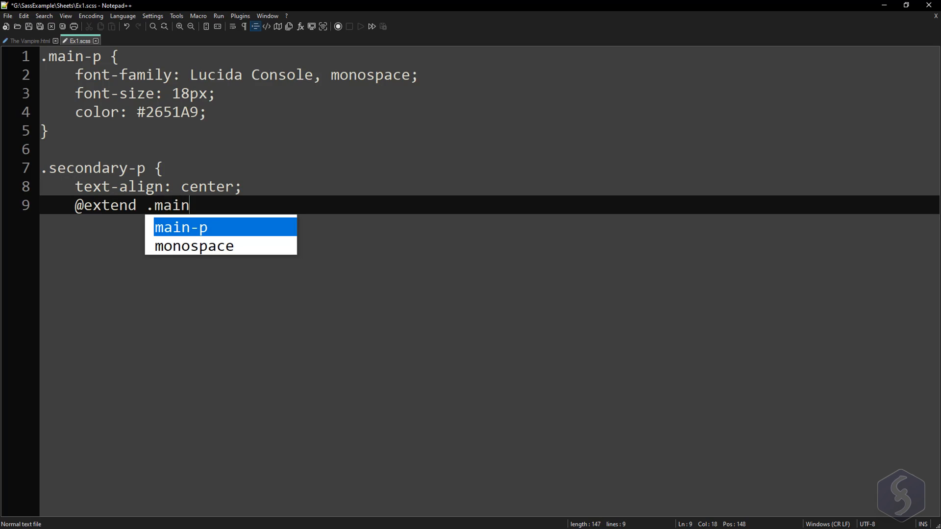
key(enter)
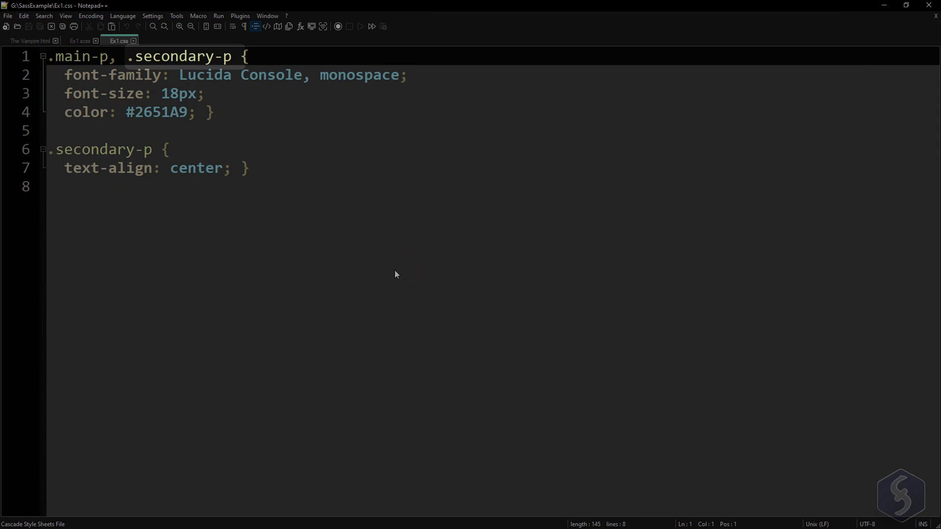
Add class="main-p" to the first paragraph in The Vampire.html.
click(29, 41)
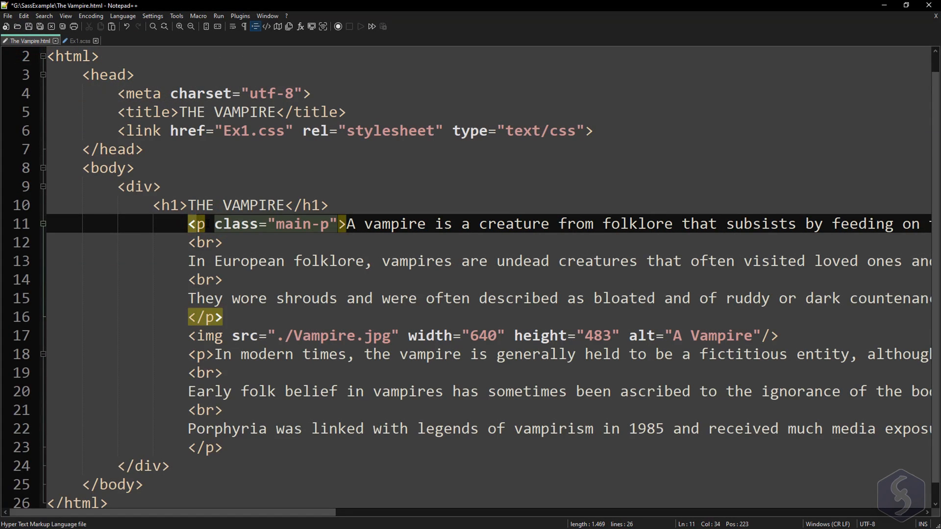
text(class="main-p")
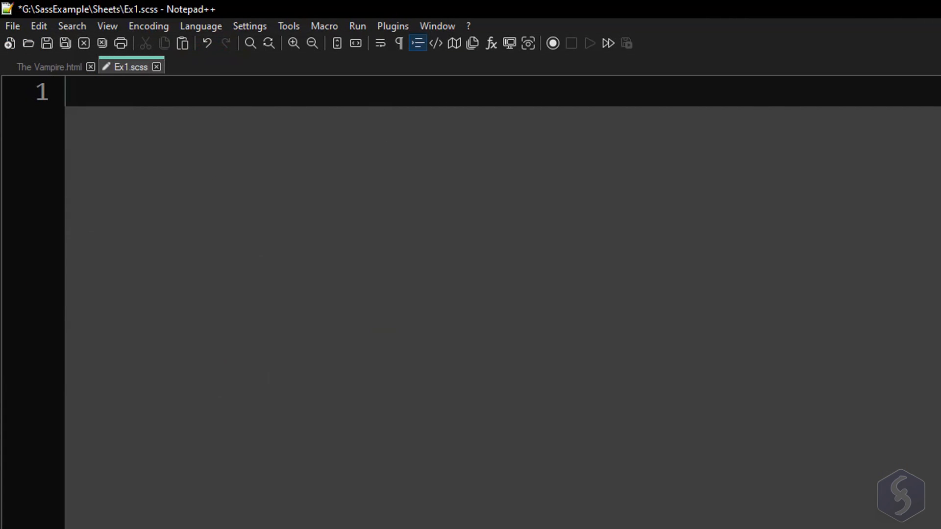
text(@mixin)
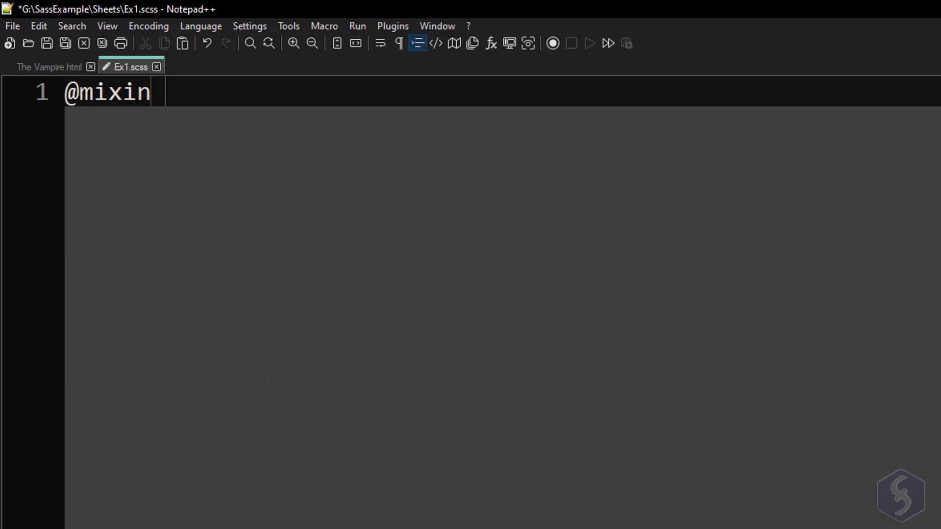
text(my-format)
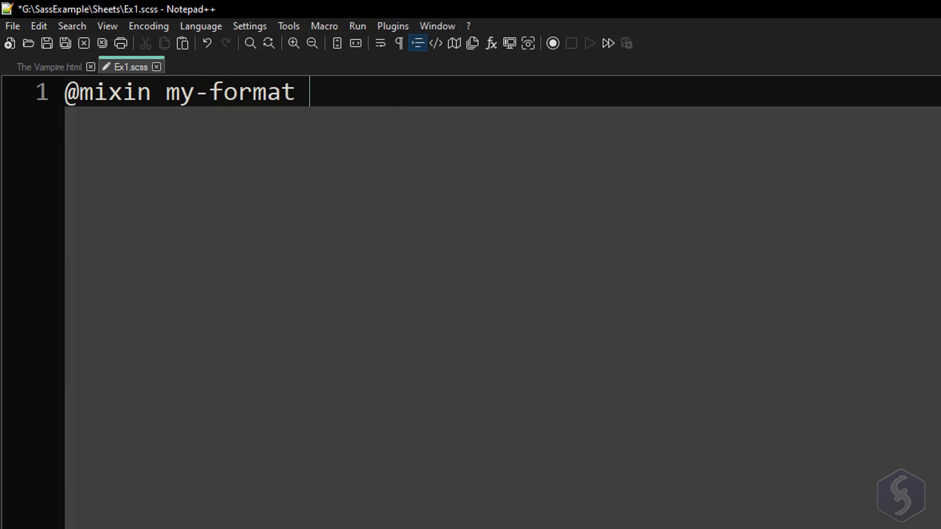
text({)
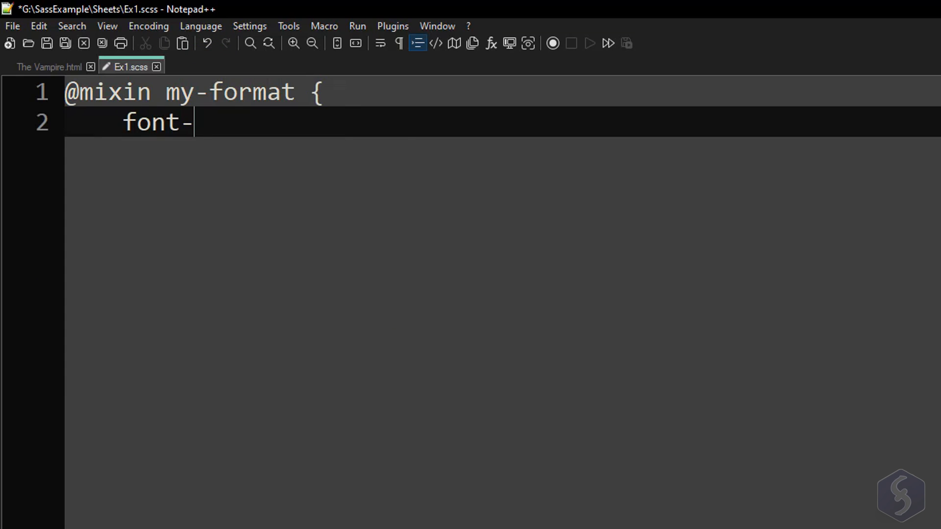
text(family: Lucida Console, monospace;)
text(font-size: 18px;)
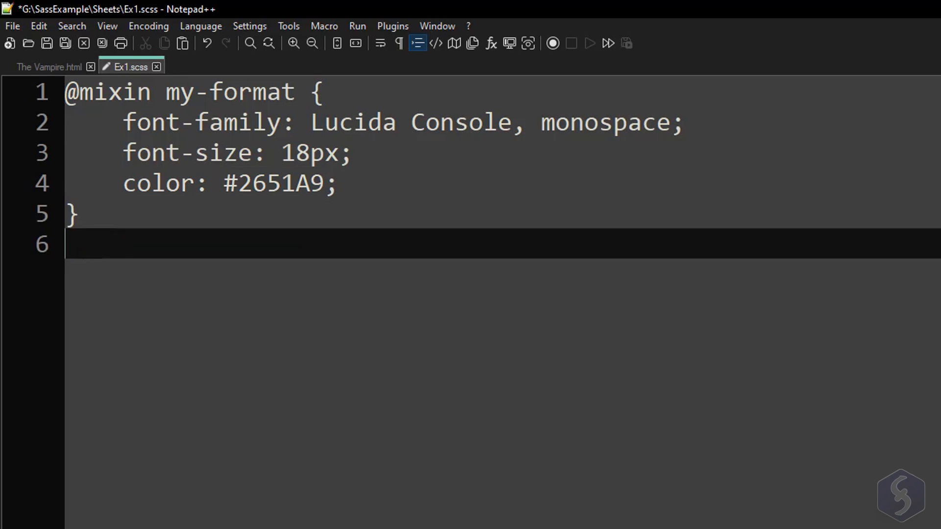
Write a .main-p rule that includes my-format.
text(.main-p {)
text(@)
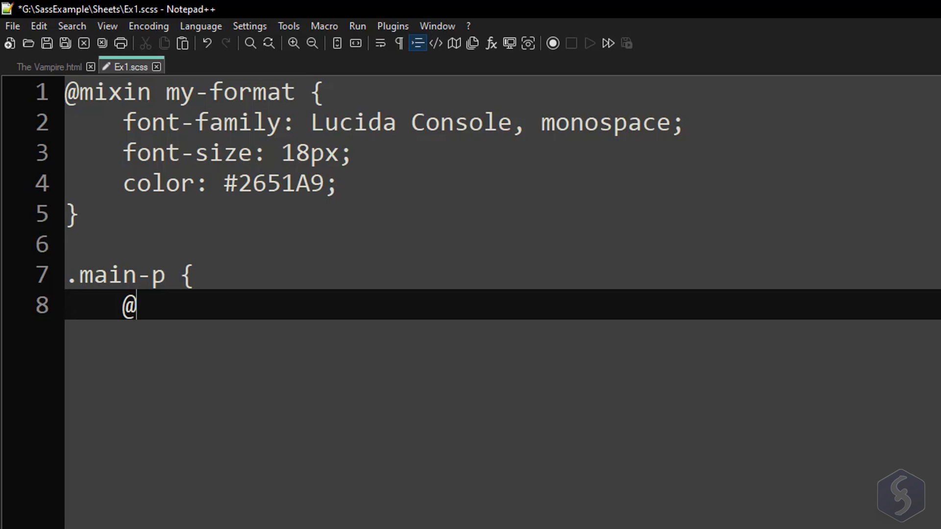
text(include my-)
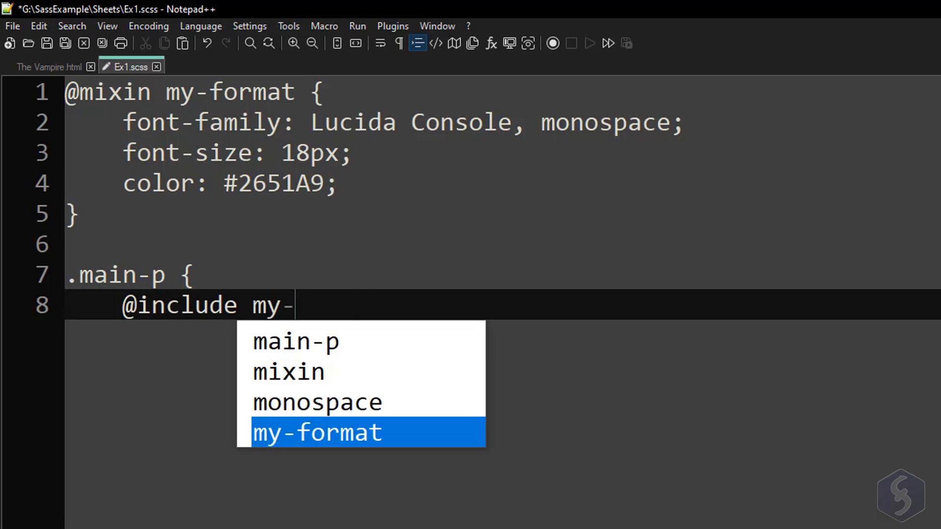
key(Enter)
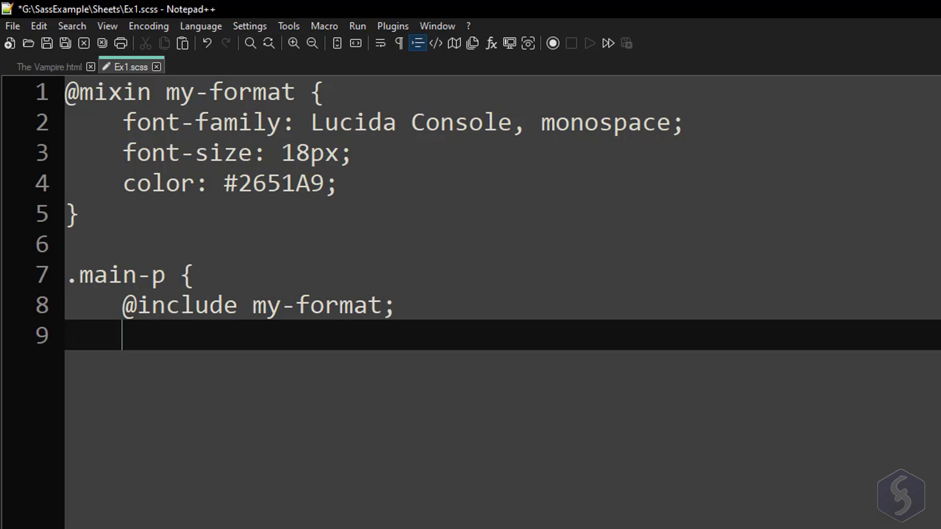
text(})
click(502, 92)
text(@import "Ex2)
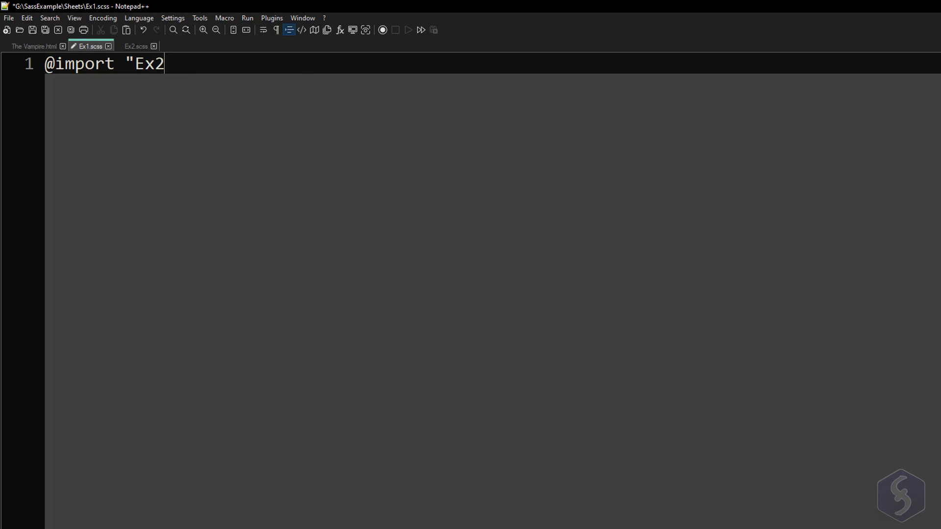
text(";)
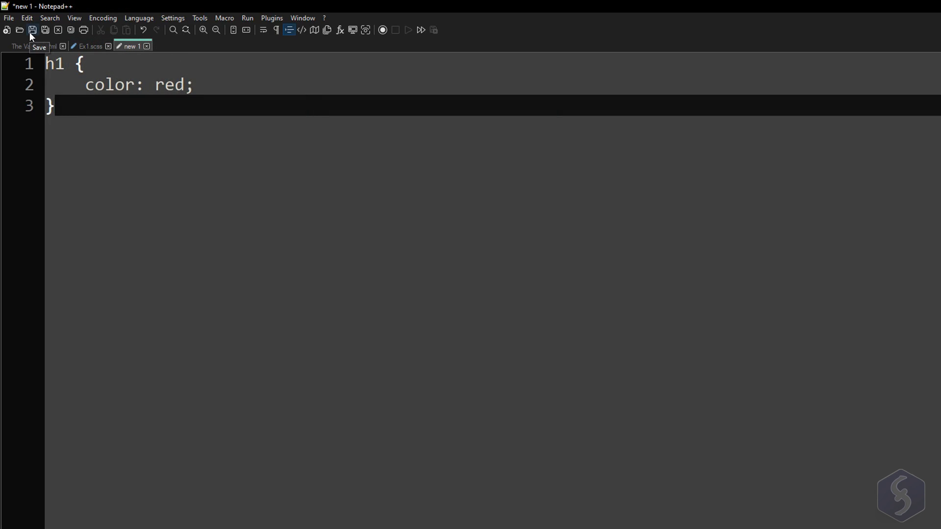
click(32, 30)
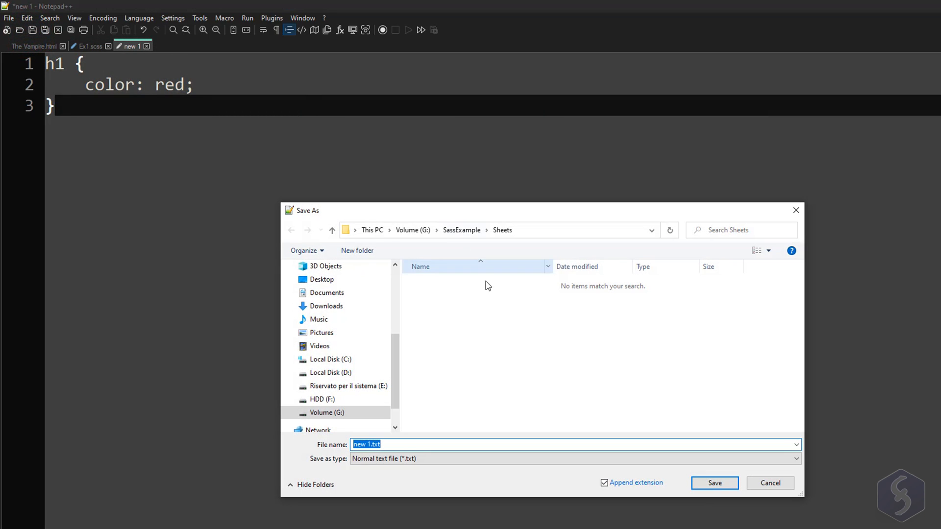
text(Ex2.)
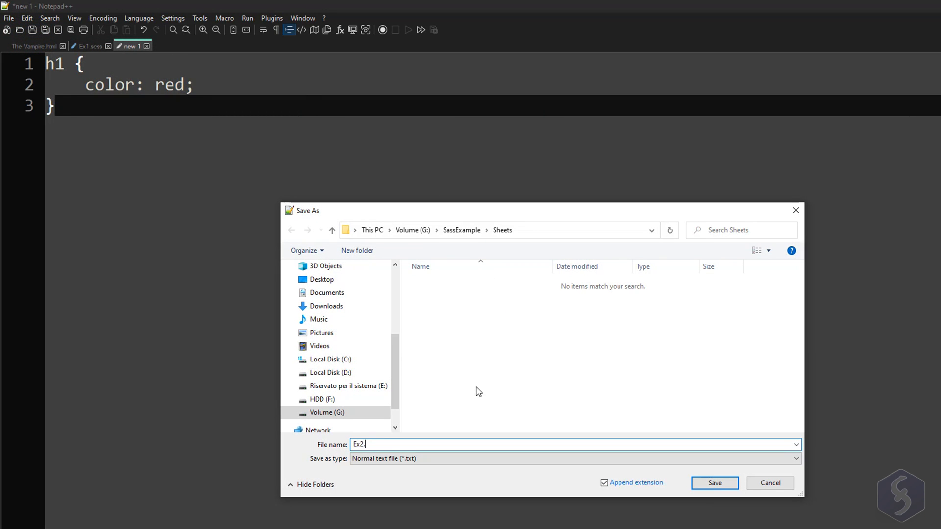
text(scss)
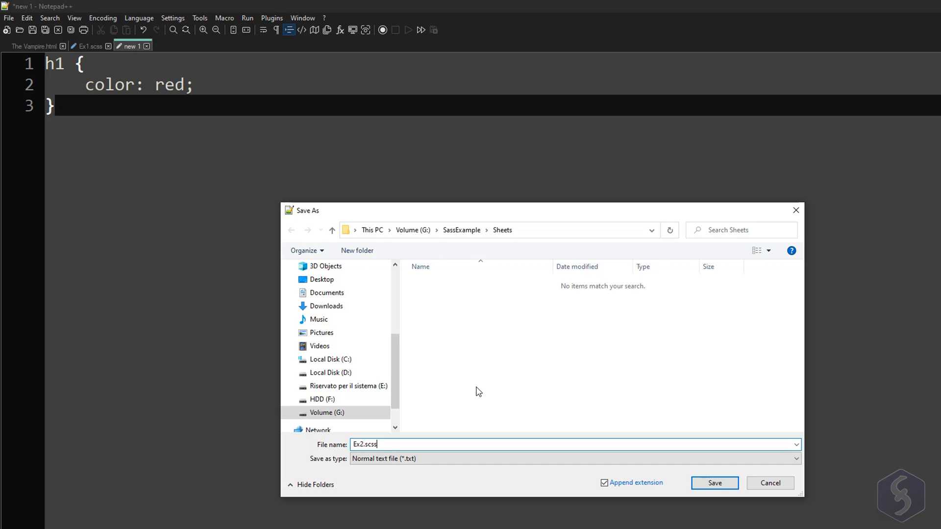
click(714, 483)
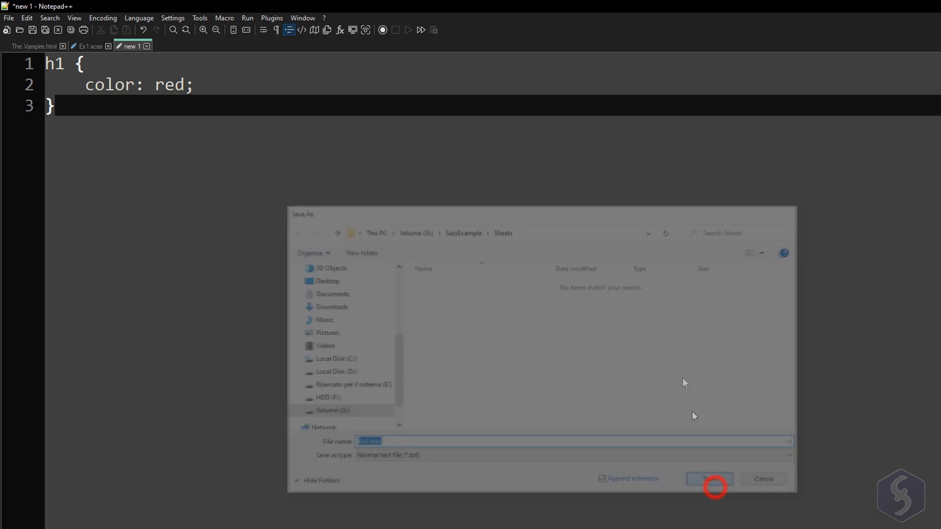
Add a body { color: blue; } rule to Ex1.scss.
click(708, 478)
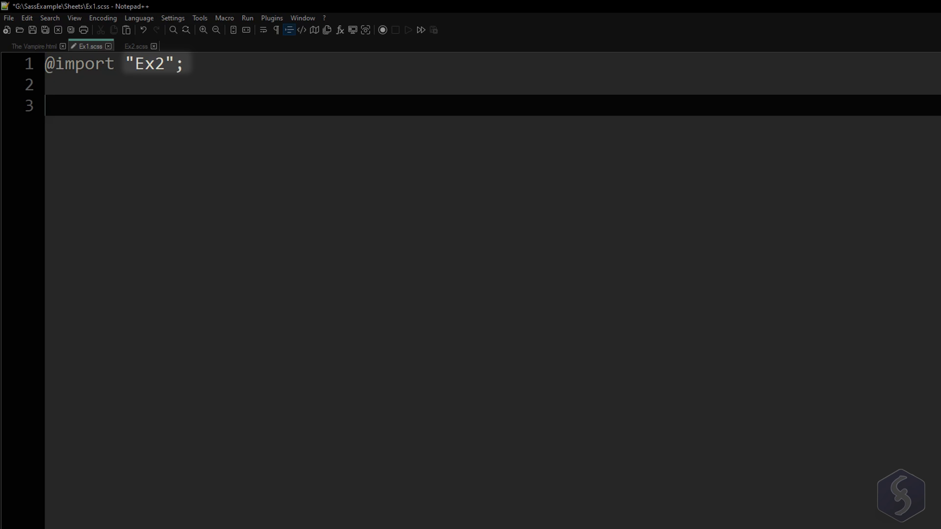
text(body {)
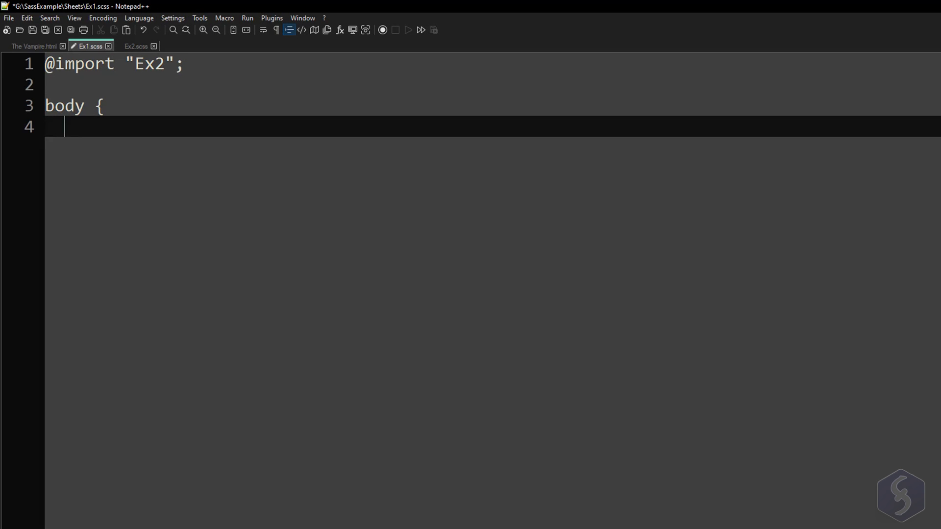
text(color: blue;)
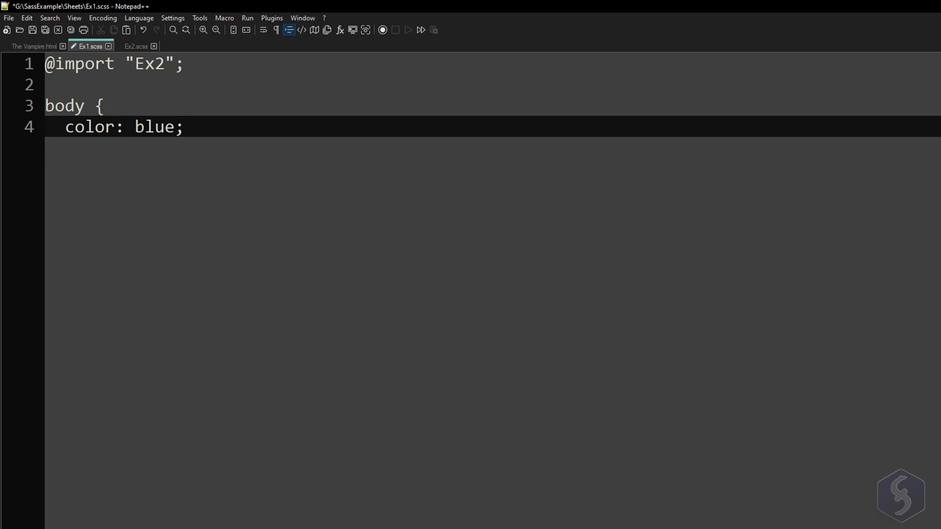
text(})
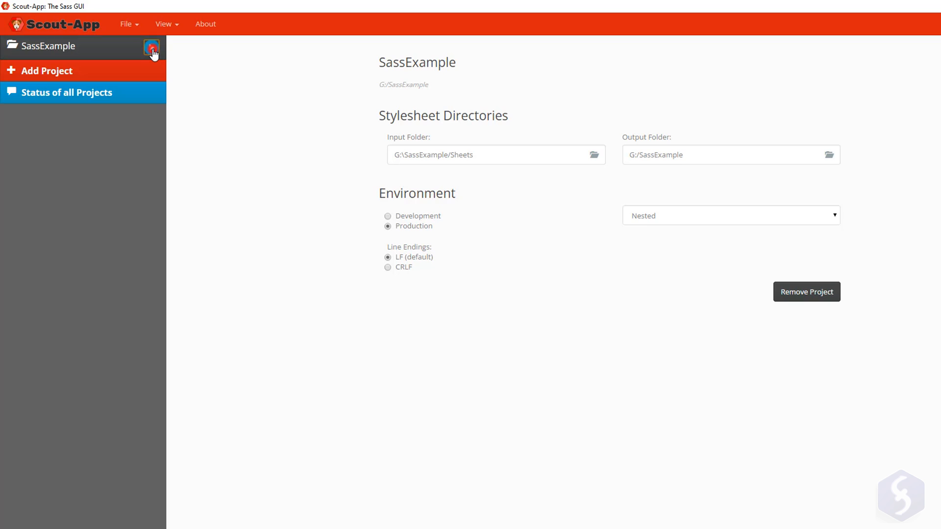
Start the SassExample project in Scout-App to compile Ex1.scss and Ex2.scss.
click(152, 47)
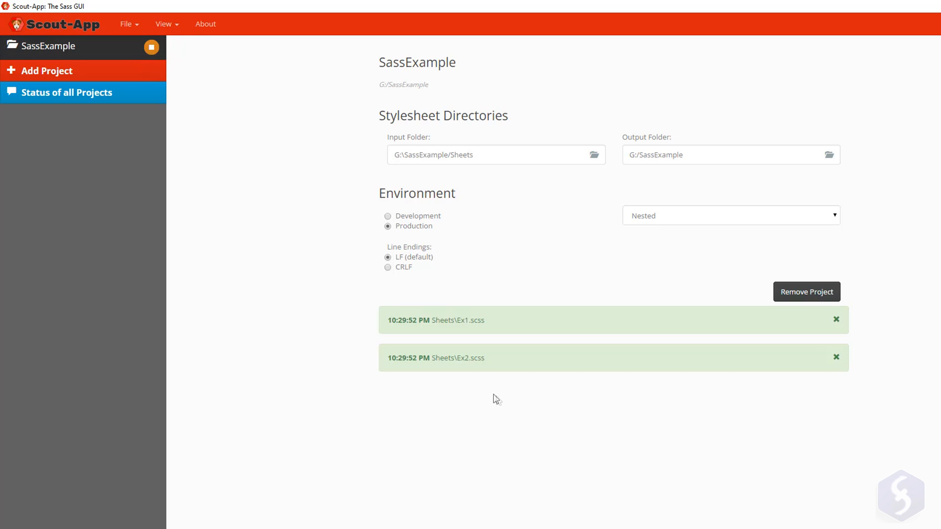
click(835, 320)
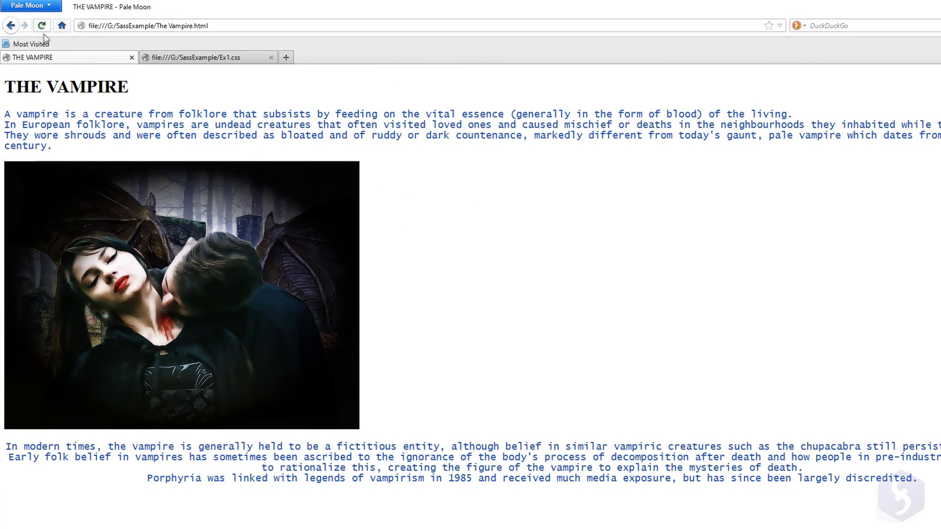
Reload The Vampire page in Pale Moon to apply the compiled blue body styles.
click(41, 25)
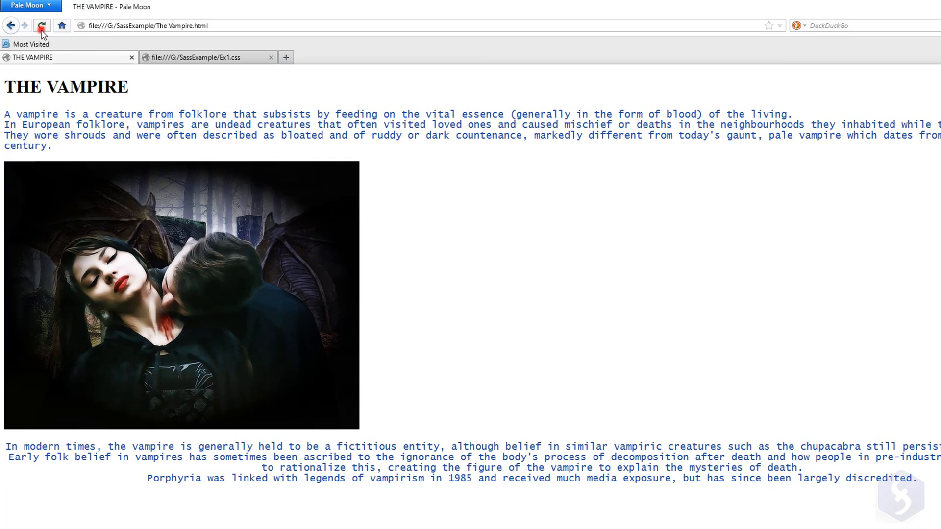
click(41, 25)
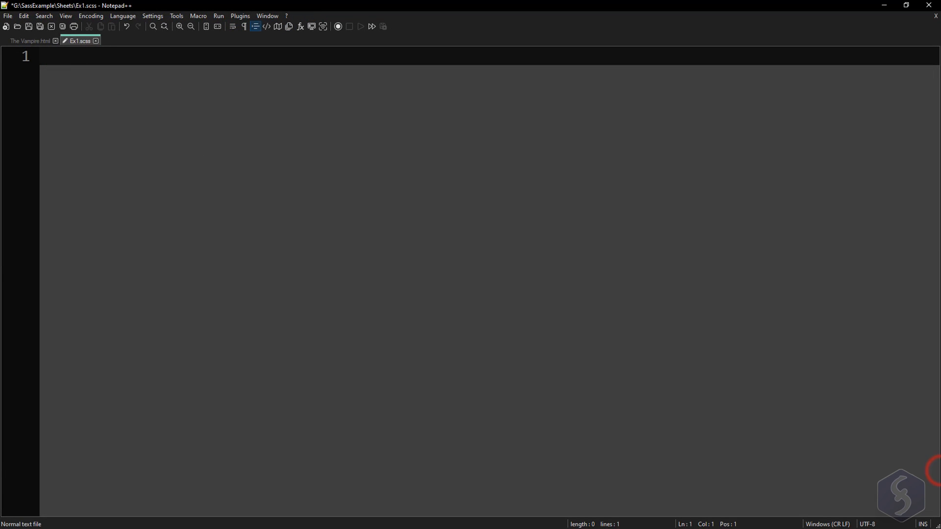
text(@)
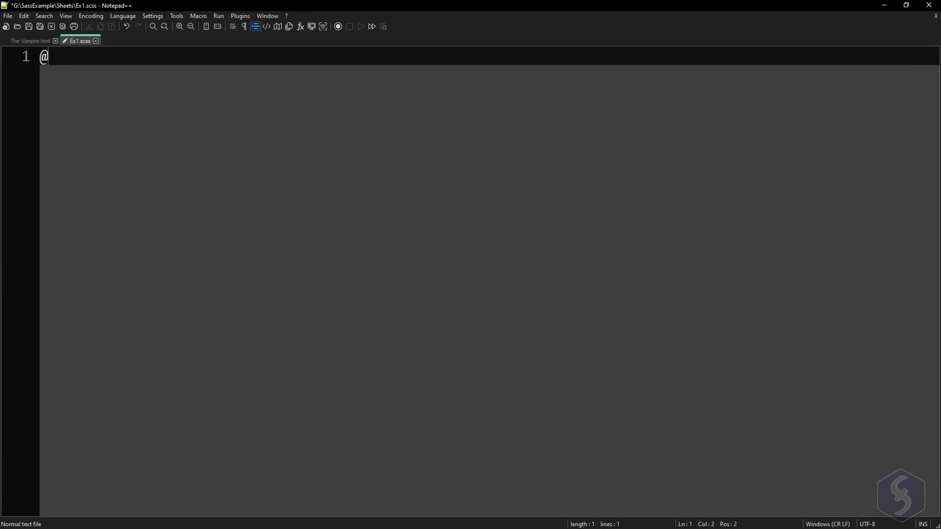
text(mixin)
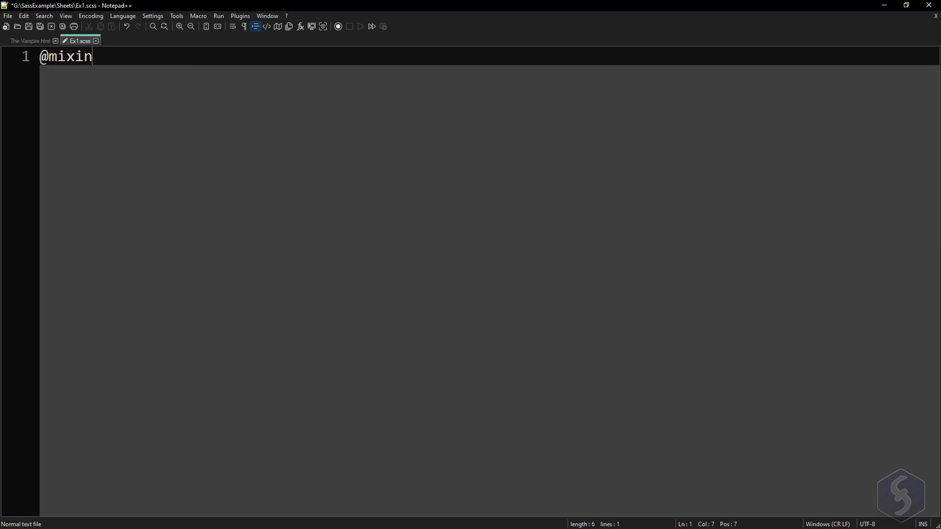
text(tx)
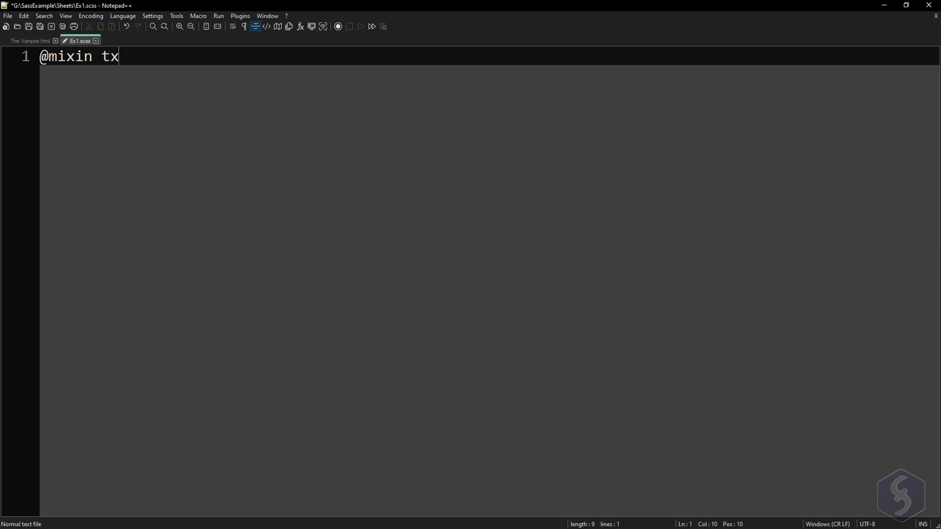
text(t-set)
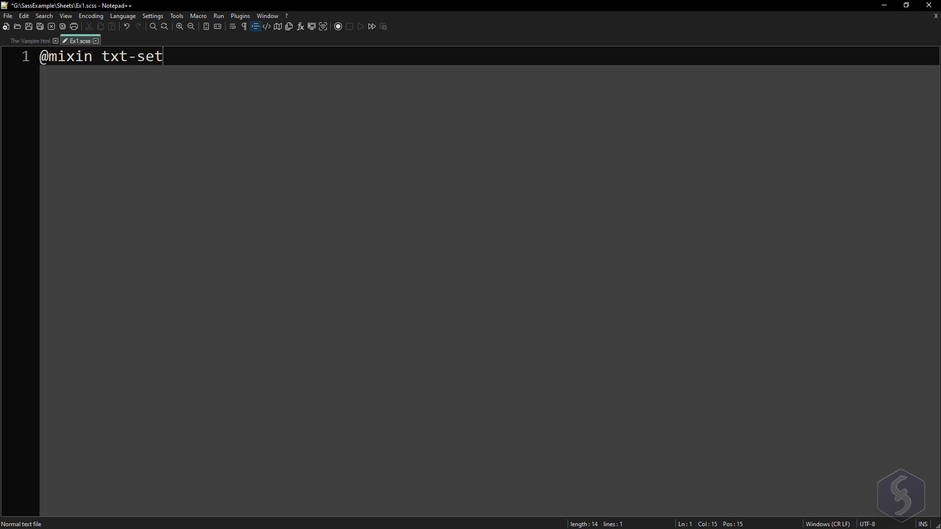
text(($)
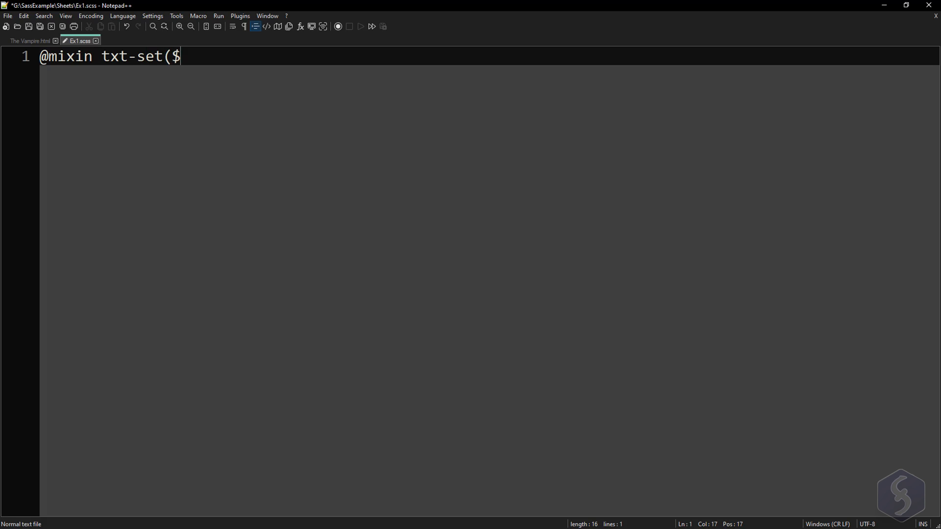
text(val1,)
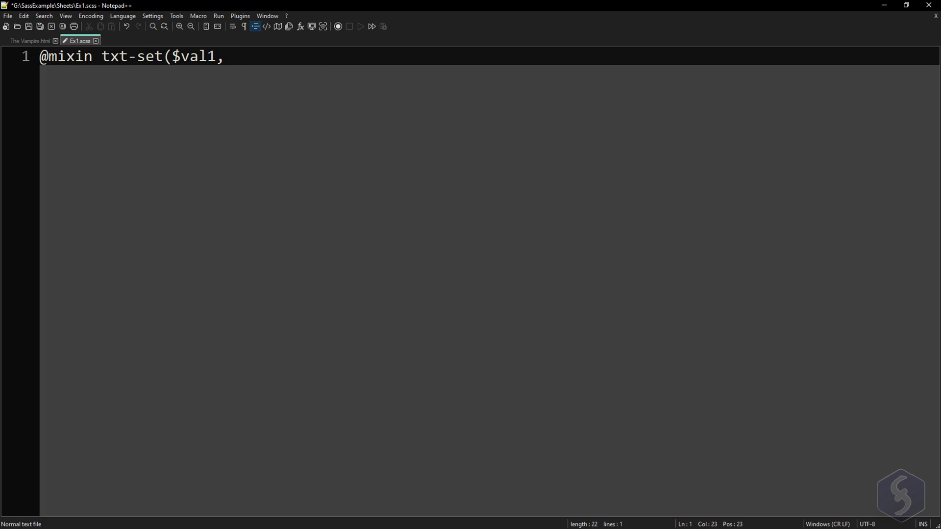
text($val2){)
text(@)
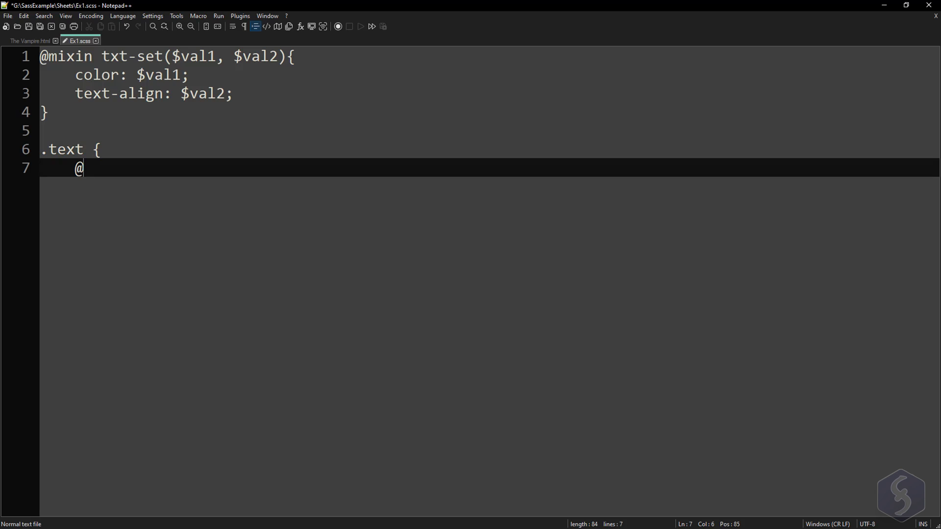
Include txt-set(red, center) in the .text rule.
text(include)
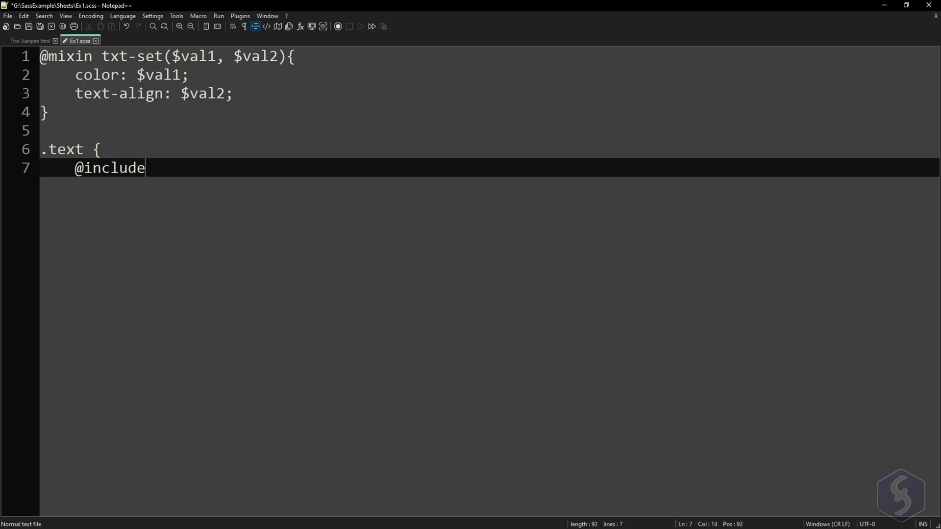
text(txt-)
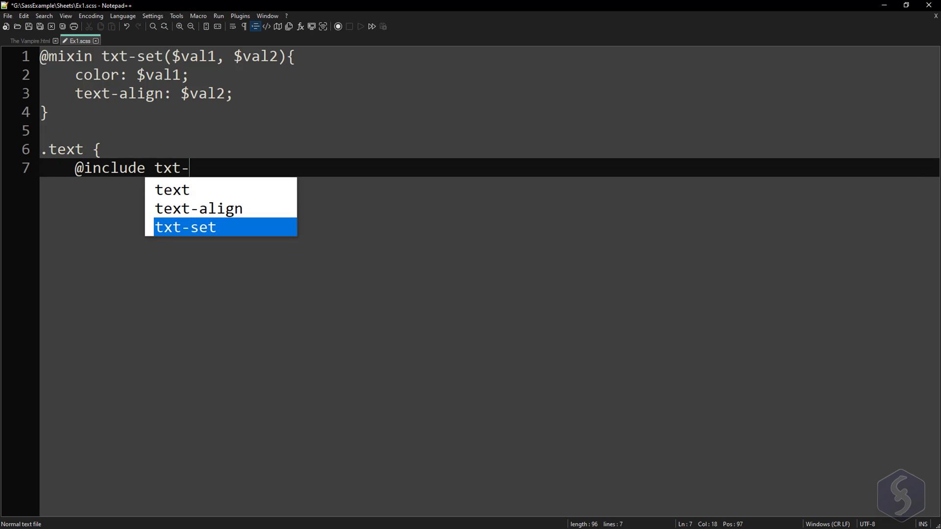
text(set)
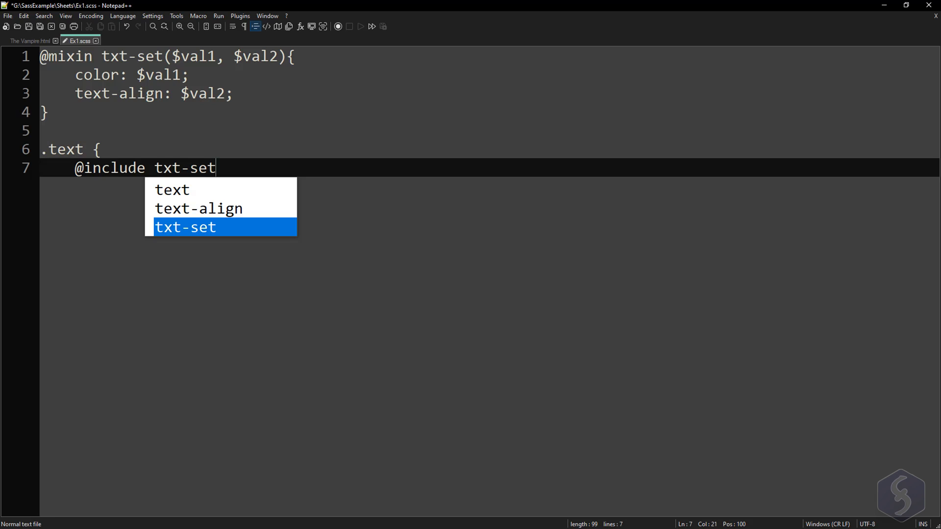
text((red)
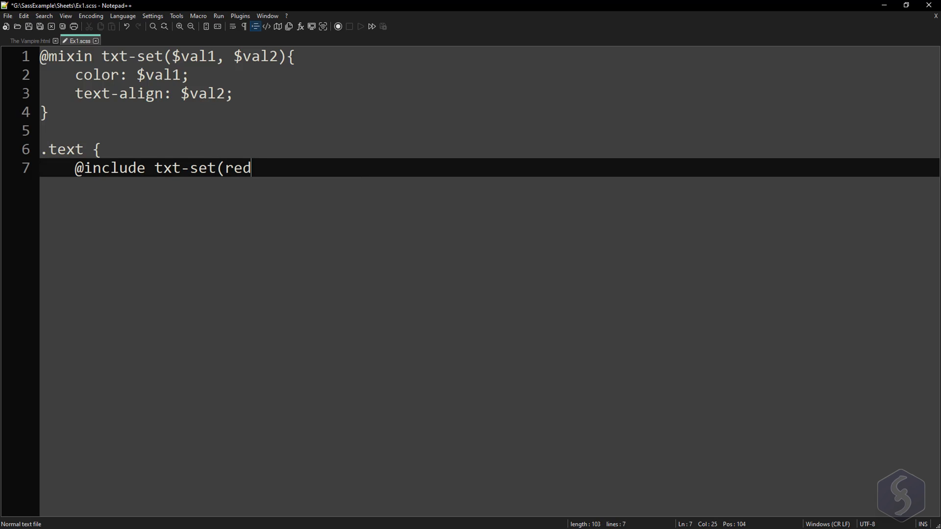
text(, center)
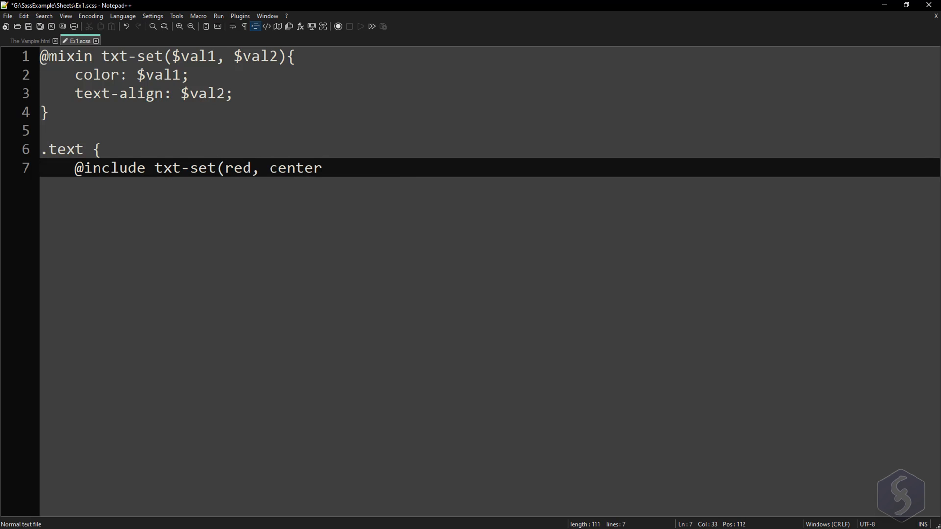
text();)
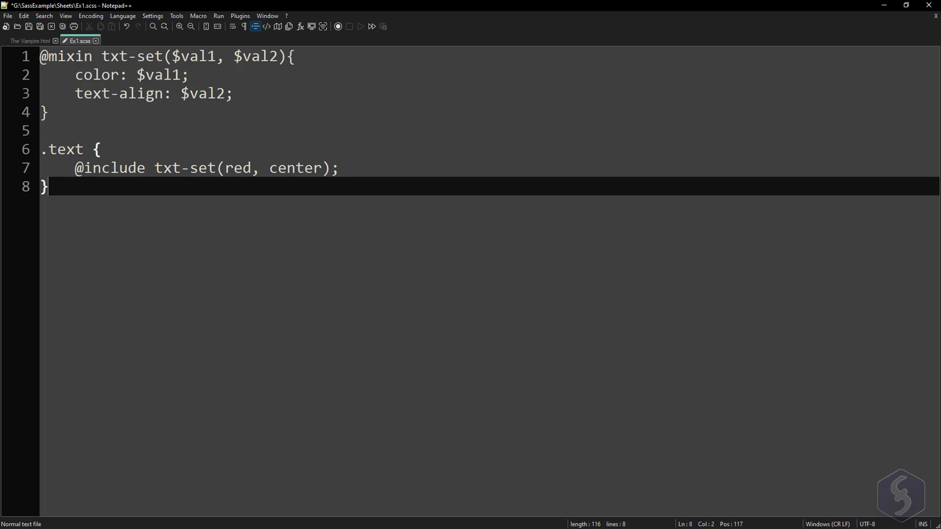
click(29, 40)
text(#)
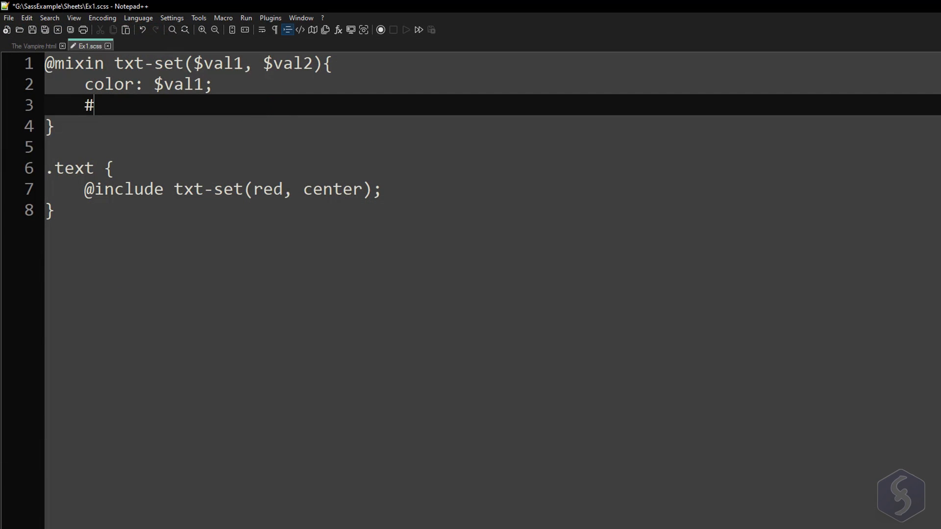
Retype the mixin's third line as #{$val2}: center; using the interpolated variable.
text({)
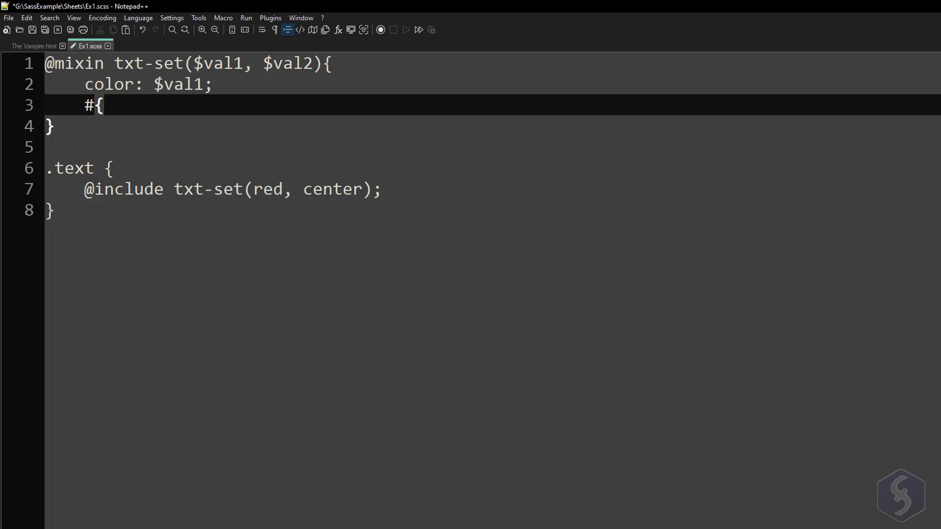
text($v)
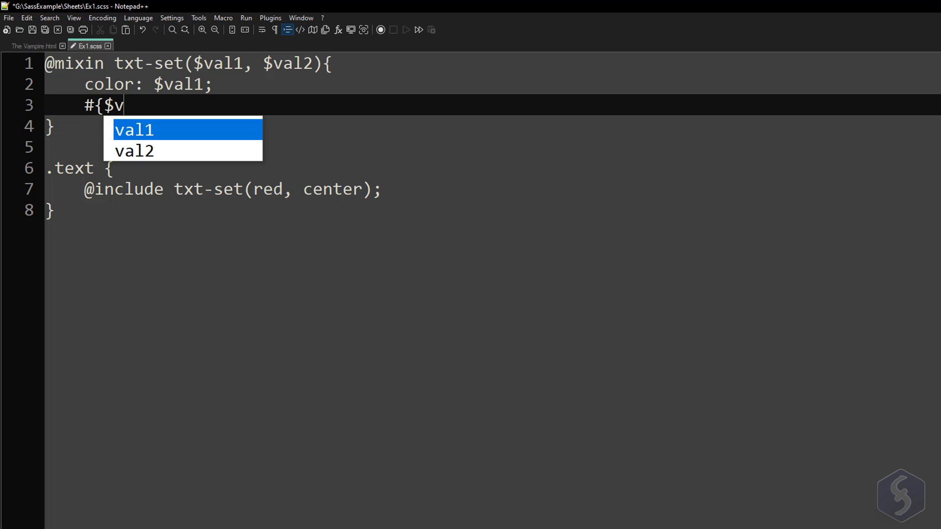
text(al2)
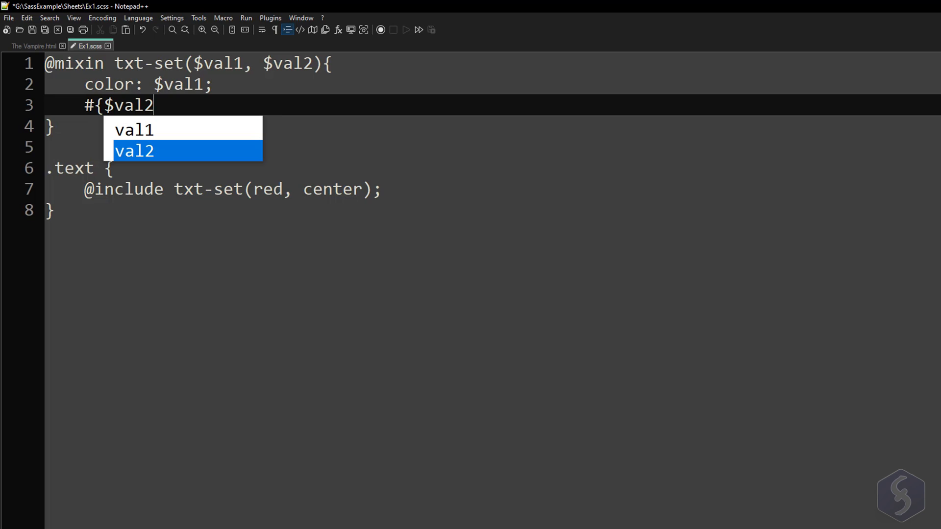
text(}:)
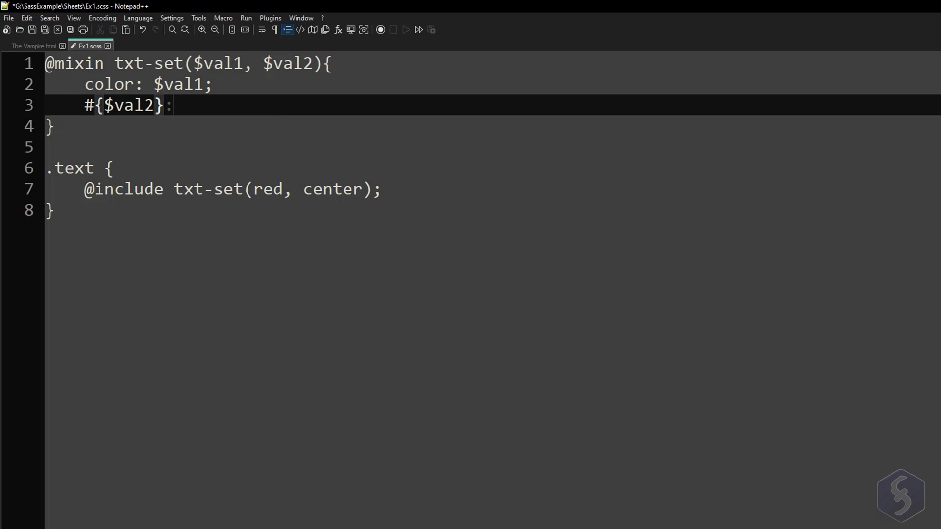
text(center)
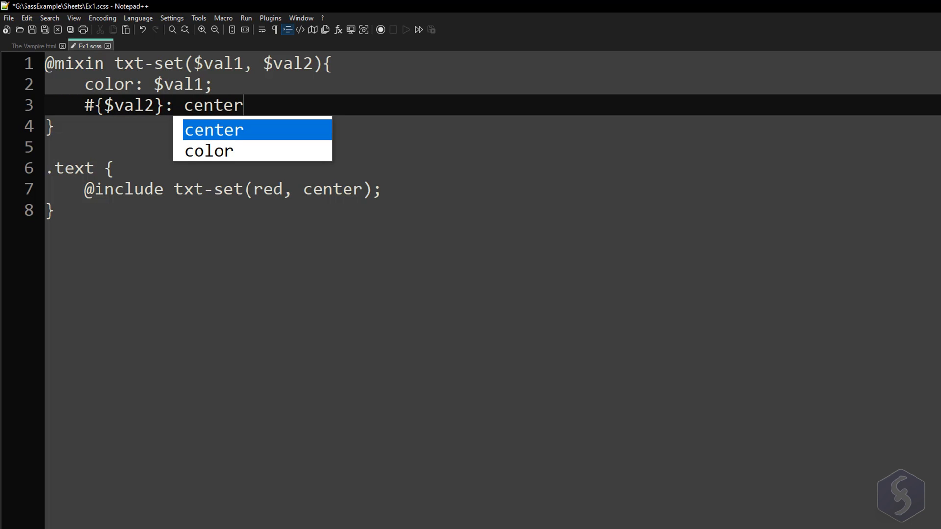
text(;)
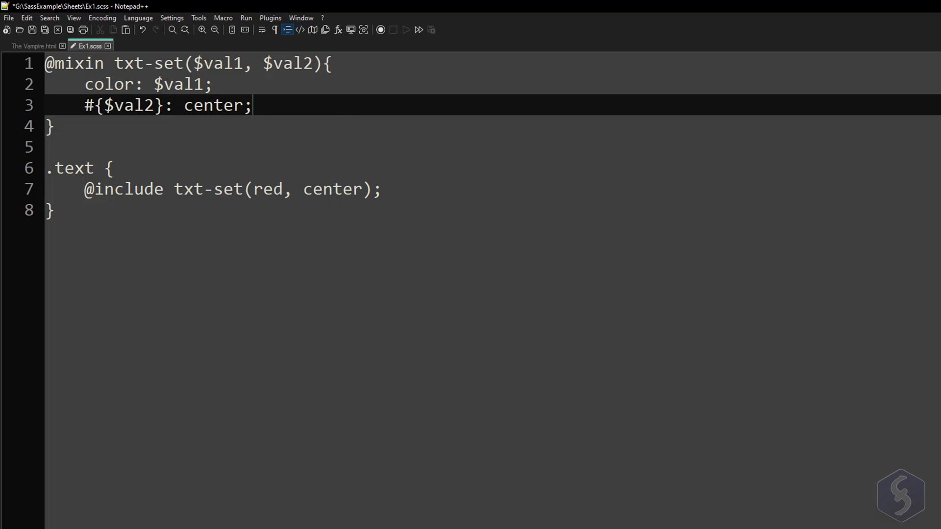
text(text-align)
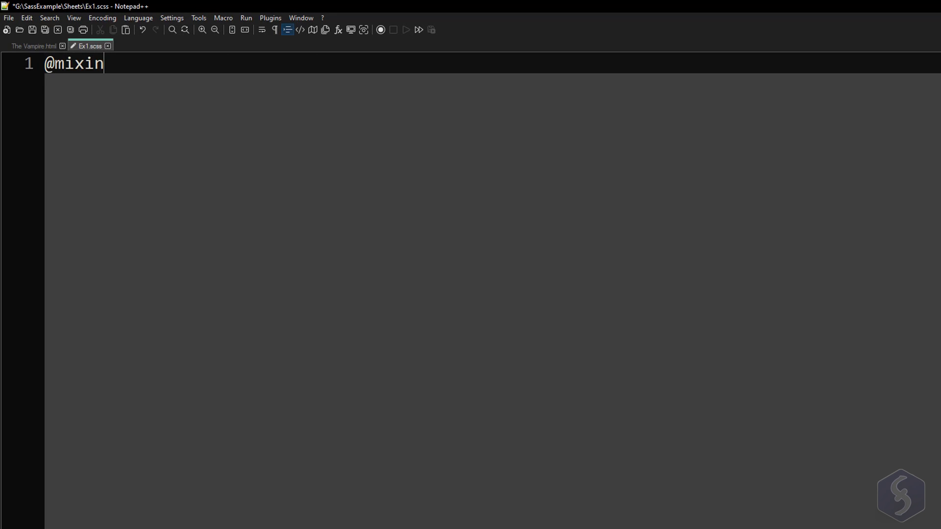
text(txt-colo)
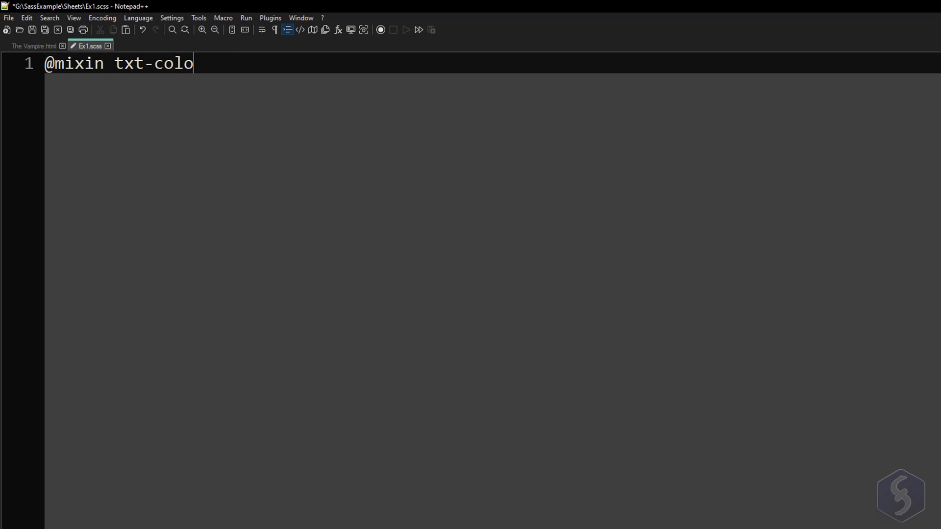
text(r($)
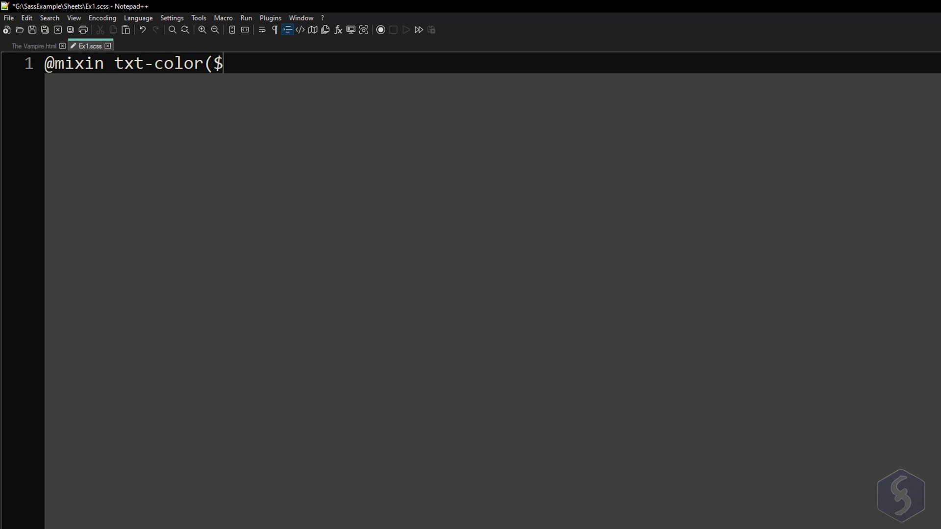
text(val))
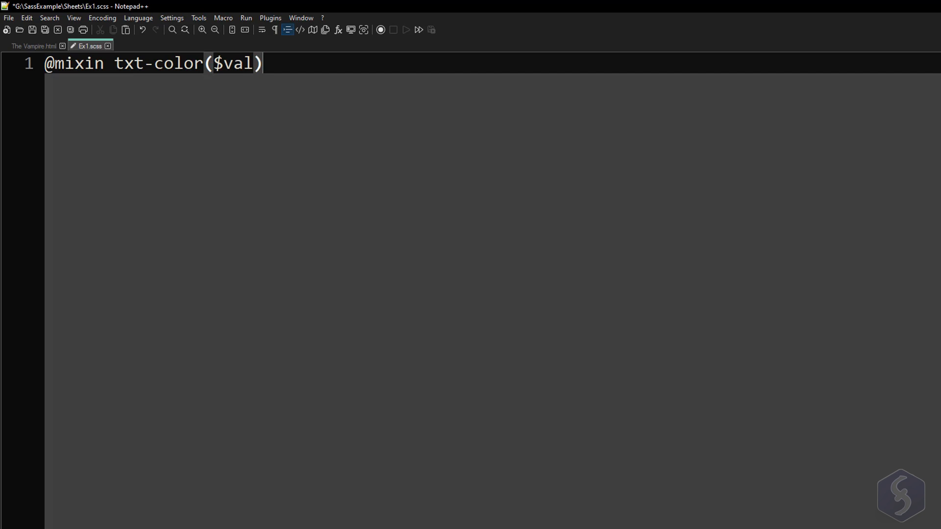
text({)
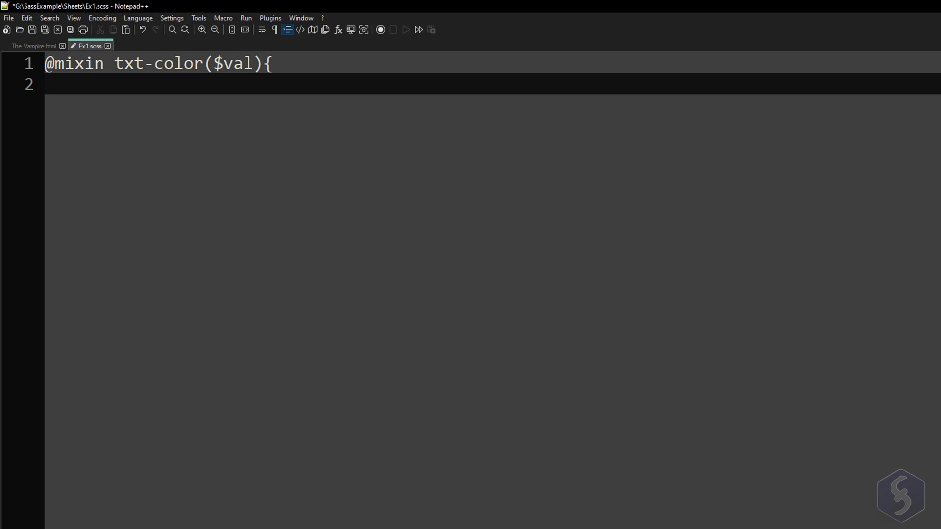
text(@if)
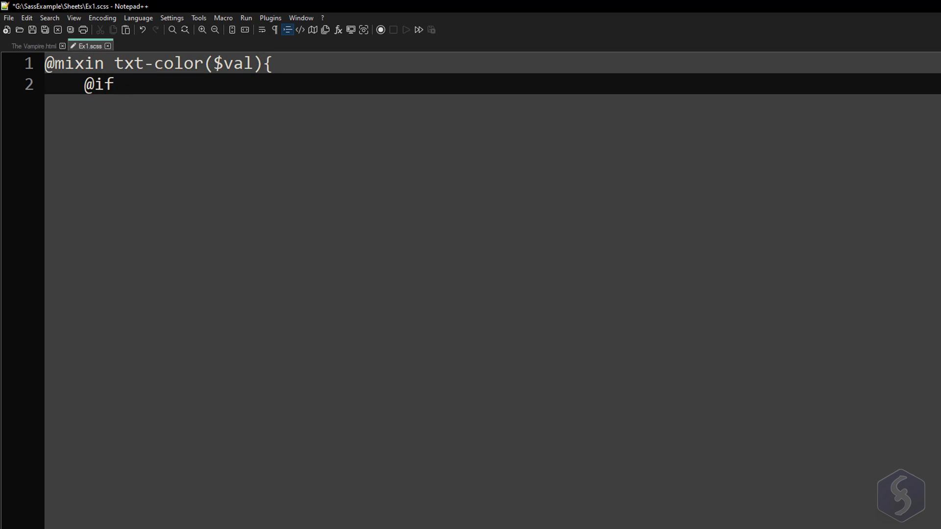
text($val)
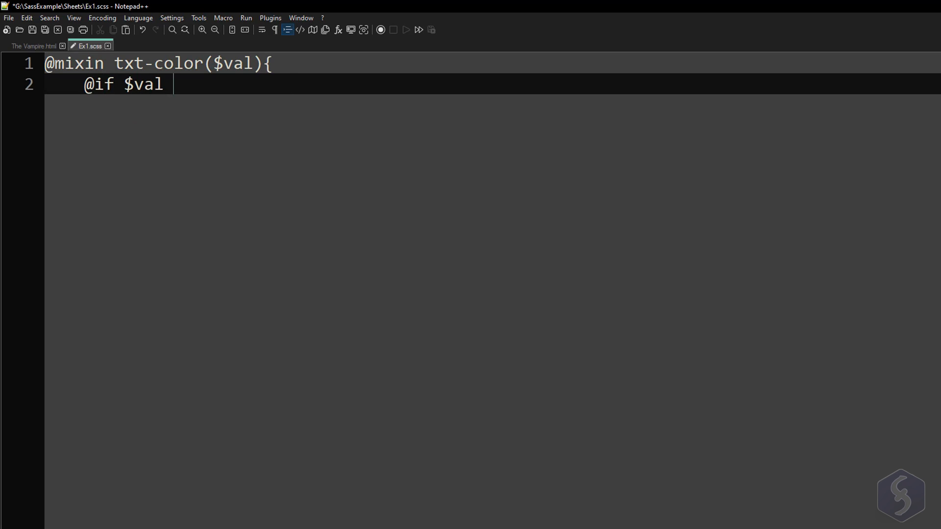
text(==)
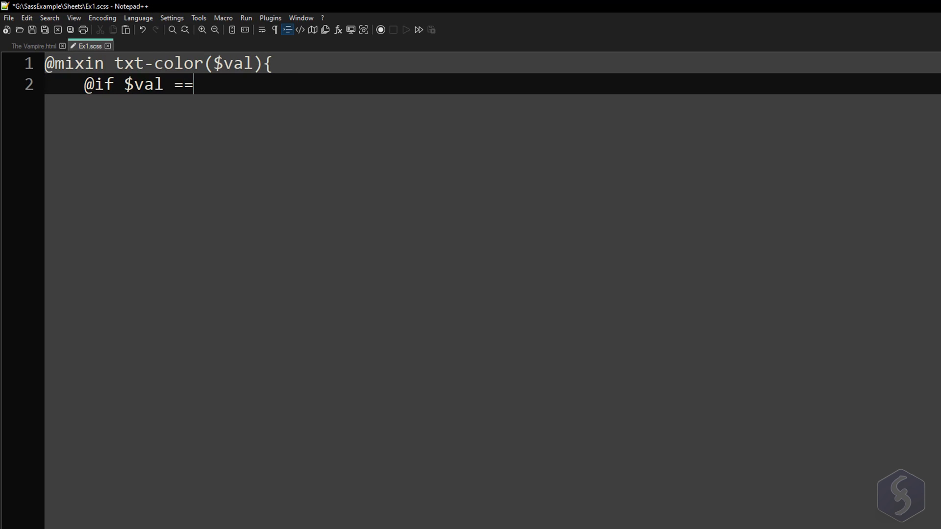
text(soft {)
text(color: #C3)
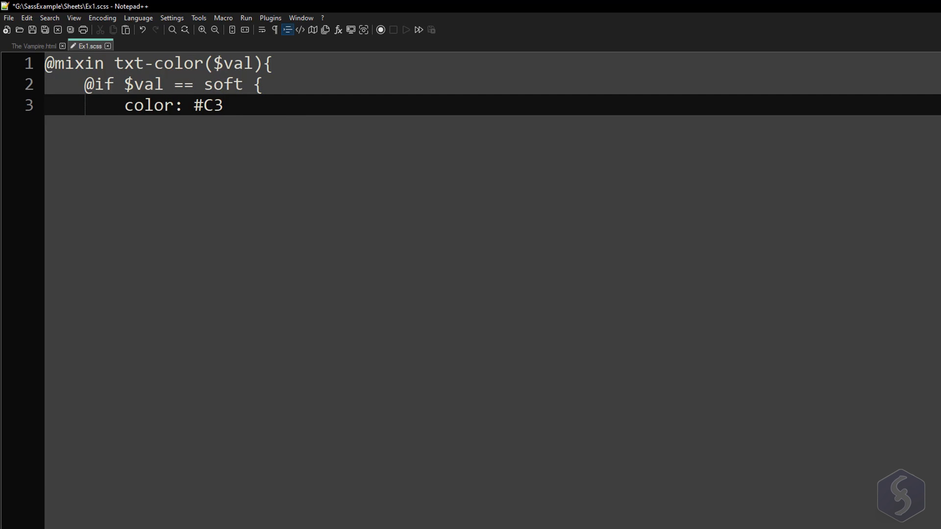
text(602C;)
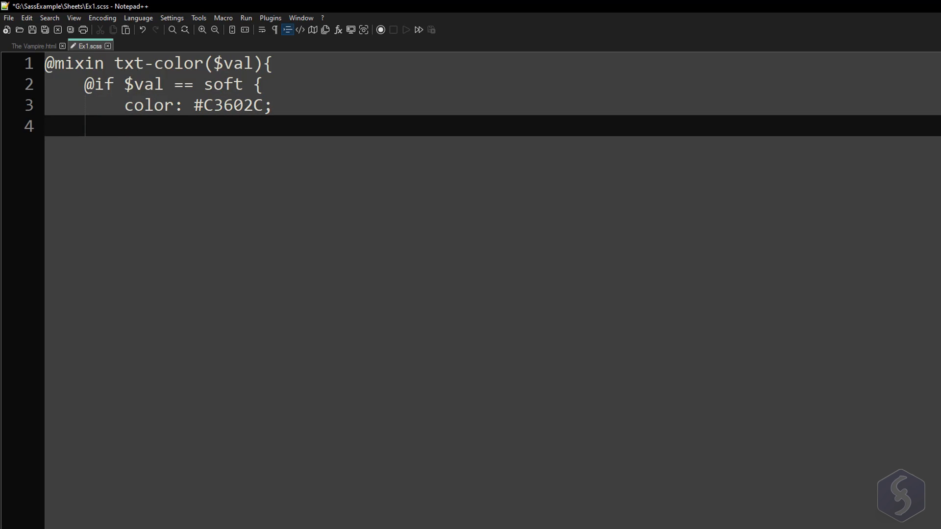
text(})
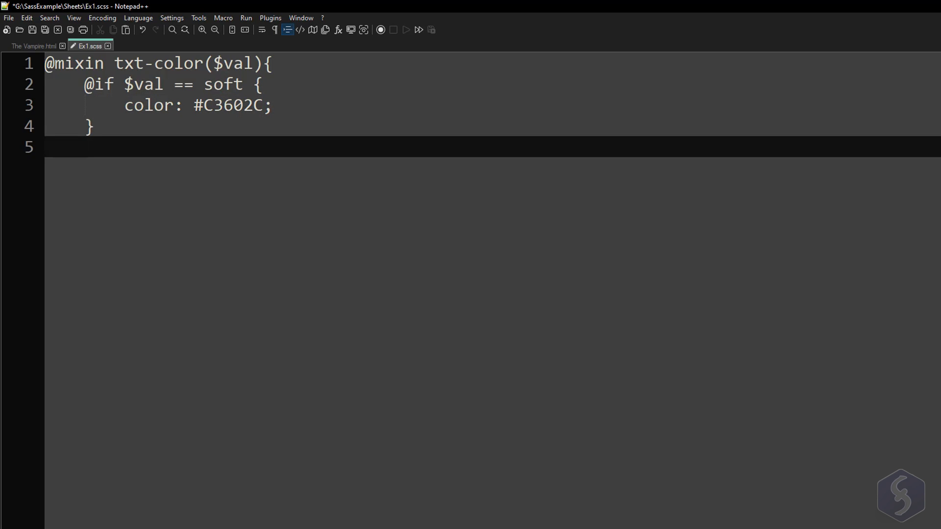
text(@else if $)
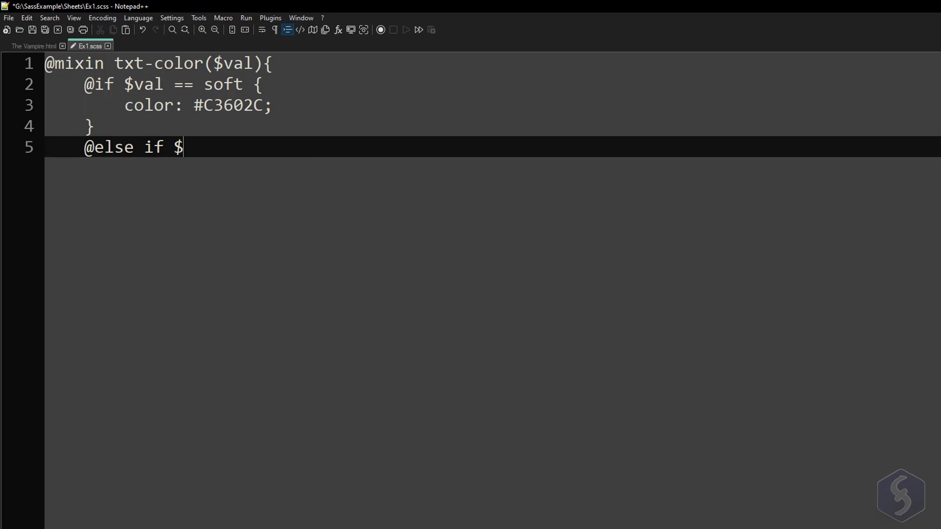
text(val == d)
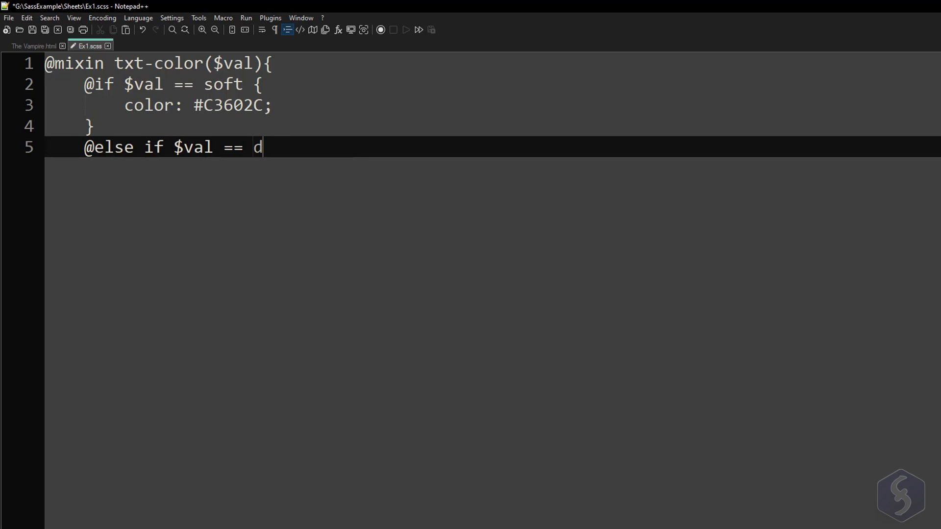
text(ark {)
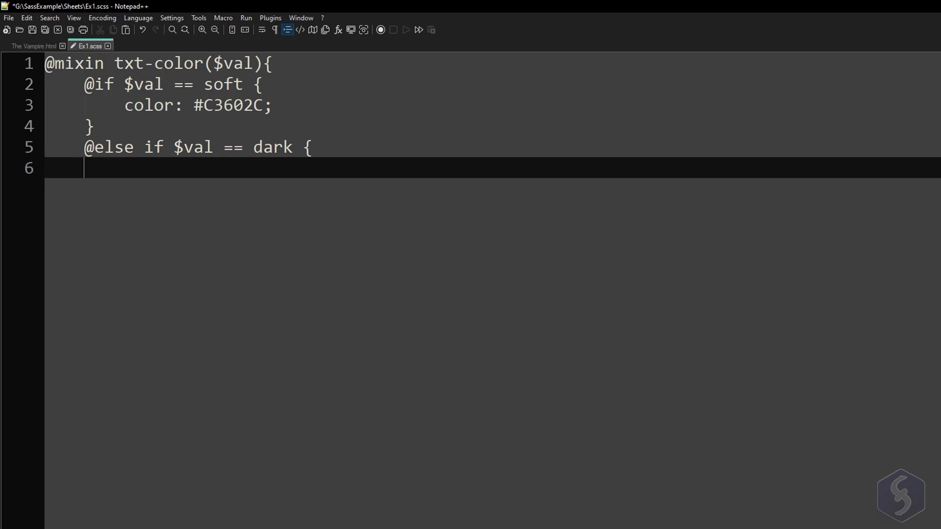
text(color: #212529;)
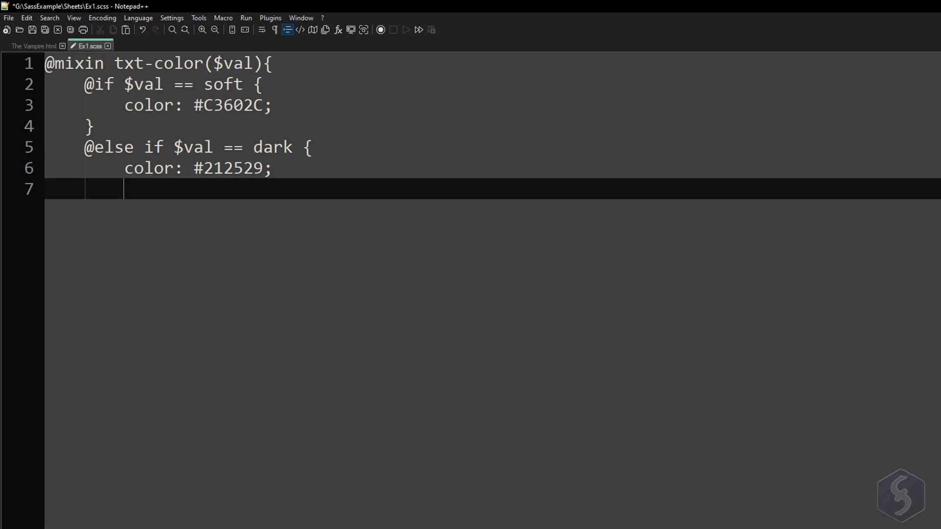
text(})
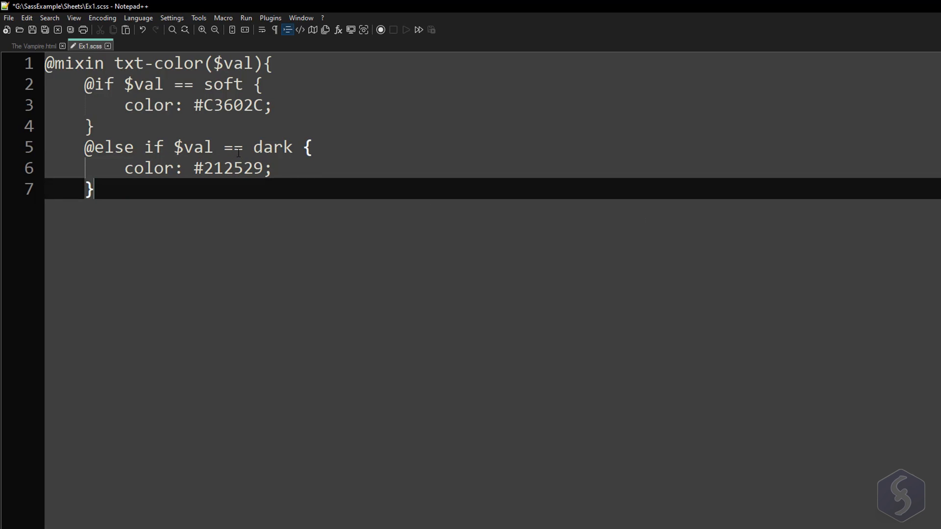
text(!)
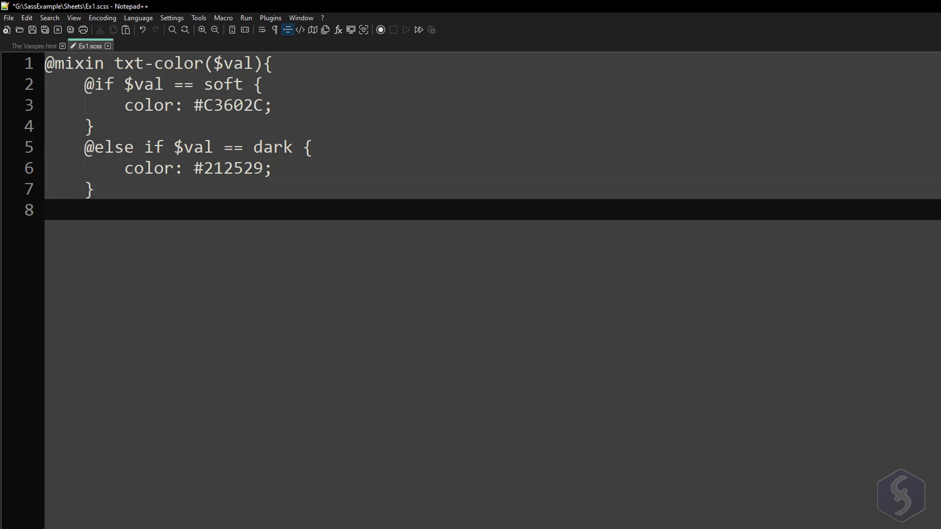
text(@else {)
text(font-size)
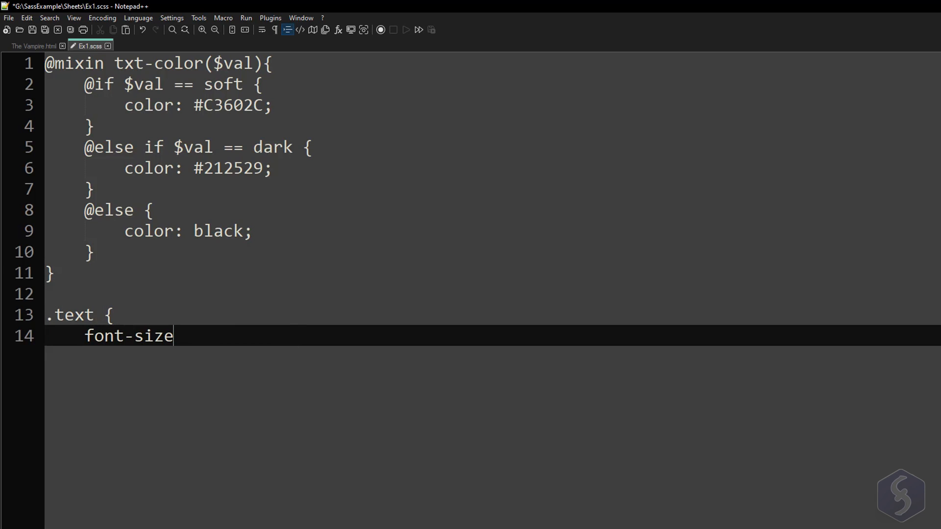
Give .text an 18px font size, include txt-color(soft), and close the rule.
text(: 18px;)
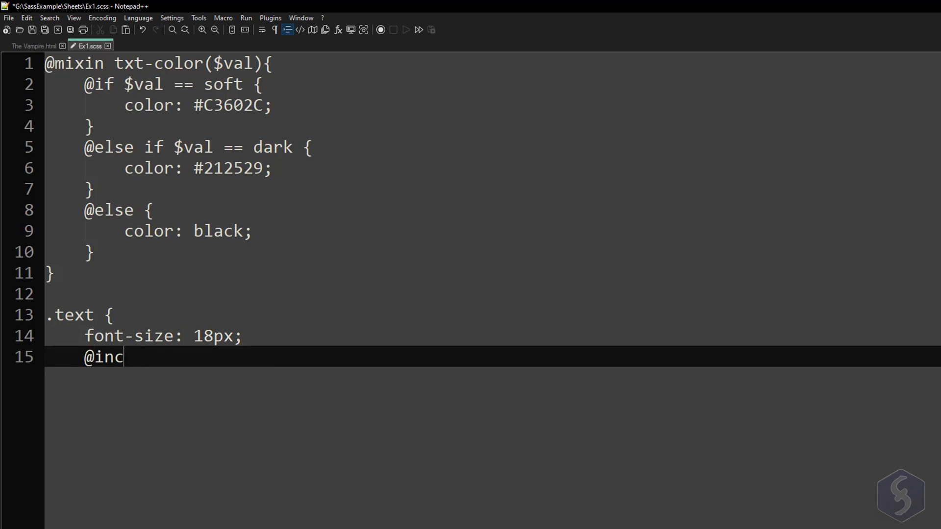
text(lude txt-color()
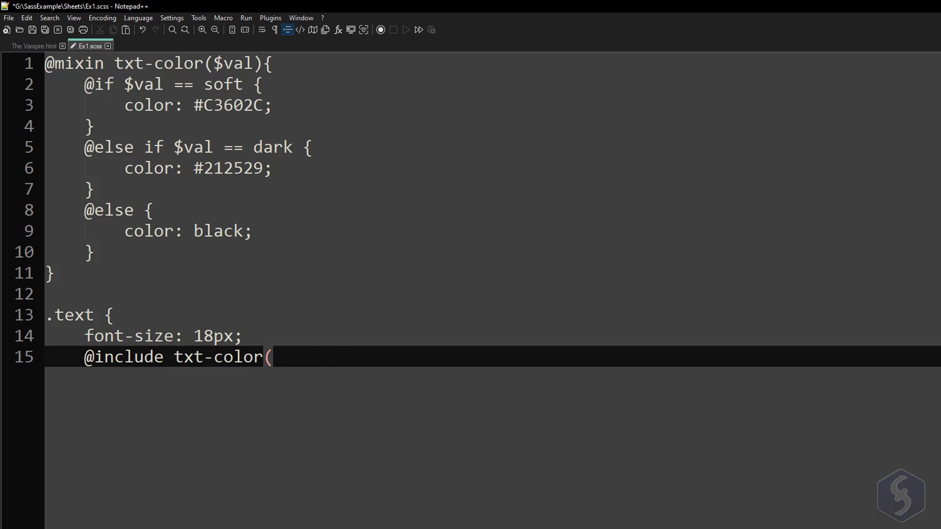
text(soft);)
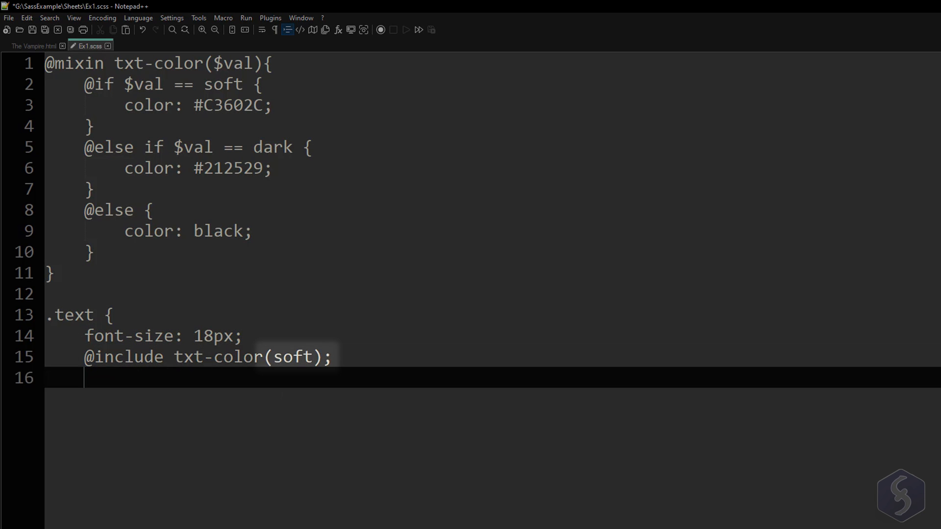
text(})
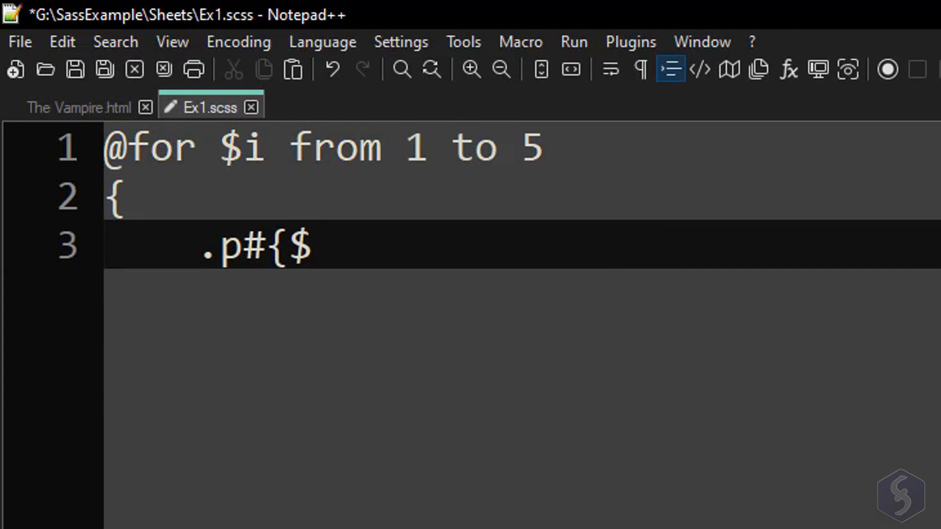
Finish the .p#{$i} loop body with color red, then check FOR.html's paragraphs.
text(i})
text(color)
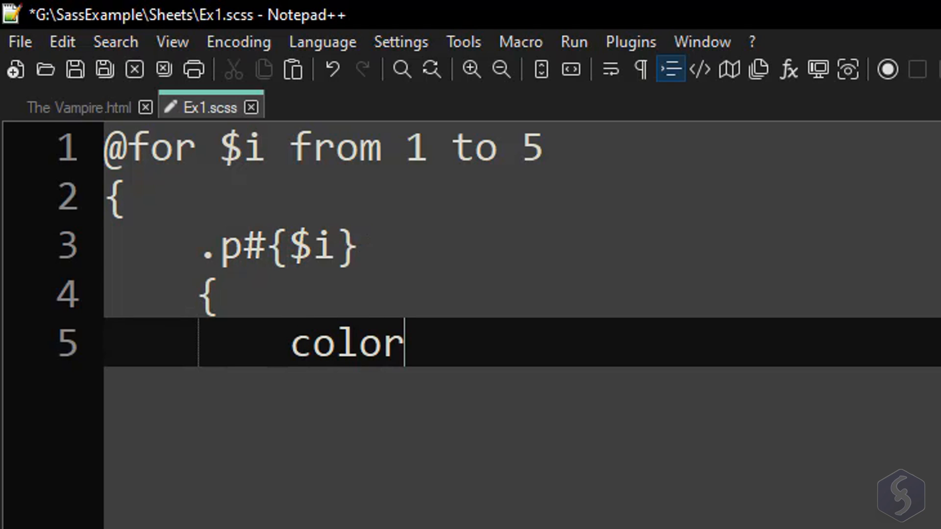
text(: red;)
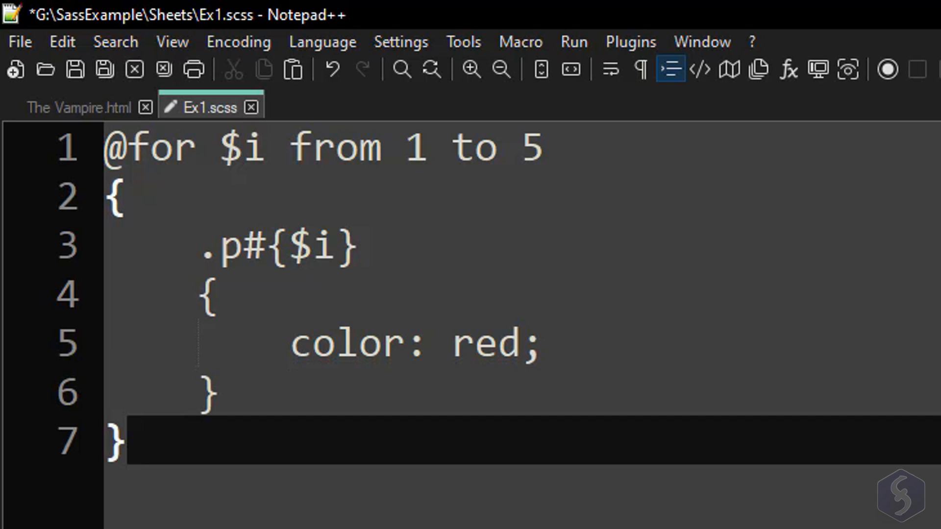
click(25, 48)
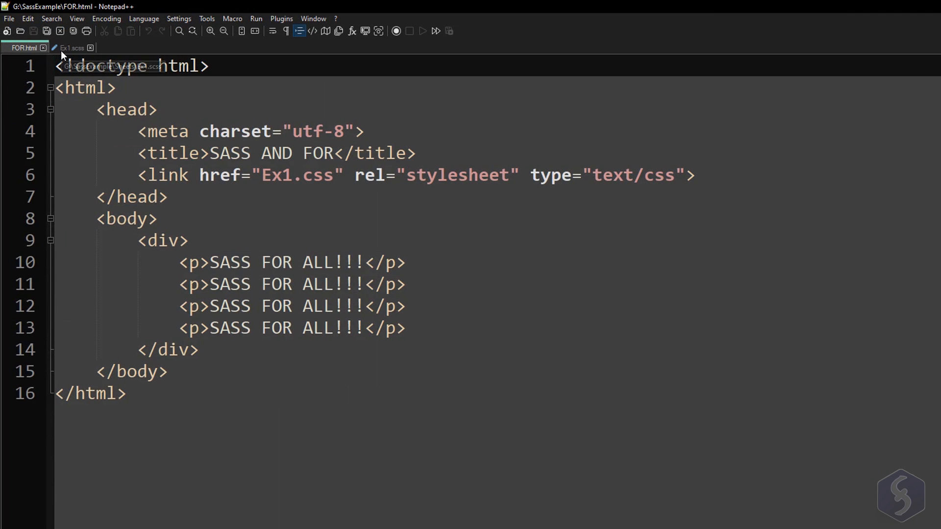
click(71, 48)
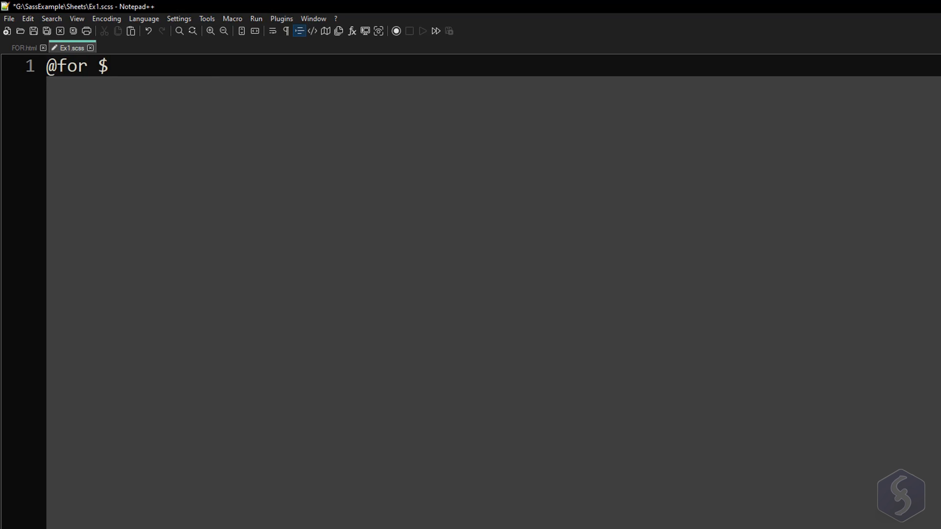
text(i fro)
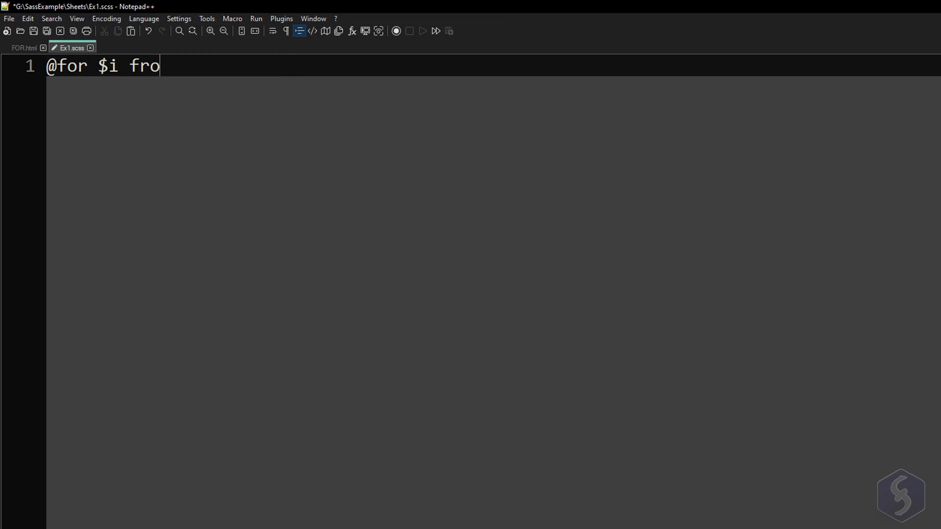
text(m 1 to)
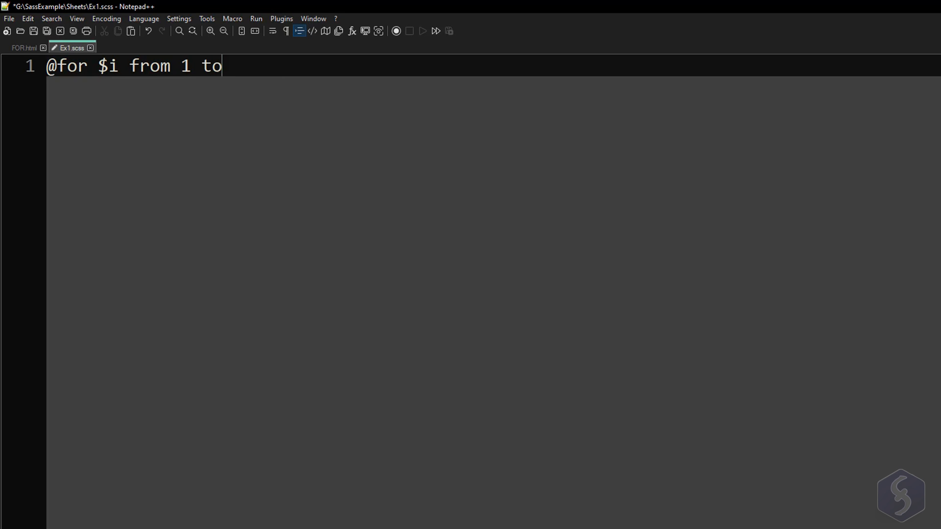
text(6)
text({)
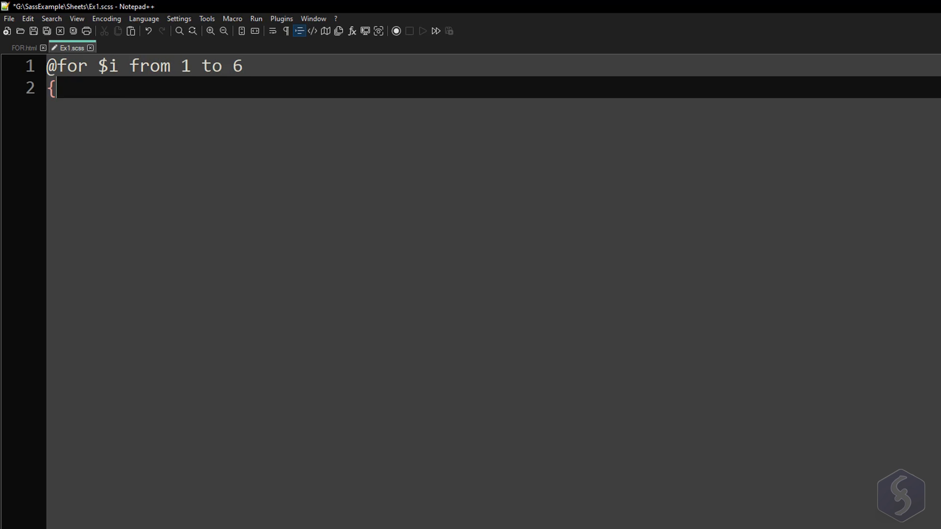
text(.line)
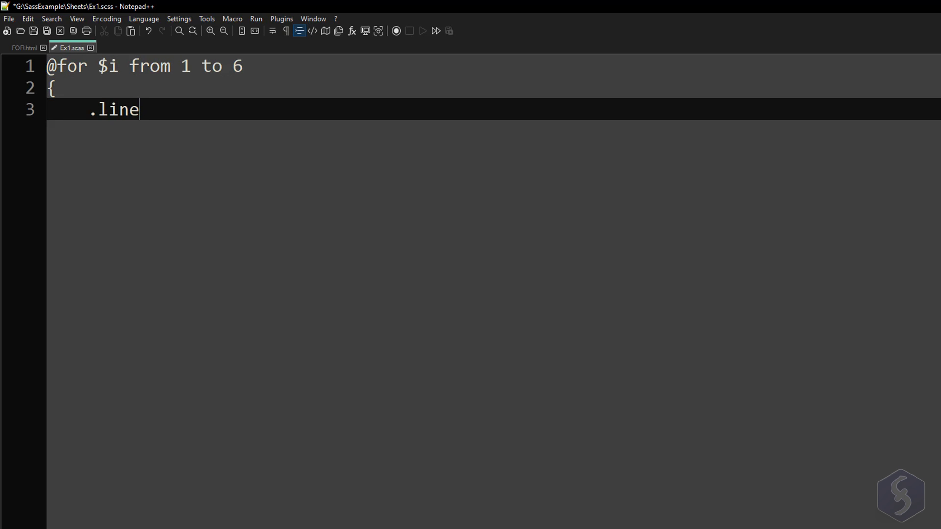
text(-#{)
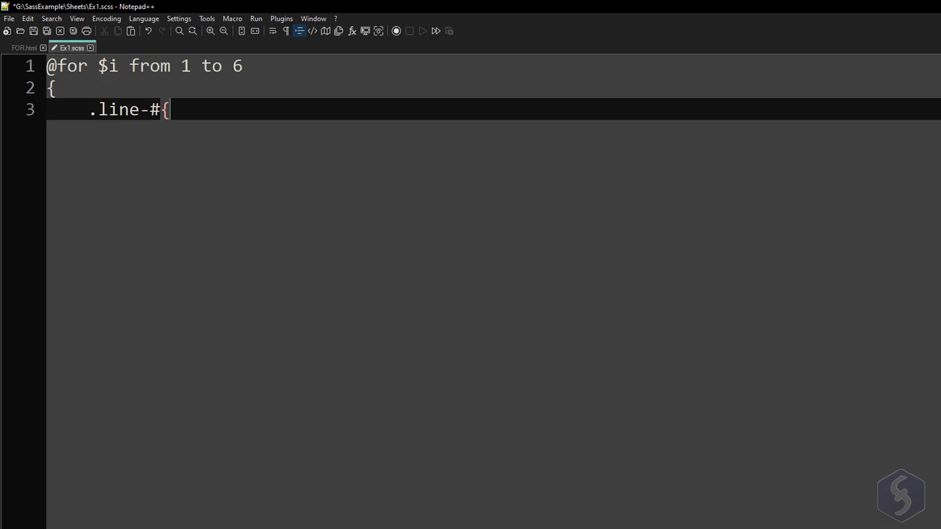
text($i)
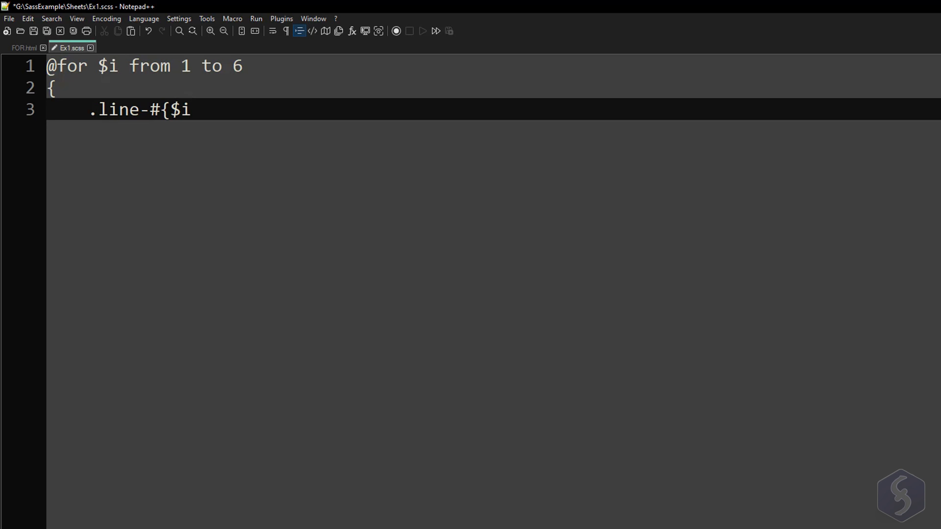
text(})
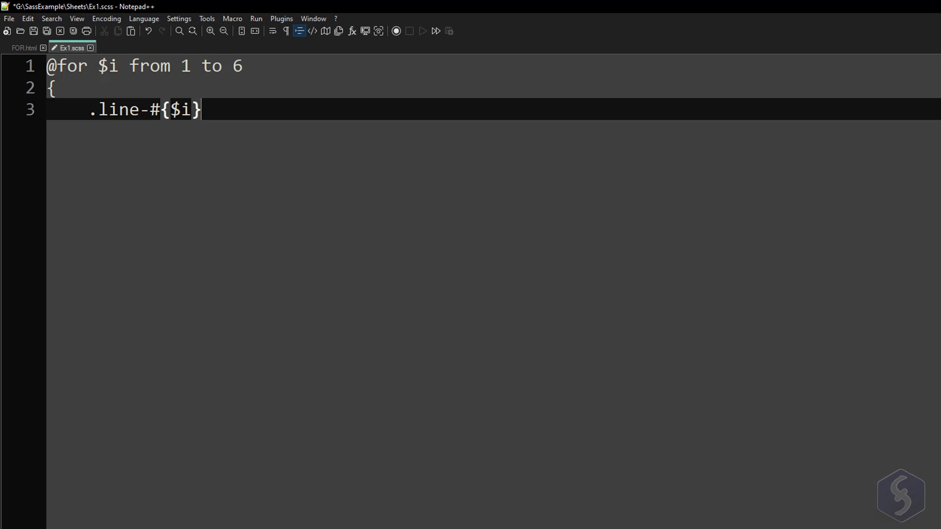
text({)
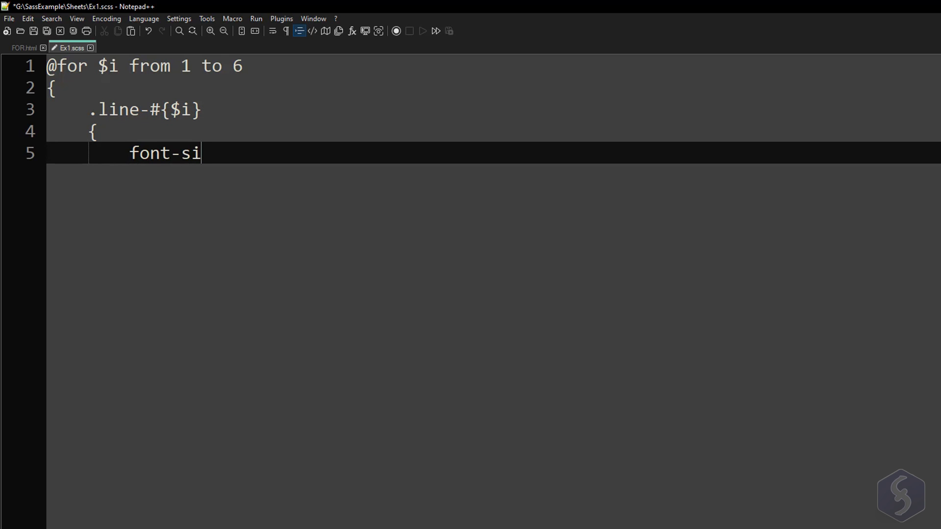
Set each line's font-size to 10px * $i, retyping the asterisk.
text(ze: 10px*)
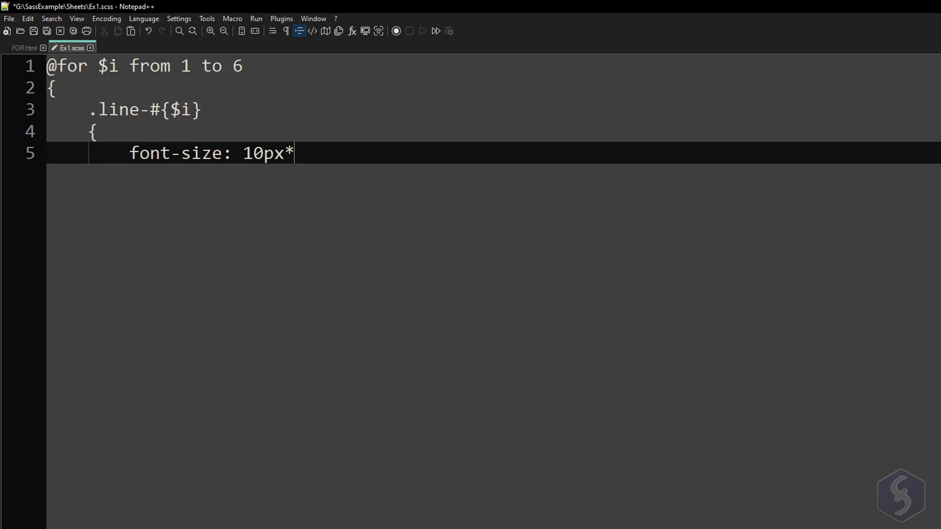
text($i)
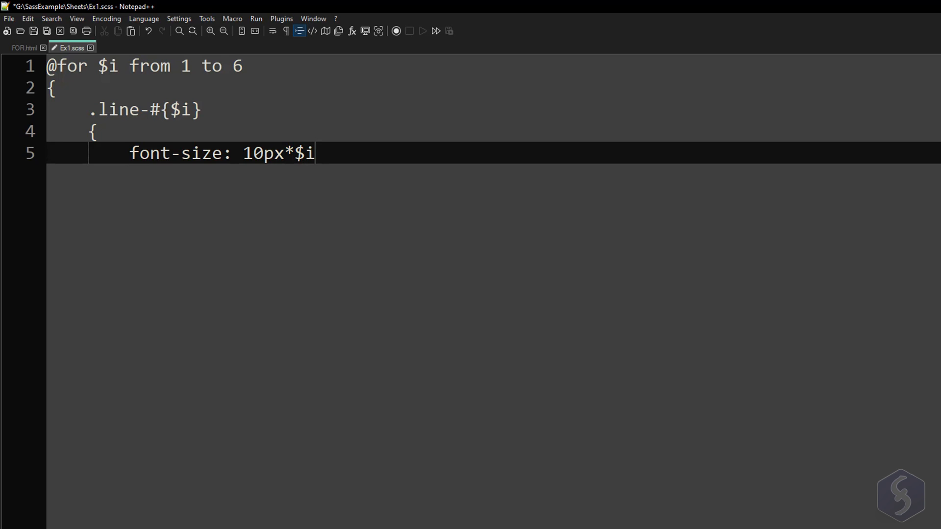
text(;)
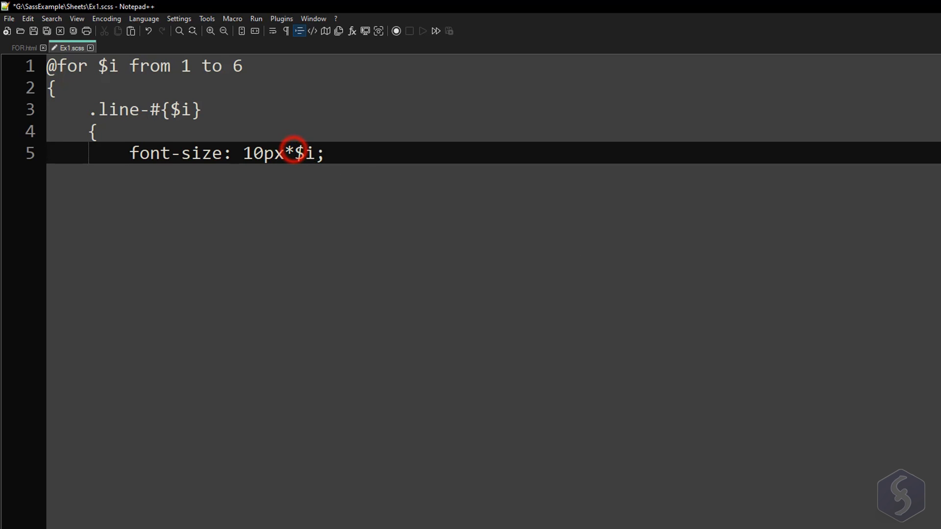
key(Backspace)
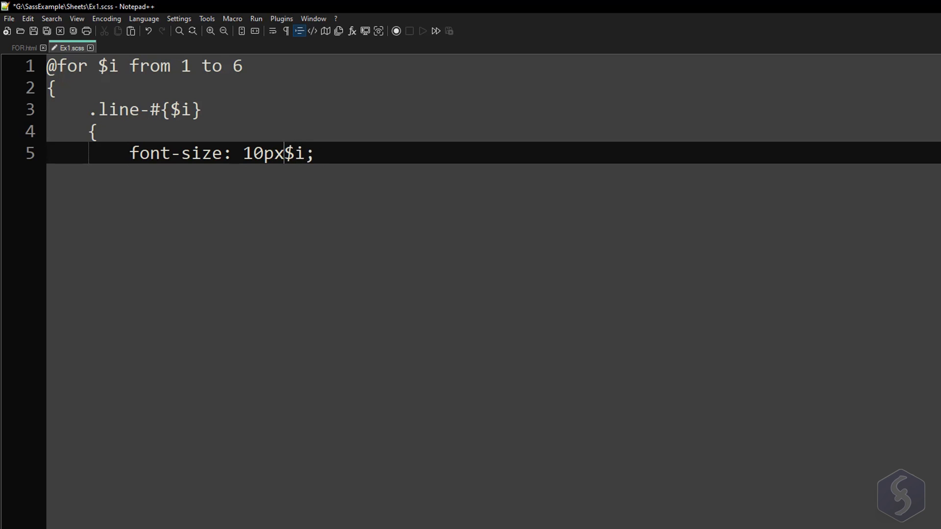
text(*)
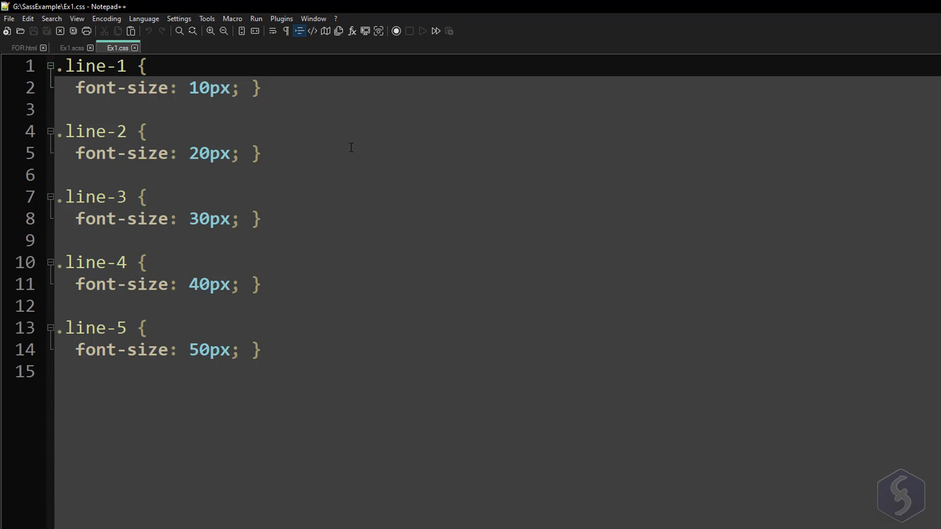
Switch to Ex1.css to inspect .line-1 through .line-5 at 10px to 50px.
click(25, 48)
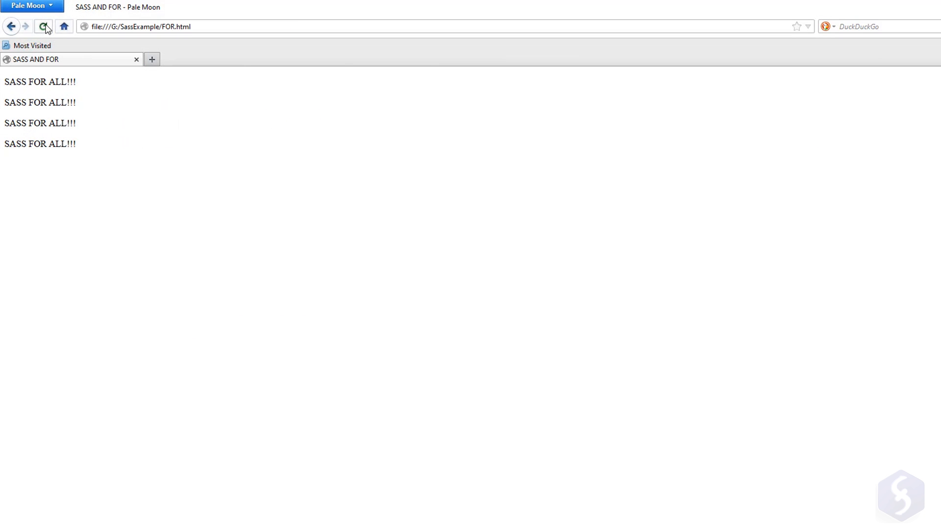
Reload the SASS AND FOR page in Pale Moon to apply the compiled CSS.
click(43, 26)
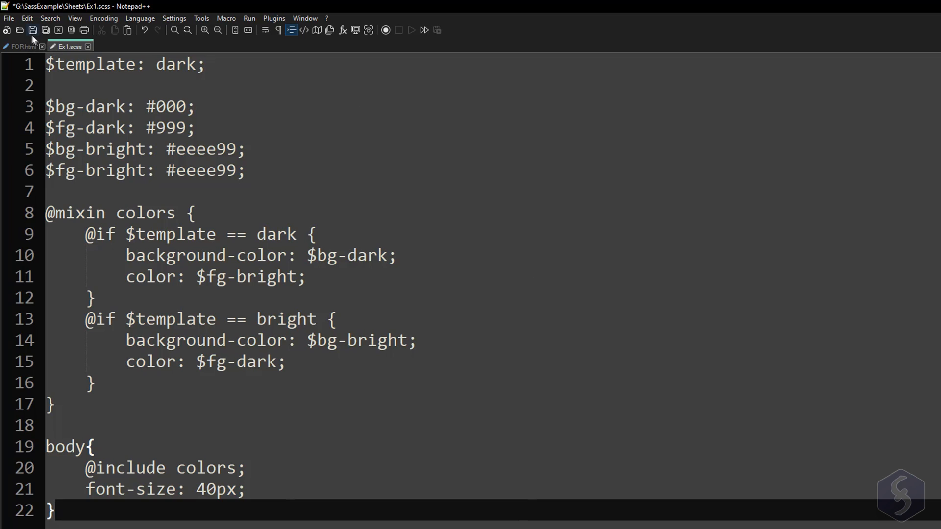
Save Ex1.scss and view the compiled body rule: #000 background, #eeee99 text, 40px.
click(32, 30)
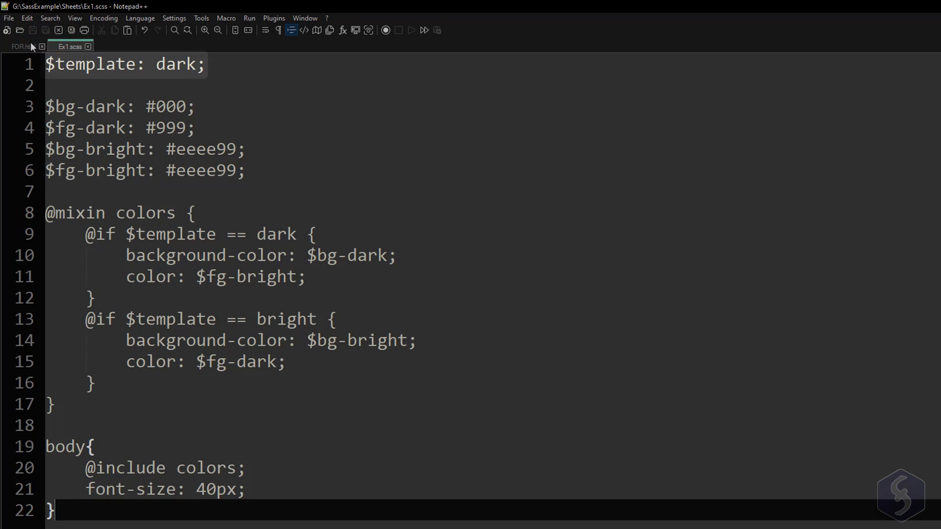
click(115, 46)
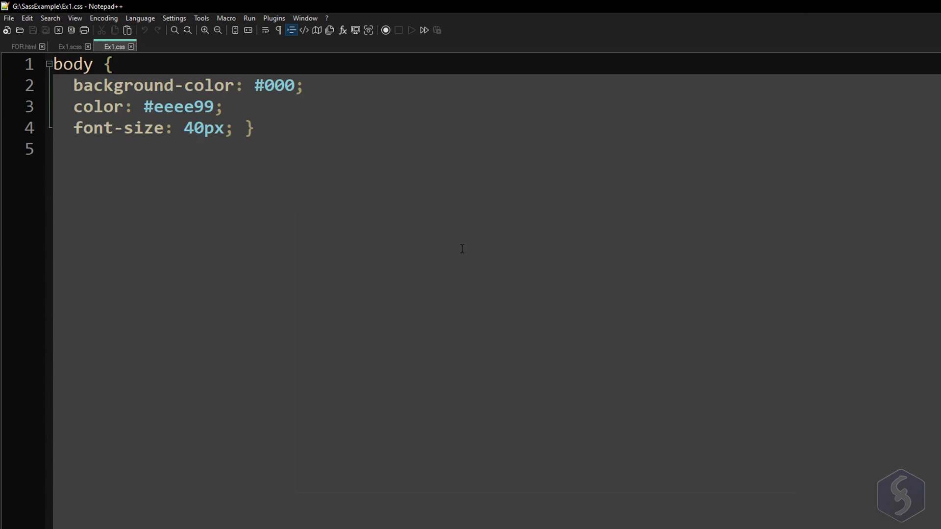